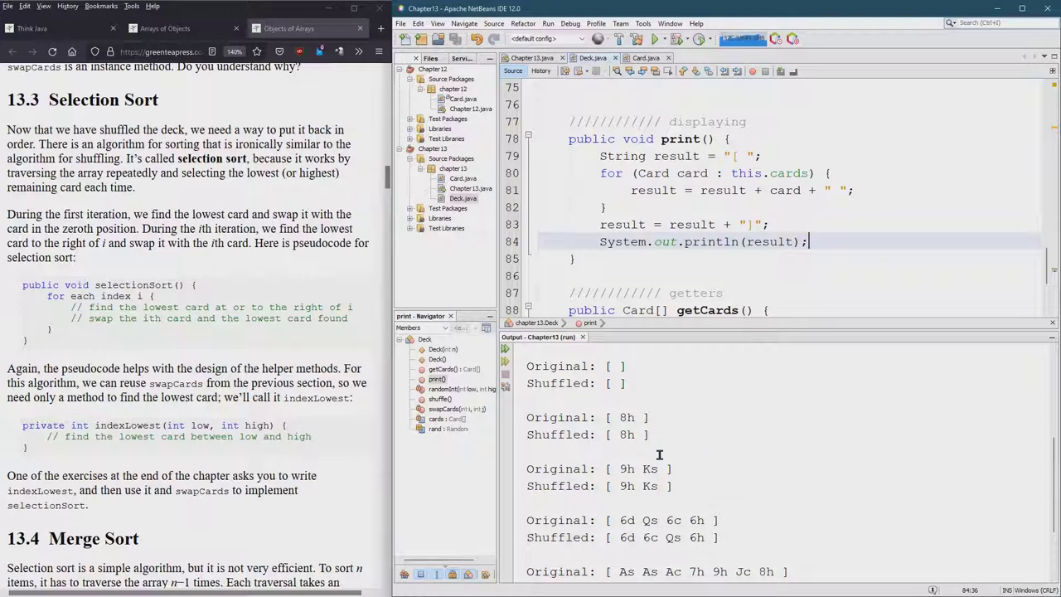
Review how print builds and outputs the deck string, then scroll the Output to the full shuffle results and BUILD SUCCESSFUL.
double_click(626, 435)
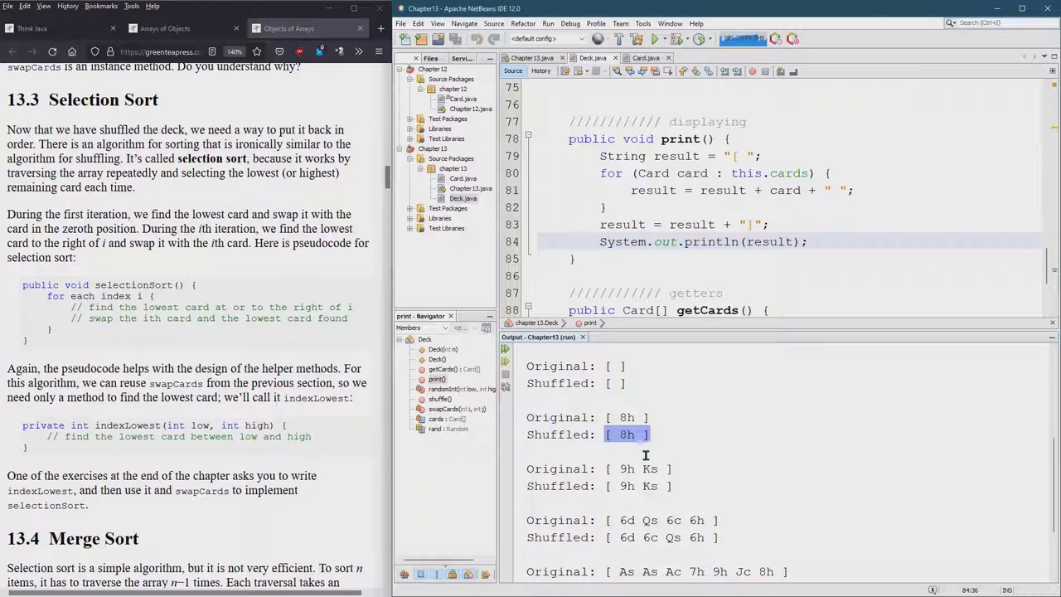
left_click(733, 140)
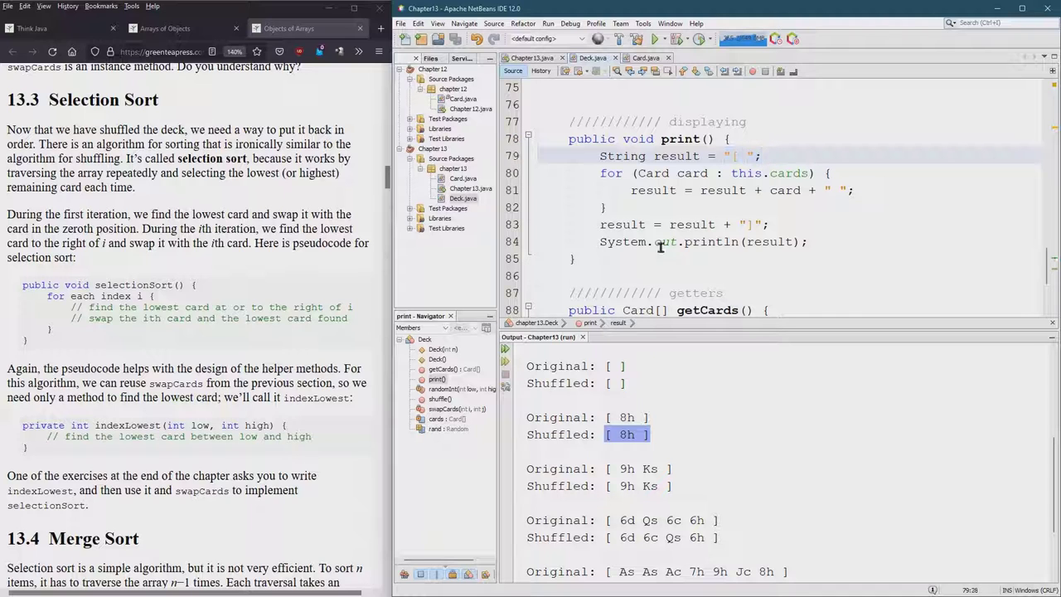
left_click(809, 243)
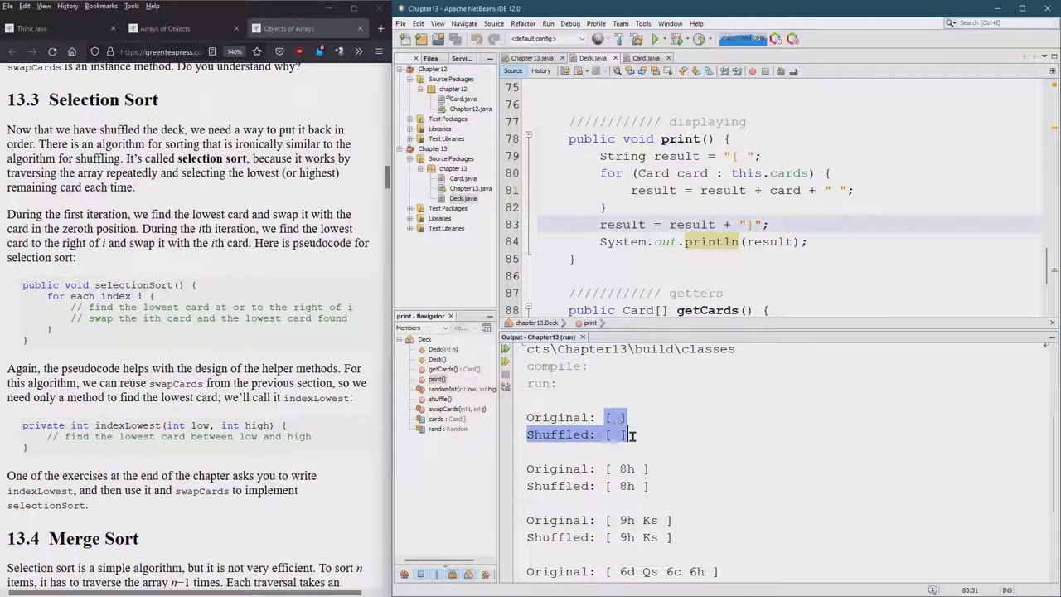
left_click(628, 435)
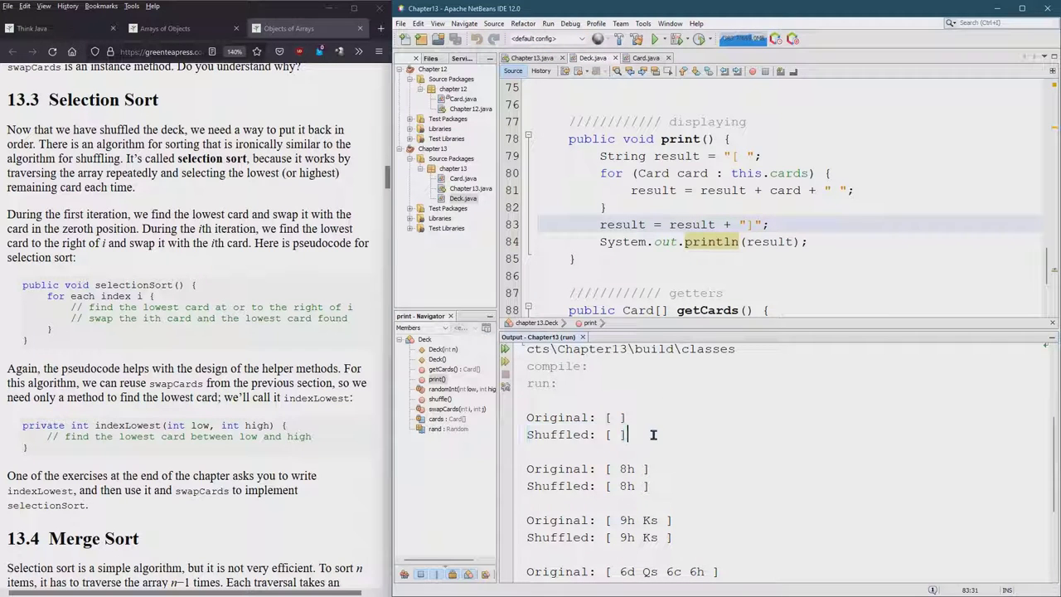
scroll("down", 3)
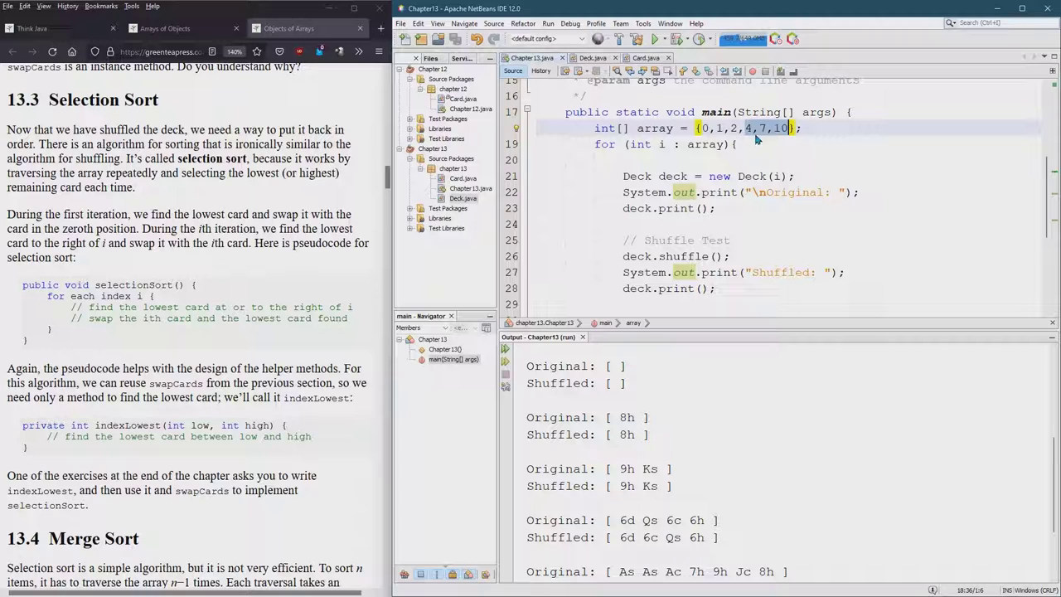
mouse_move(822, 298)
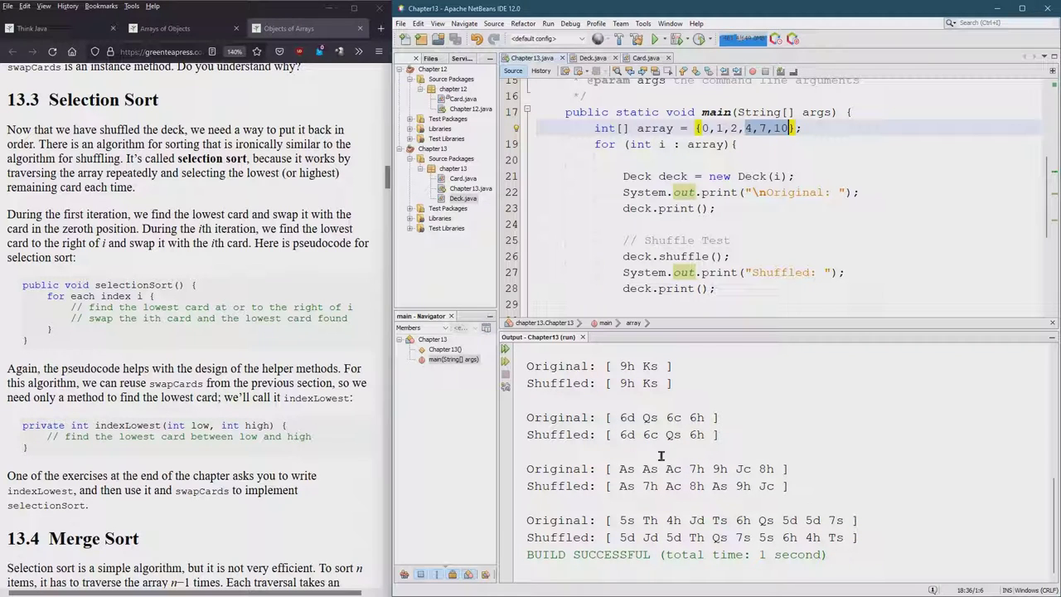
Paste a copy of the Shuffle Test block below it in main and rename its comment to SelectionSort Test.
scroll("down", 3)
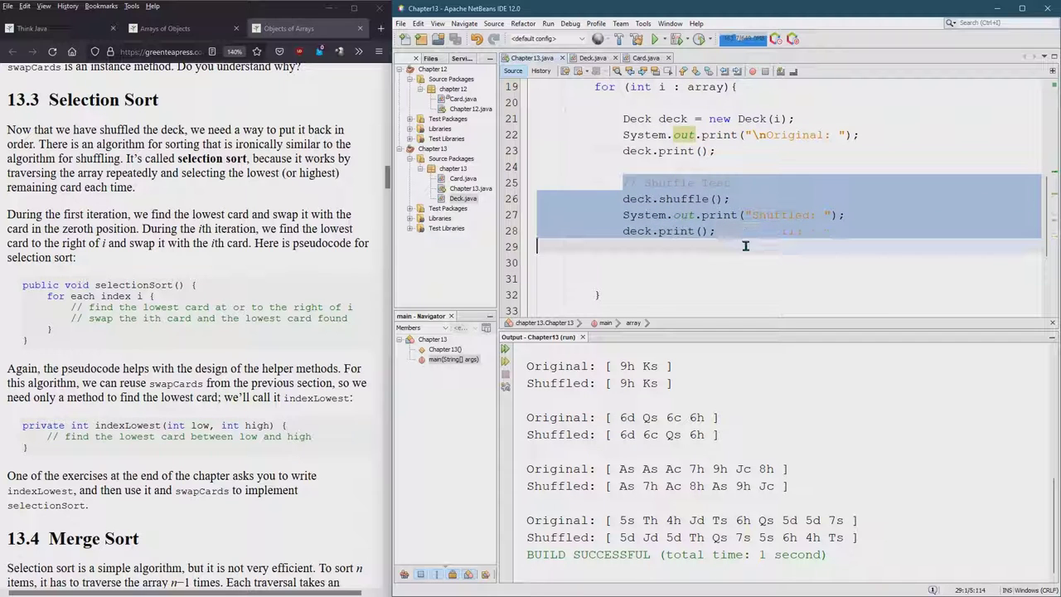
left_click(746, 262)
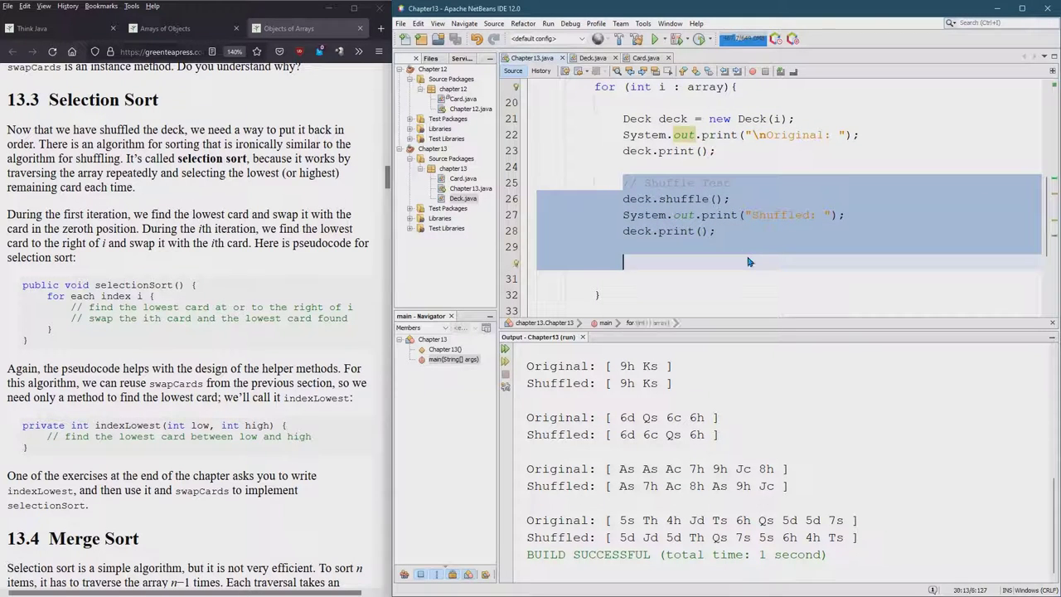
scroll("down", 3)
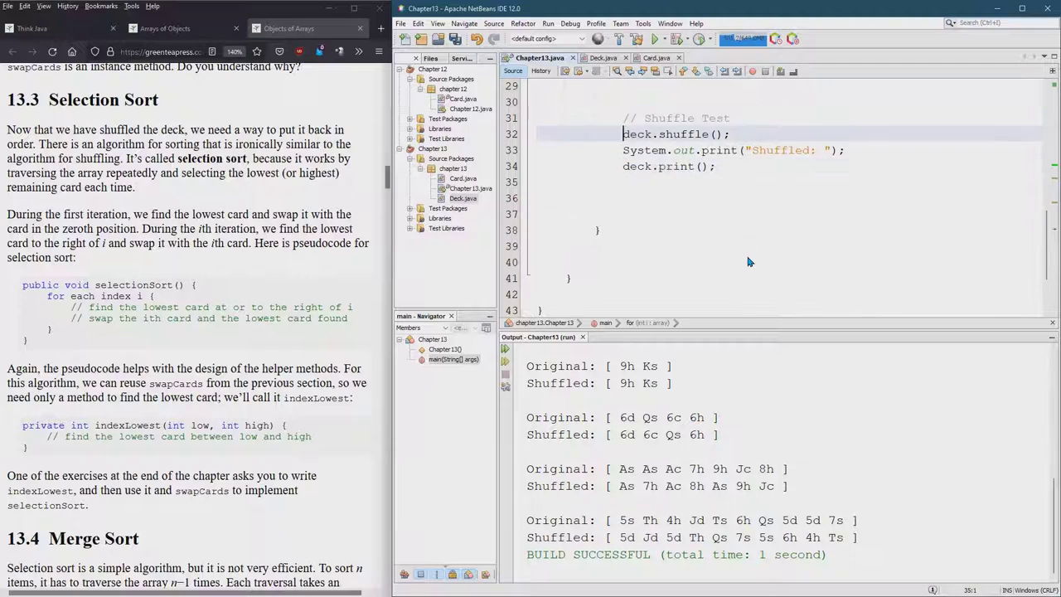
left_click(653, 117)
type("electionSort")
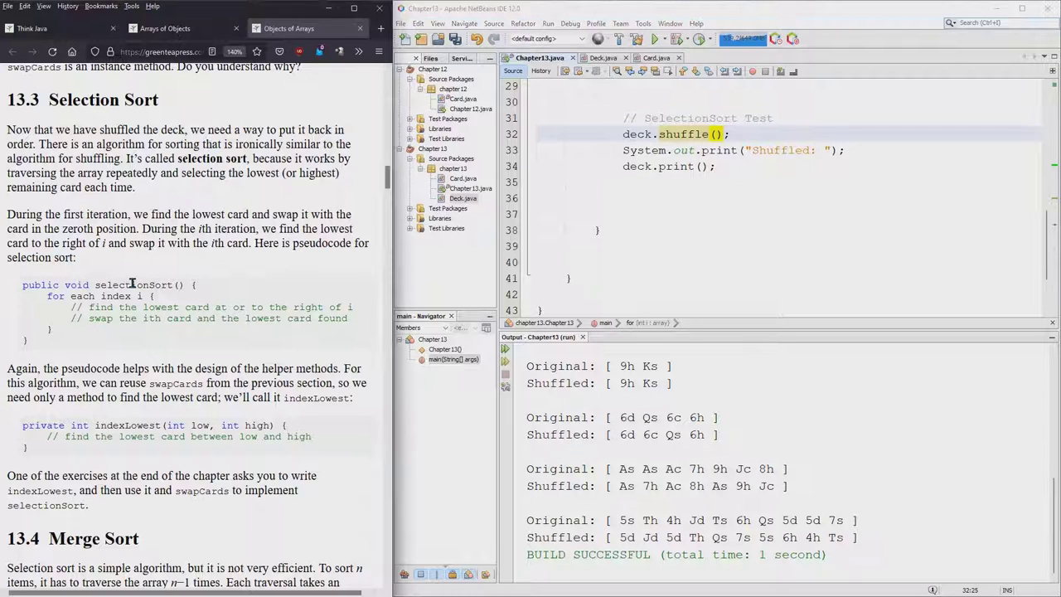
Change the copied call to deck.selectionSort() and fix the printed label to SelectionSorted.
double_click(132, 285)
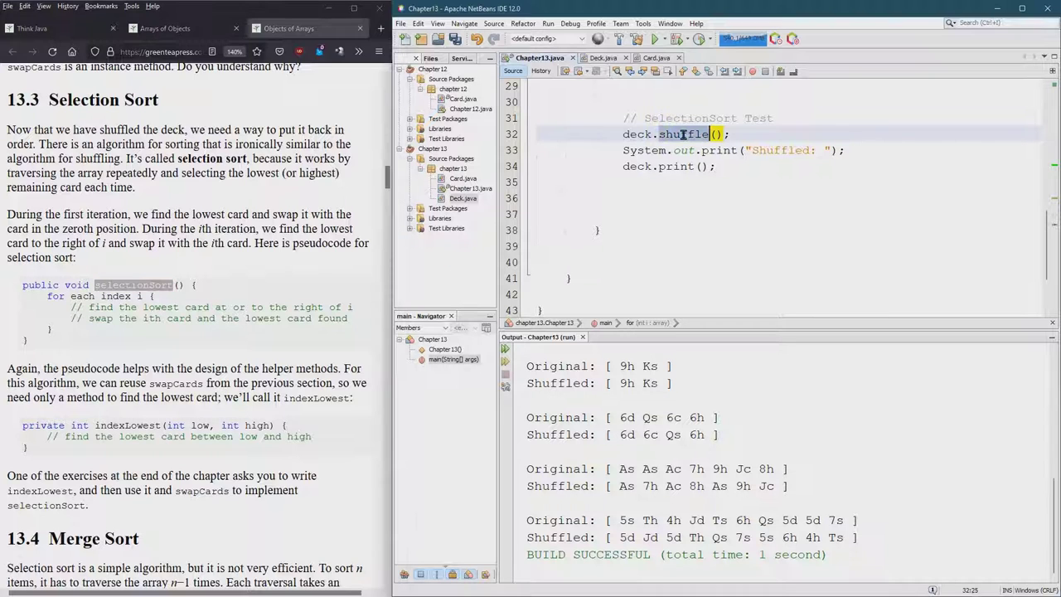
type("selectionSort")
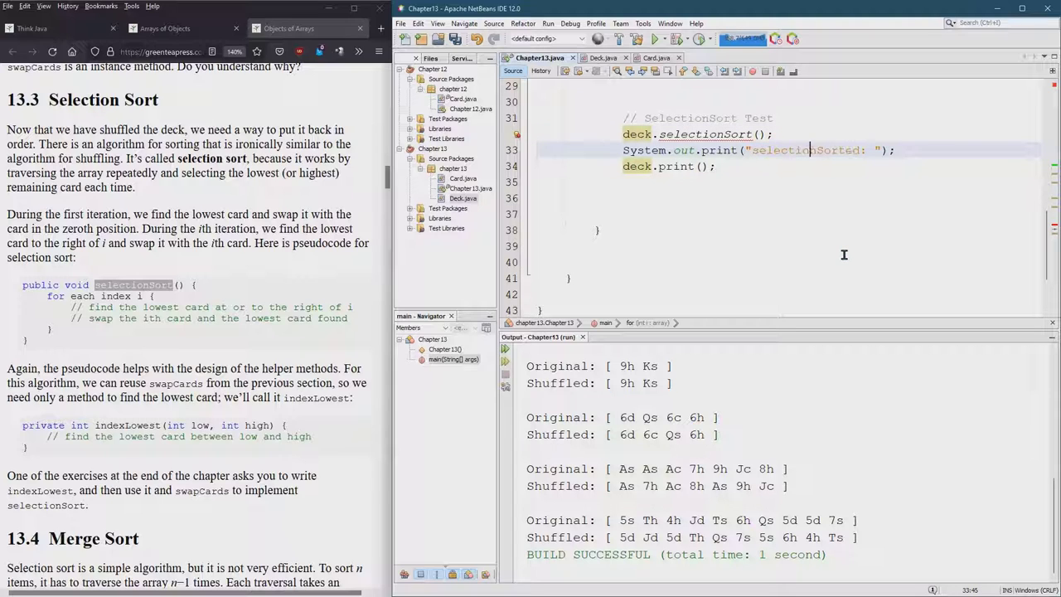
left_click(752, 149)
type("S")
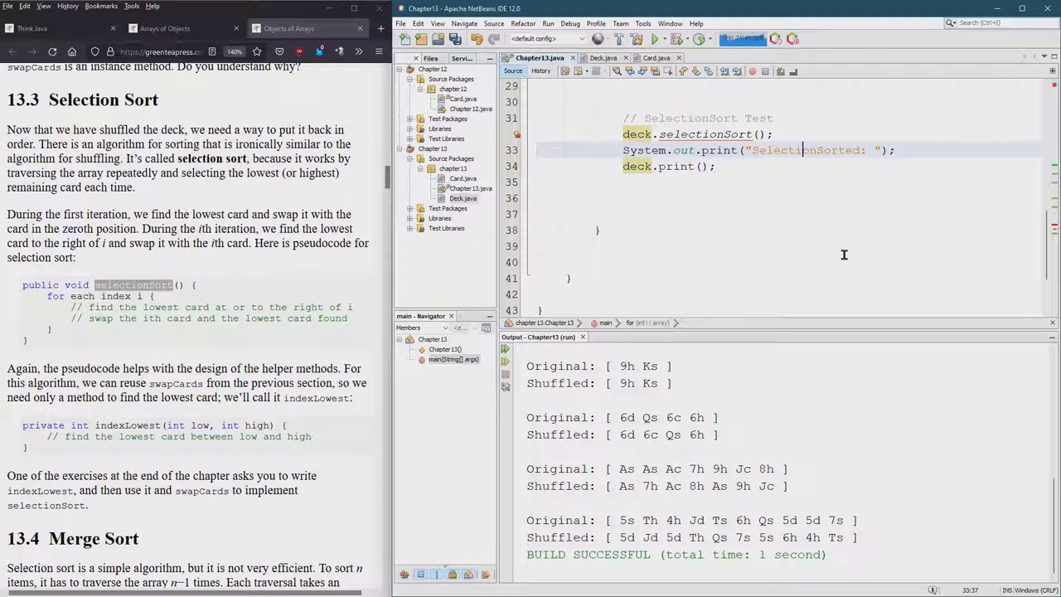
scroll("up", 3)
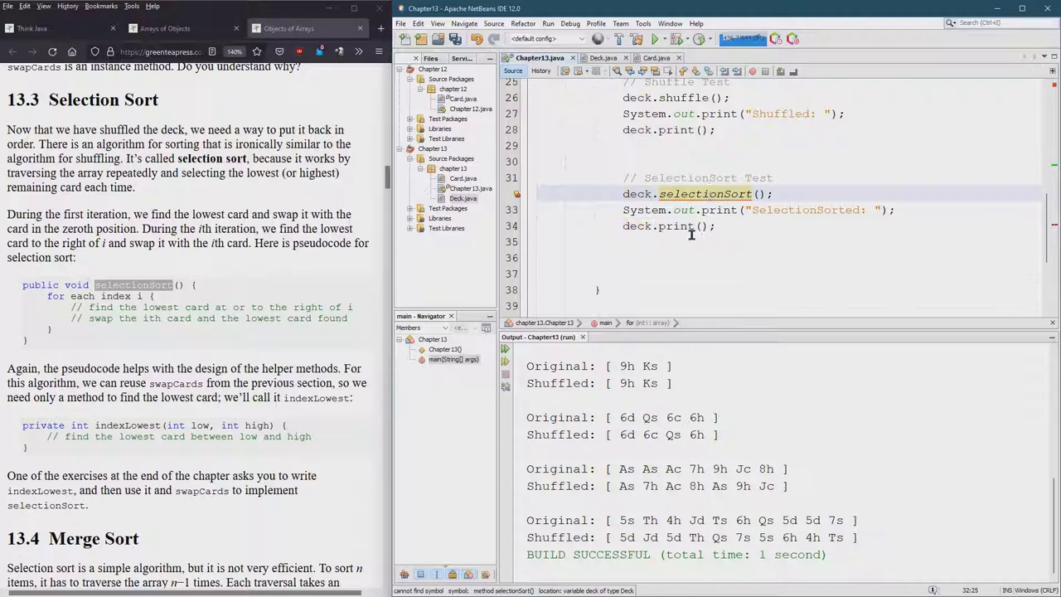
scroll("up", 3)
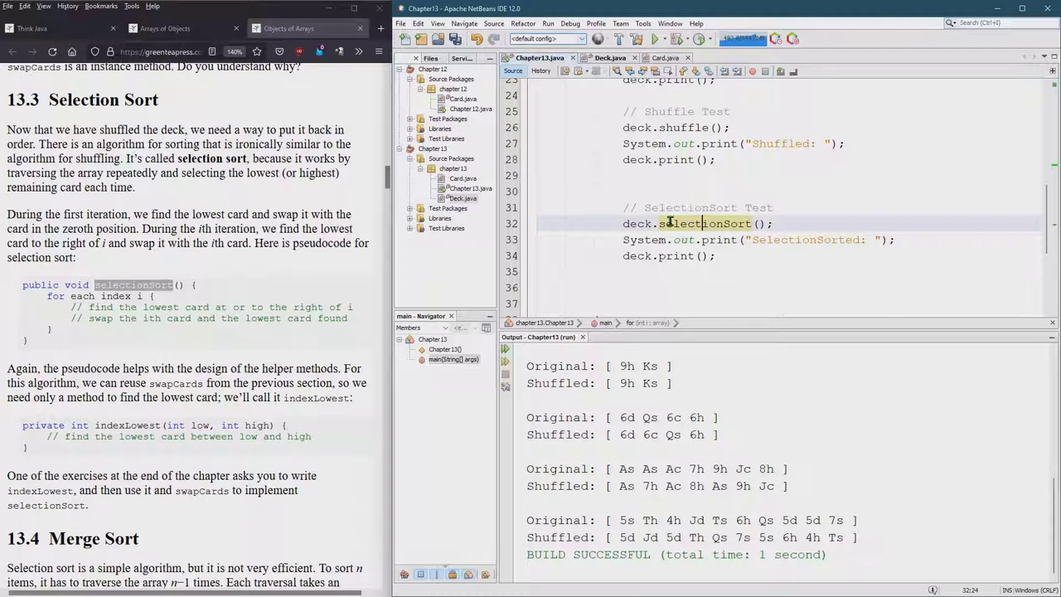
Create the missing selectionSort method in Deck and replace its placeholder exception with the book's pseudocode.
right_click(705, 222)
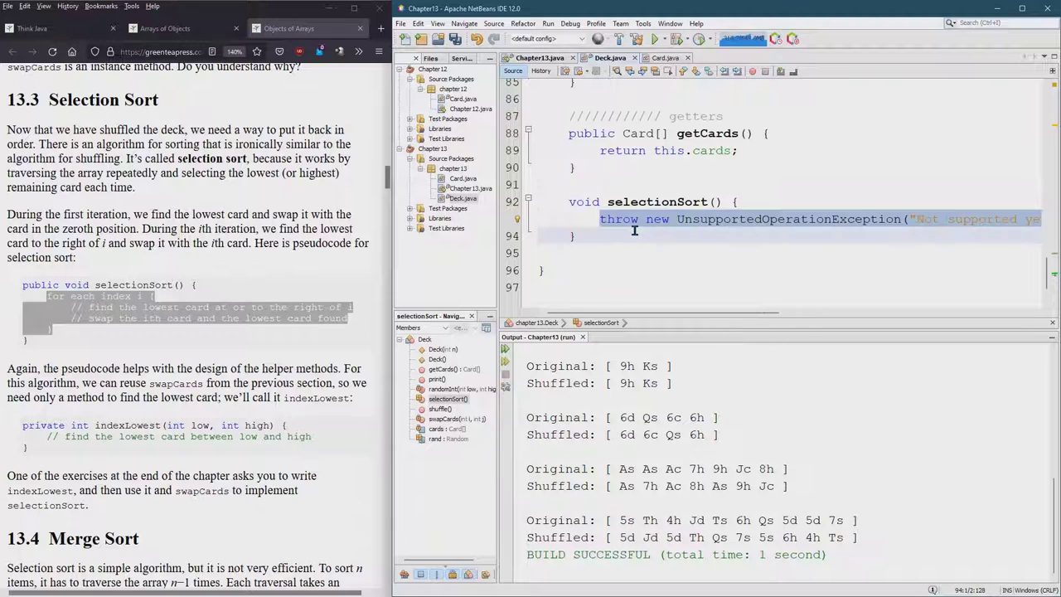
key("Delete")
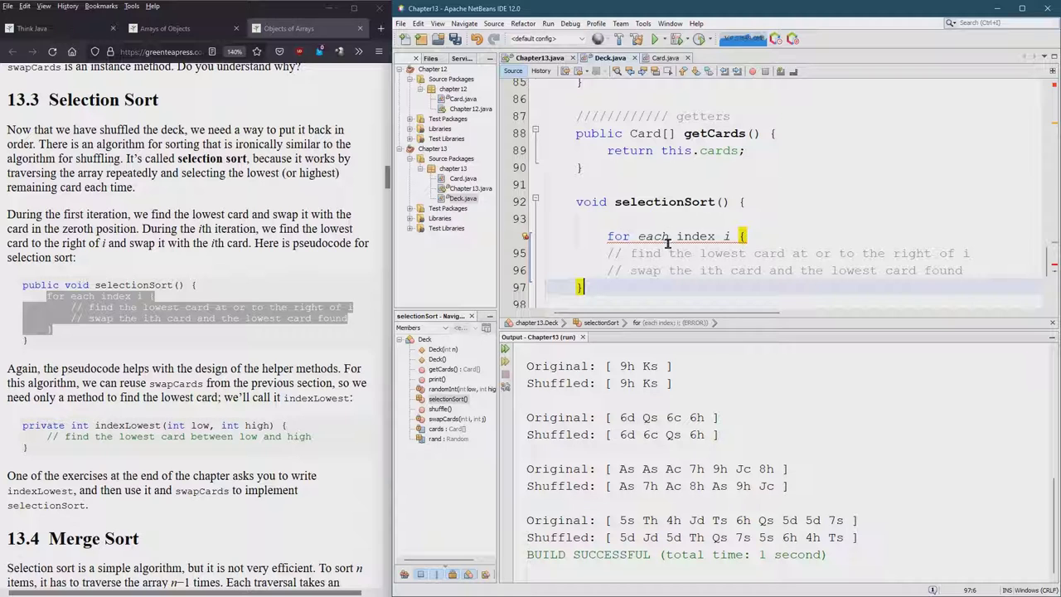
scroll("up", 3)
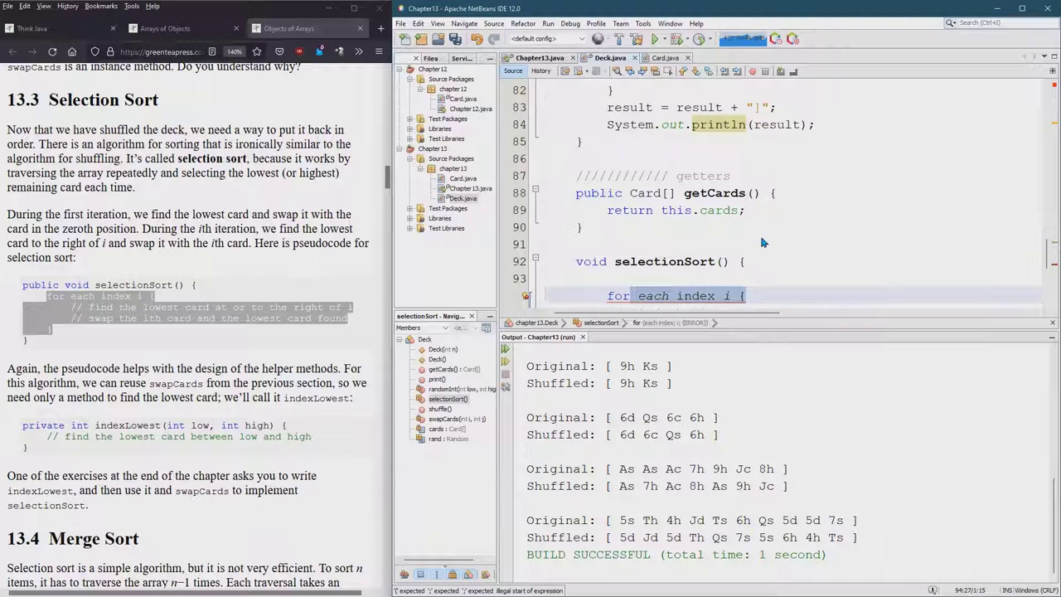
scroll("up", 3)
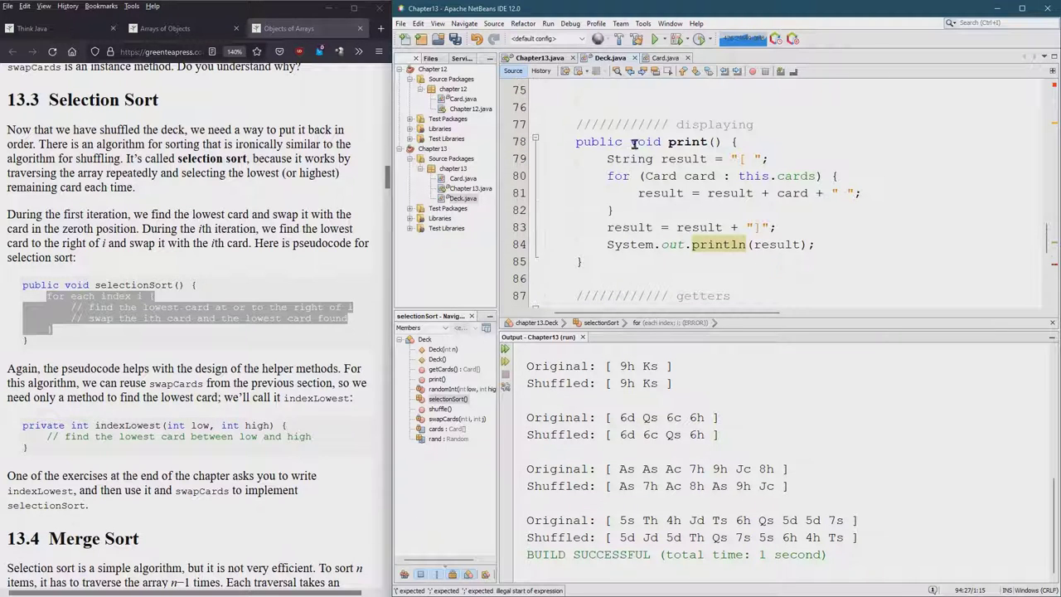
scroll("up", 3)
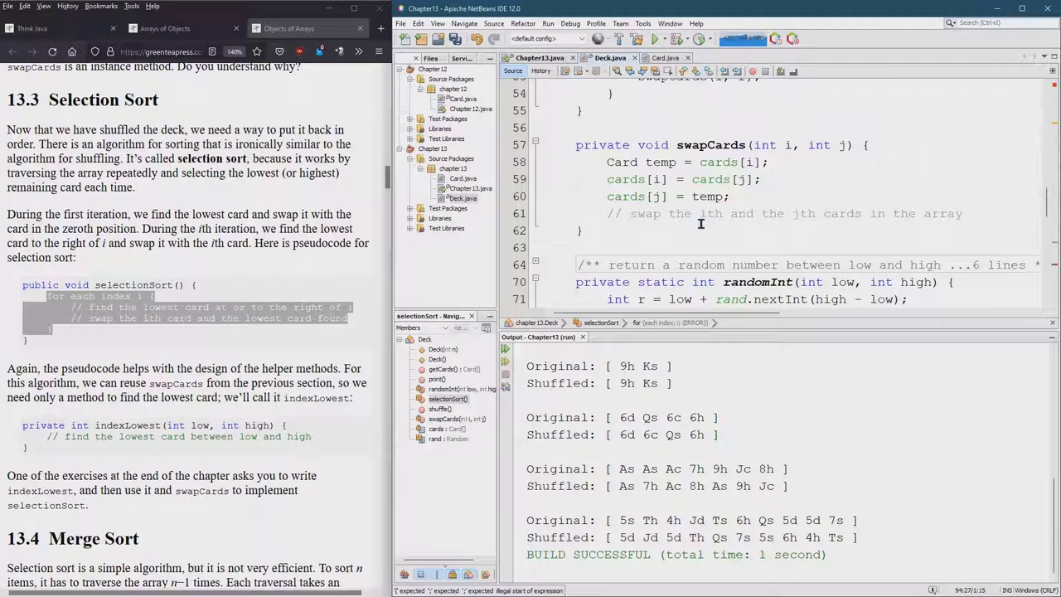
scroll("up", 3)
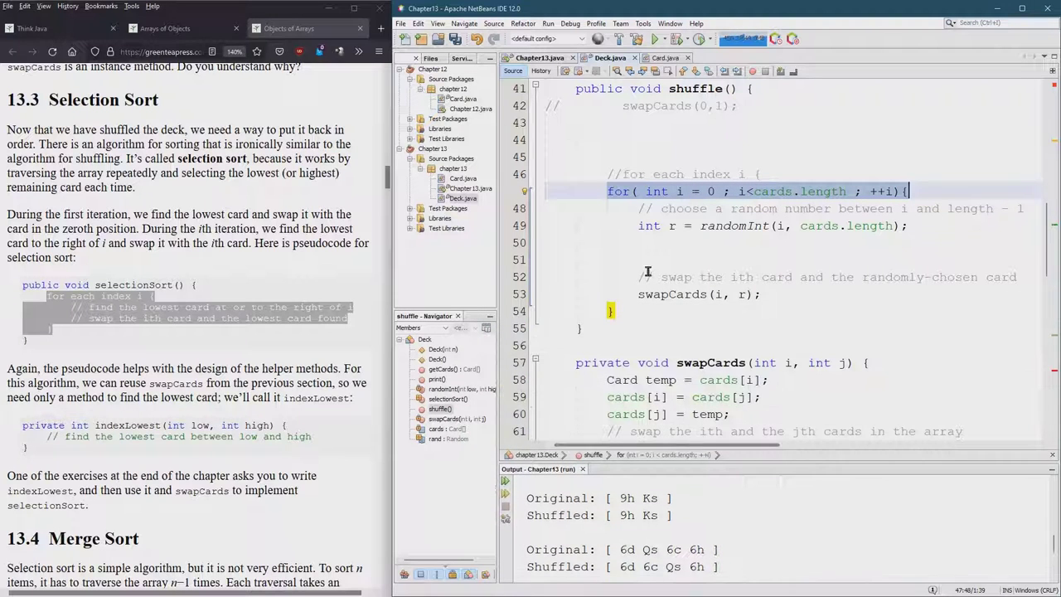
Write for( int i = 0 ; i<cards.length ; ++i){ under the pseudocode in selectionSort, folding getCards.
scroll("down", 3)
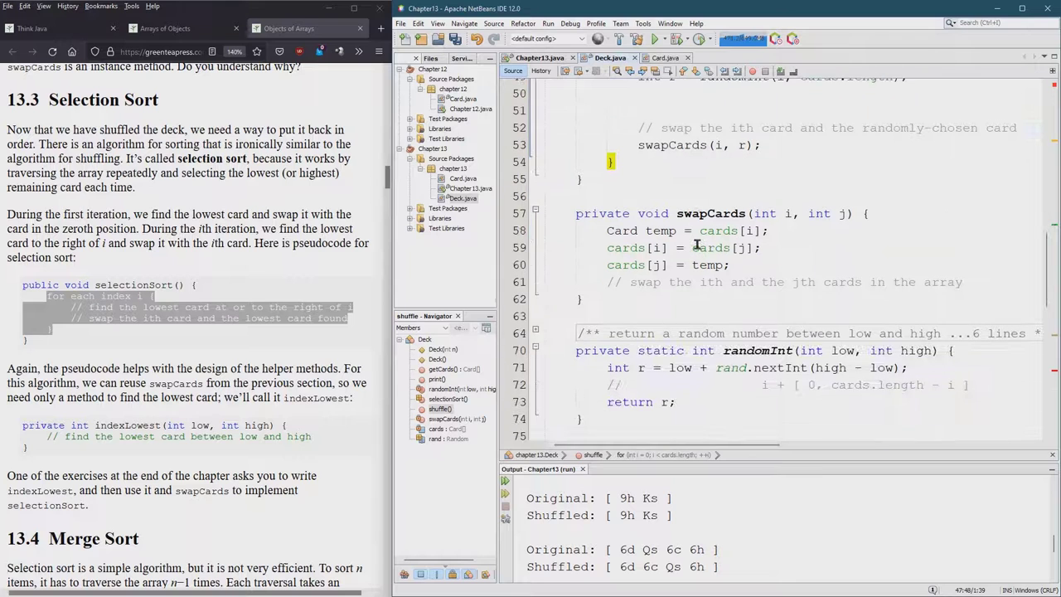
scroll("down", 3)
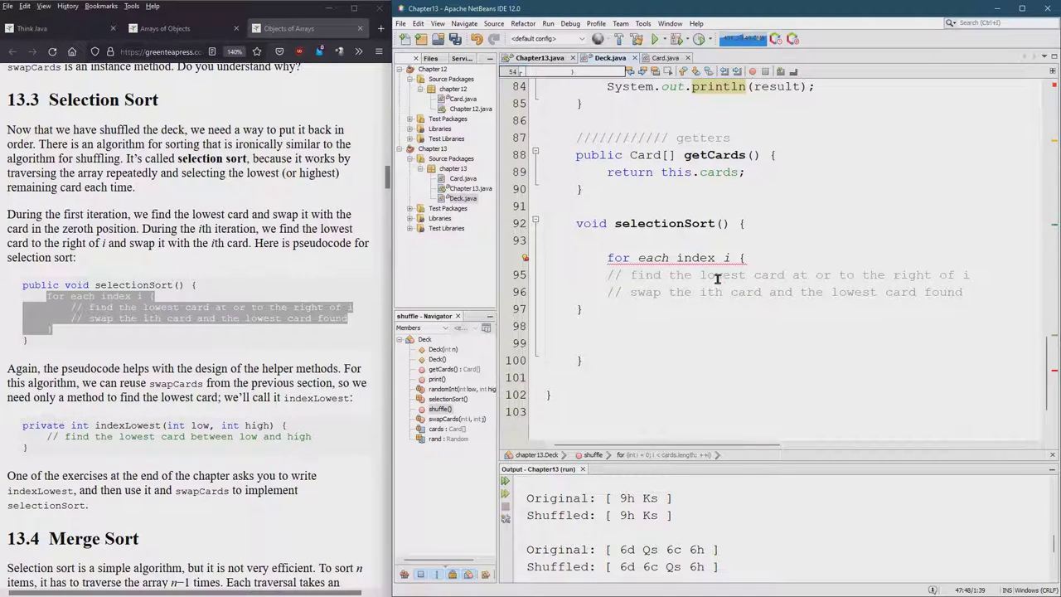
left_click(749, 257)
type("//")
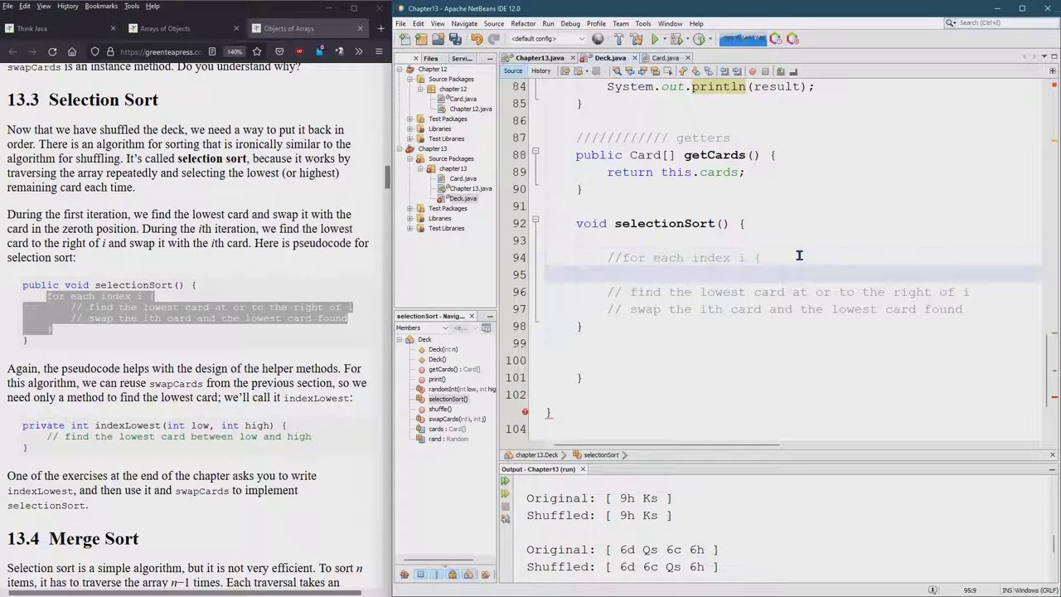
type("for( int i = 0 ; i<cards.length ; ++i){")
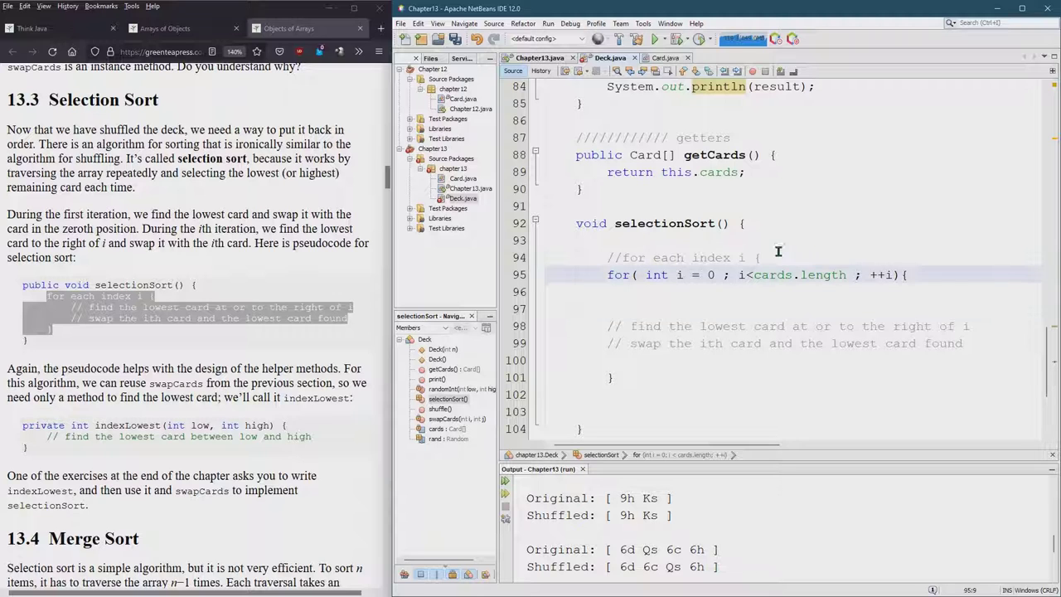
scroll("up", 3)
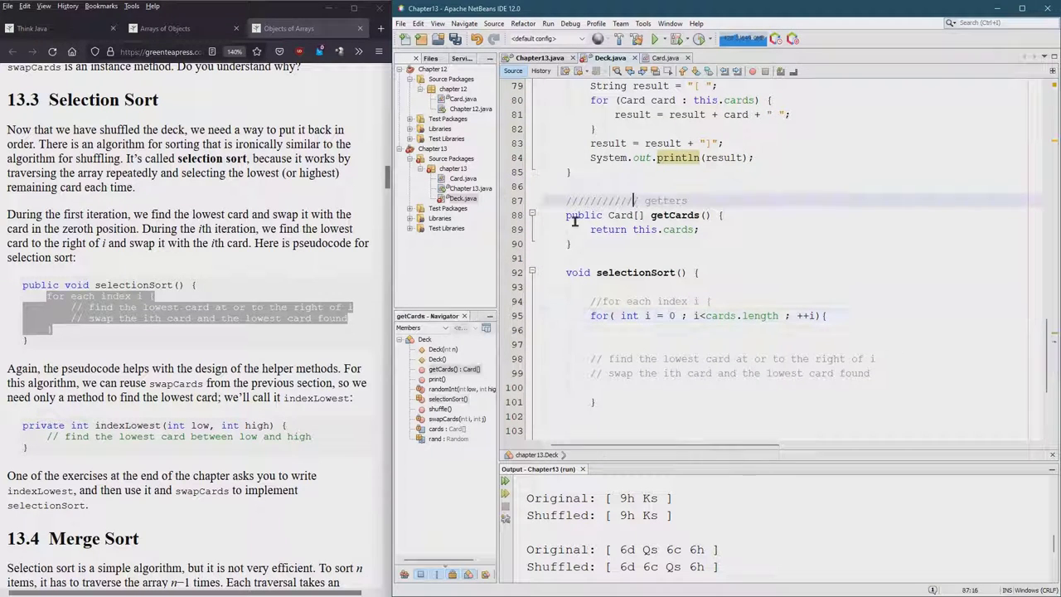
left_click(534, 216)
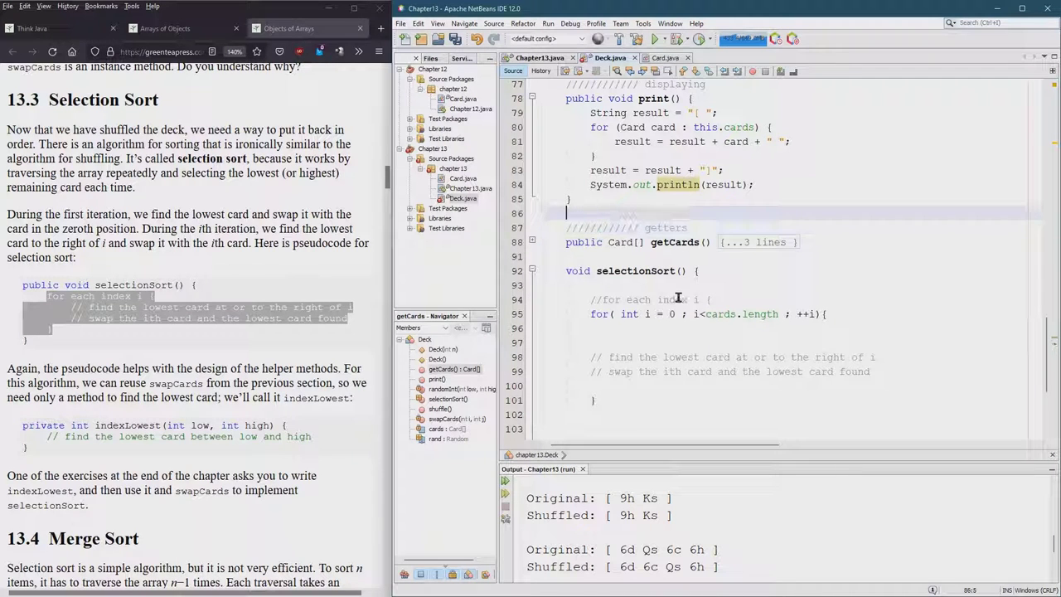
scroll("down", 3)
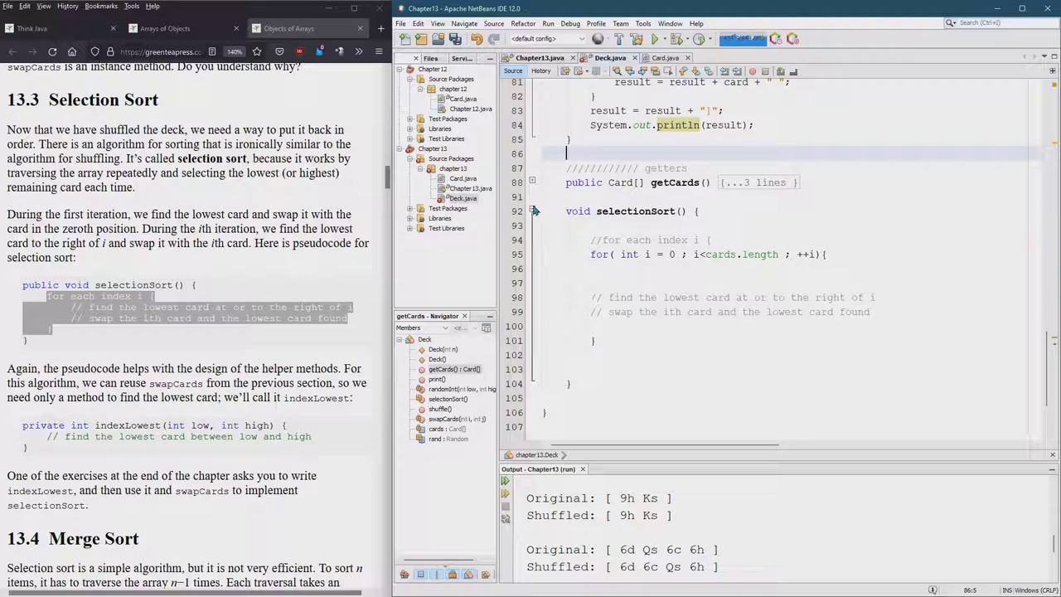
Fold the method bodies and cut the whole selectionSort method from the end of the Deck class.
left_click(534, 210)
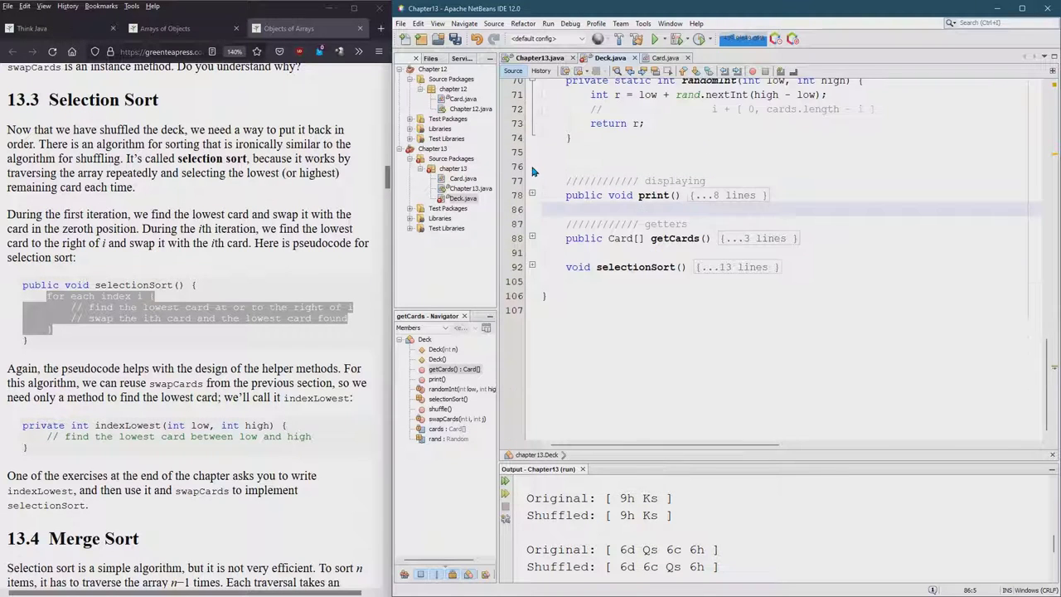
scroll("up", 3)
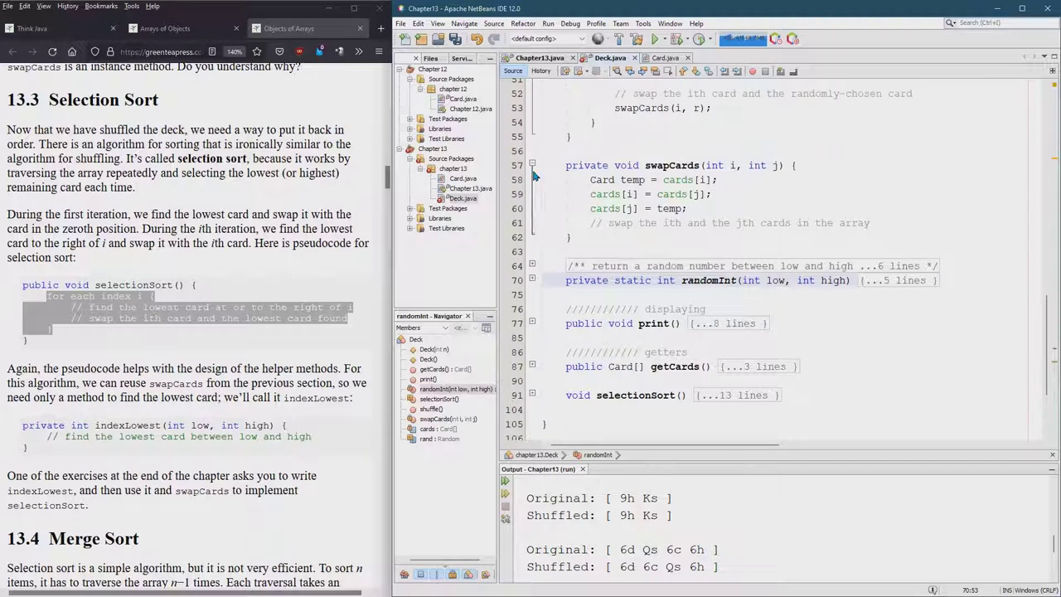
left_click(534, 166)
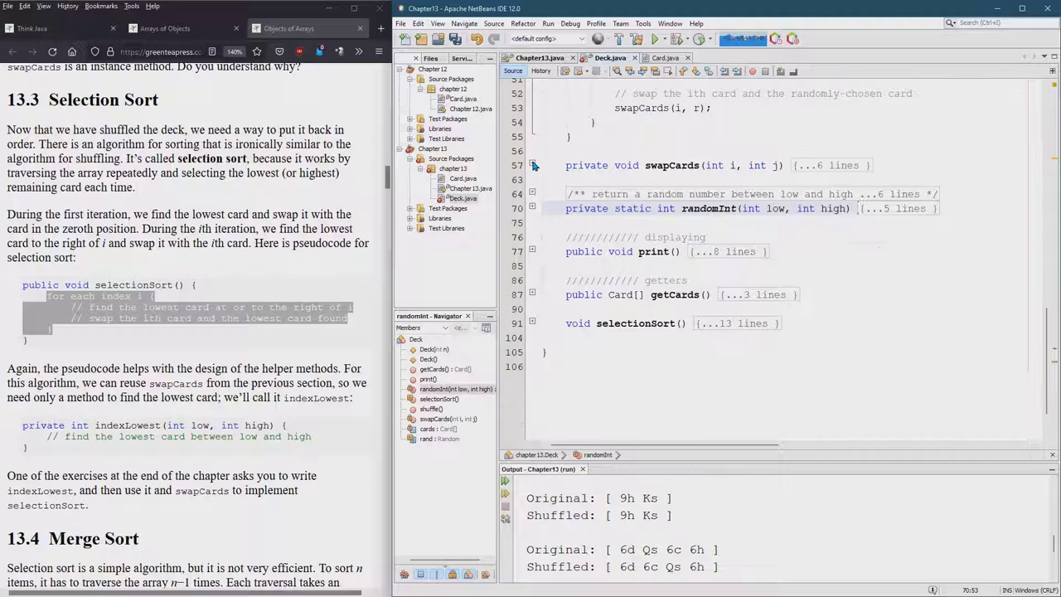
scroll("up", 3)
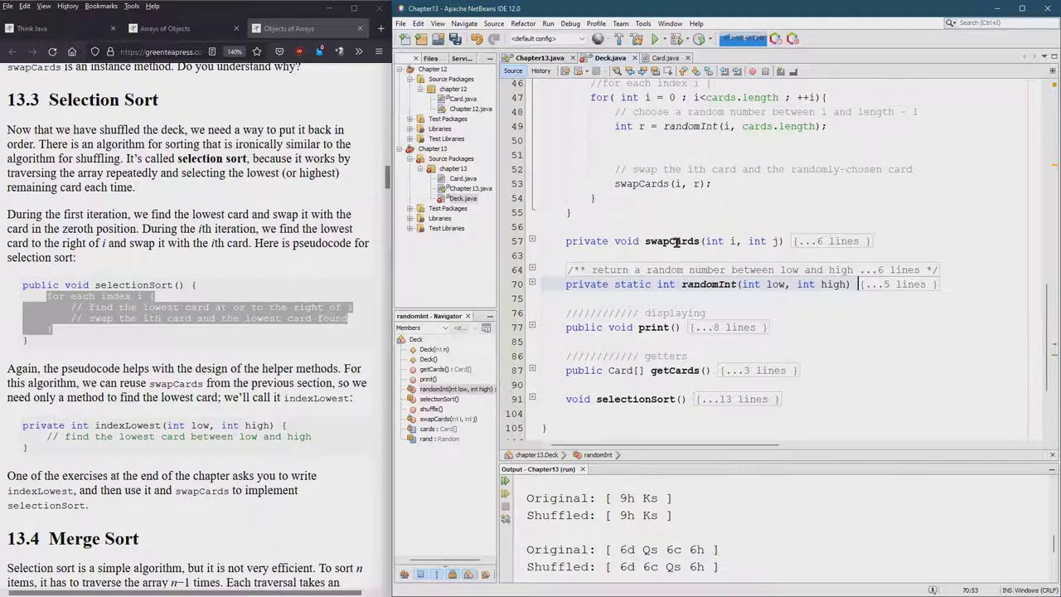
scroll("up", 3)
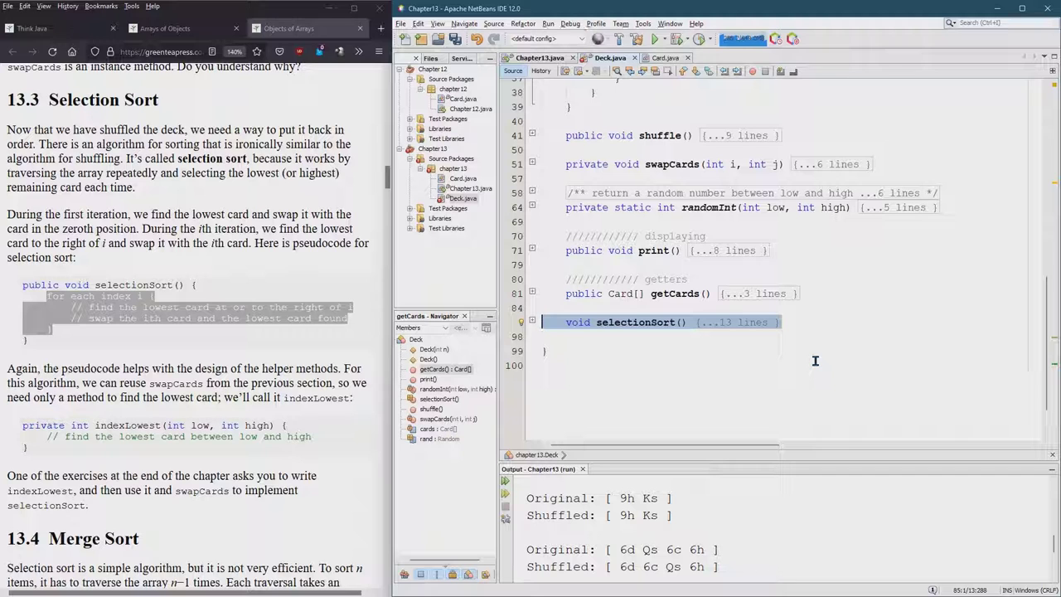
left_click(531, 293)
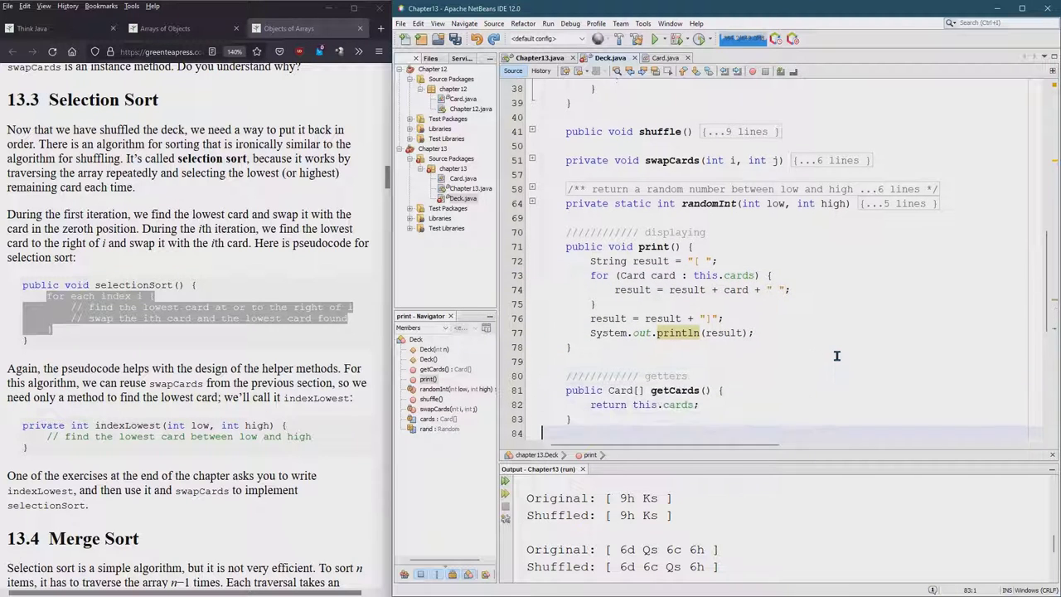
scroll("up", 3)
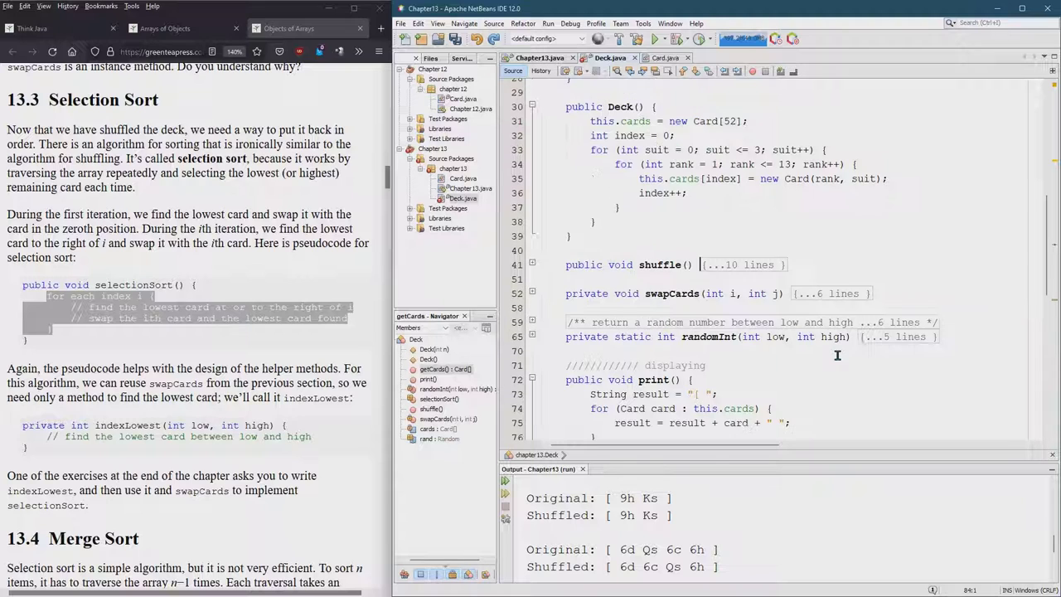
scroll("down", 3)
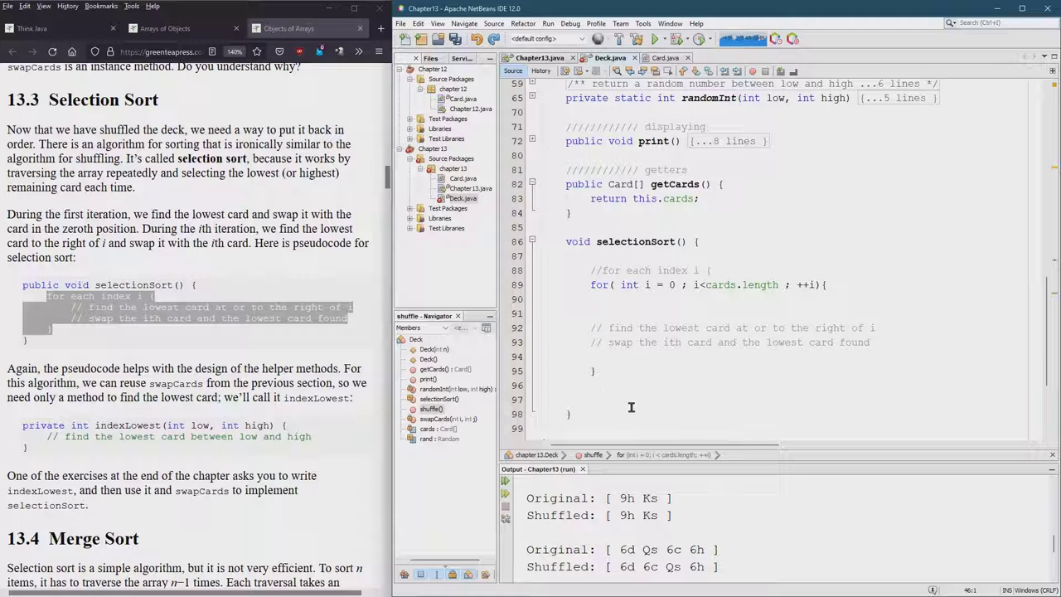
left_click(633, 414)
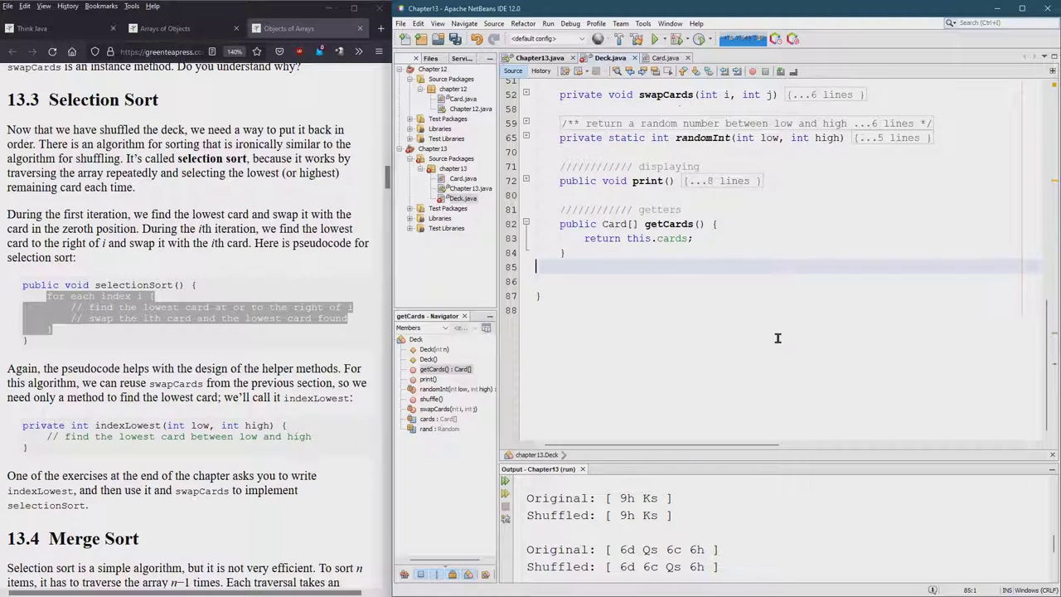
Paste selectionSort right after the Deck constructor and declare it public.
scroll("up", 3)
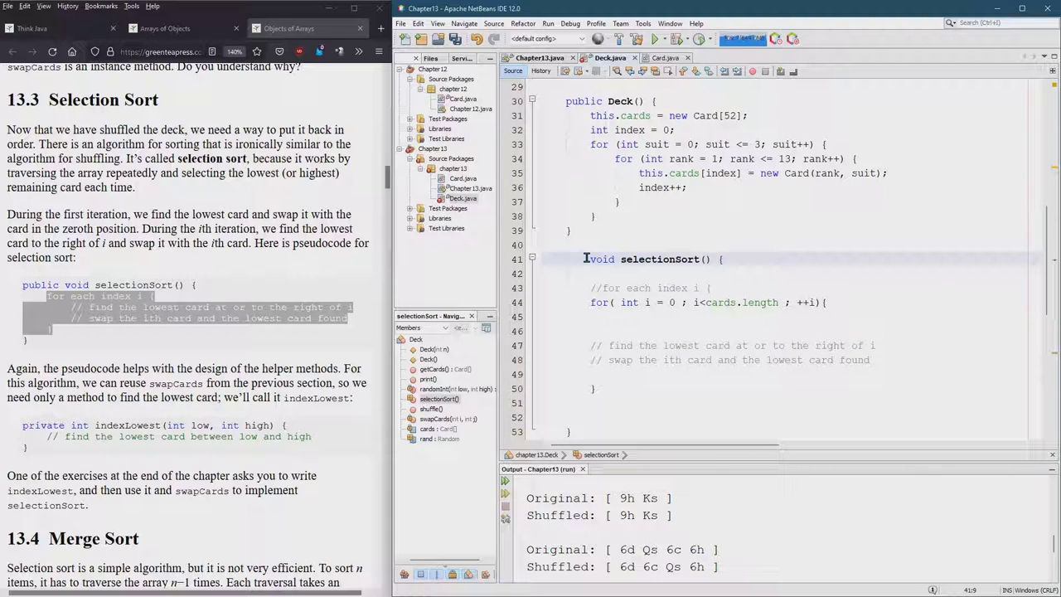
left_click(586, 259)
type("public ")
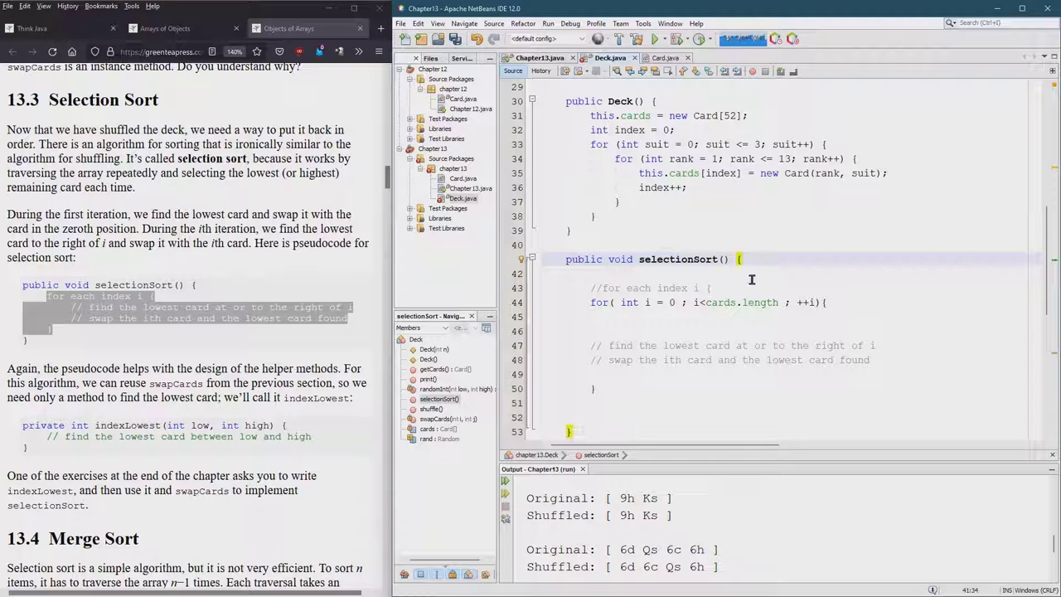
scroll("down", 3)
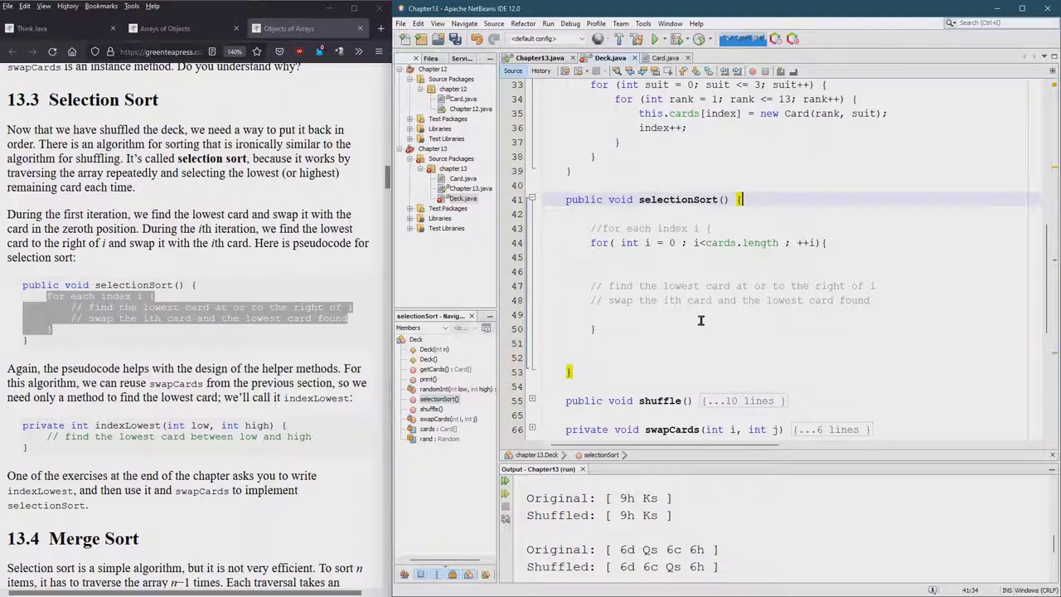
Space out selectionSort's comments and add a private int indexLowest(int low, int high) stub with its find-lowest-card comment.
left_click(605, 285)
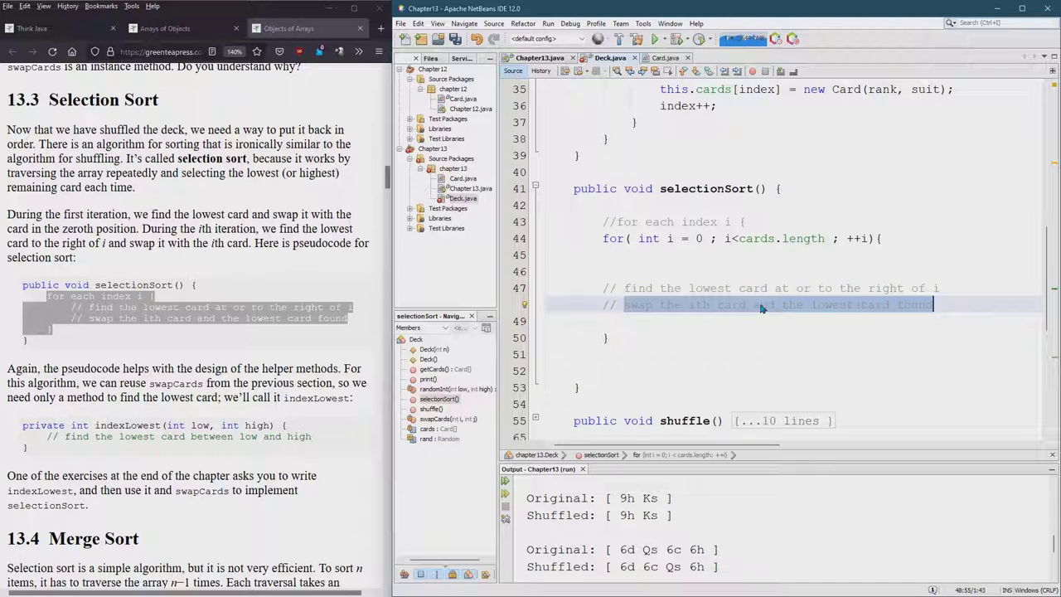
left_click(716, 252)
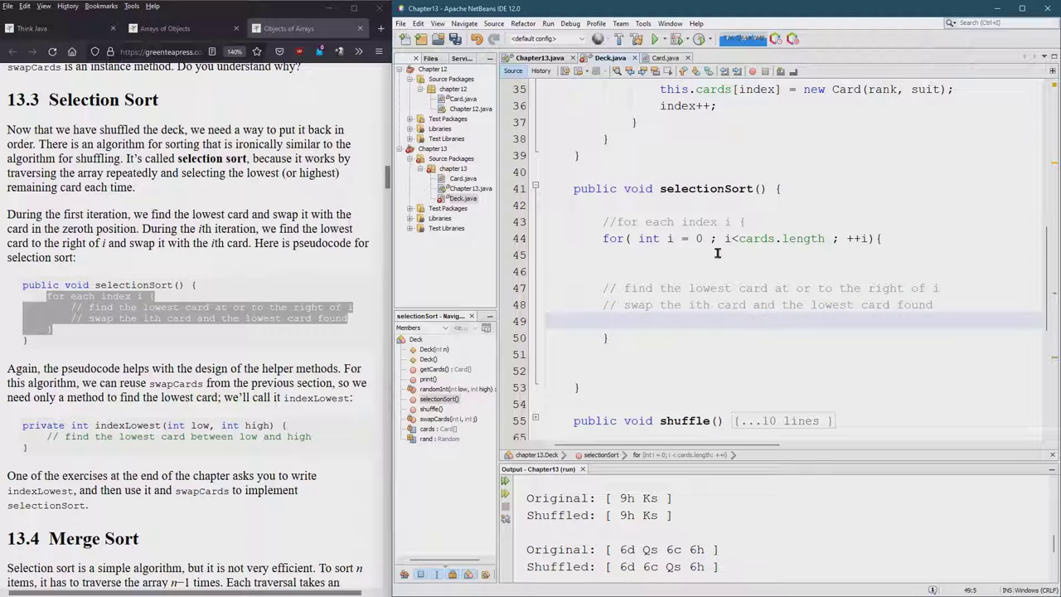
left_click(723, 256)
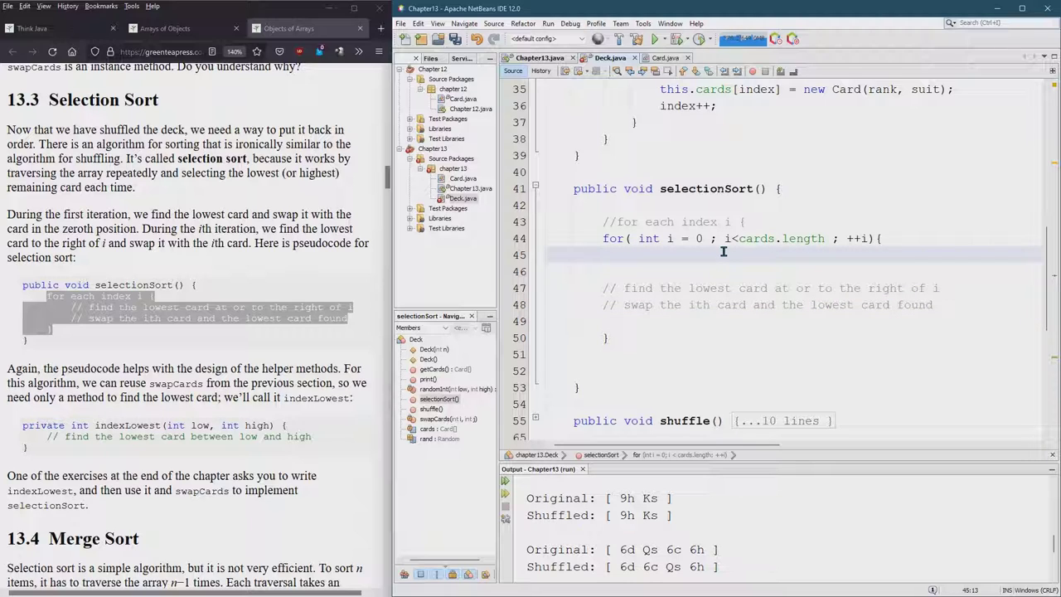
left_click(633, 256)
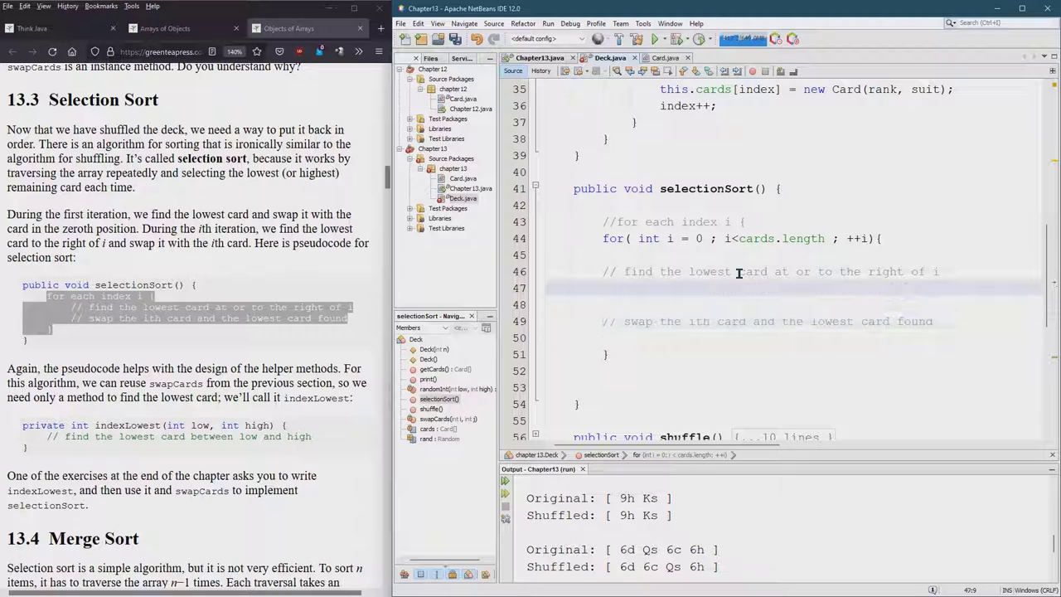
double_click(750, 272)
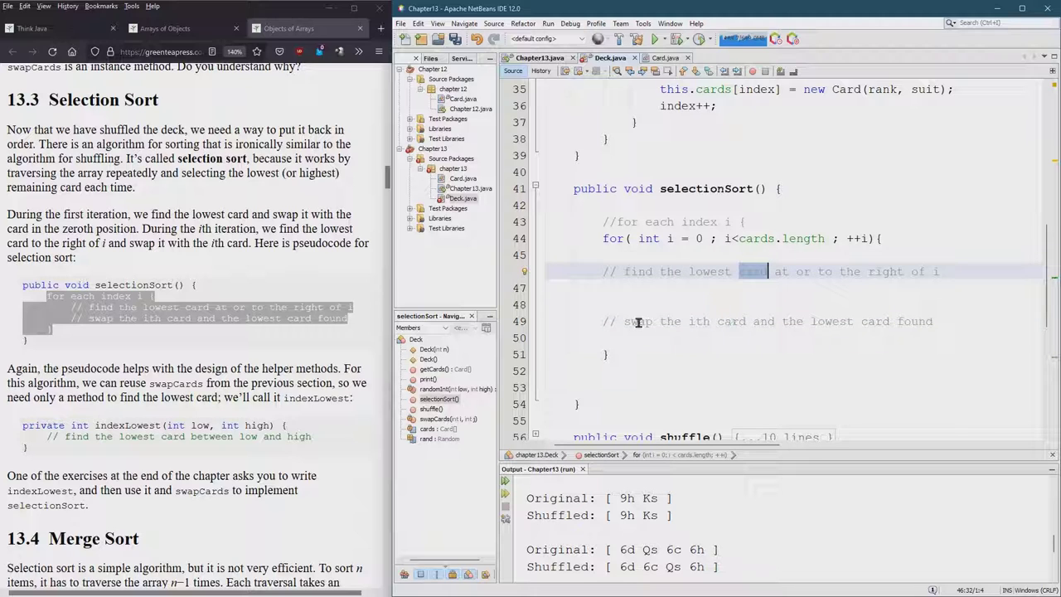
left_click(638, 322)
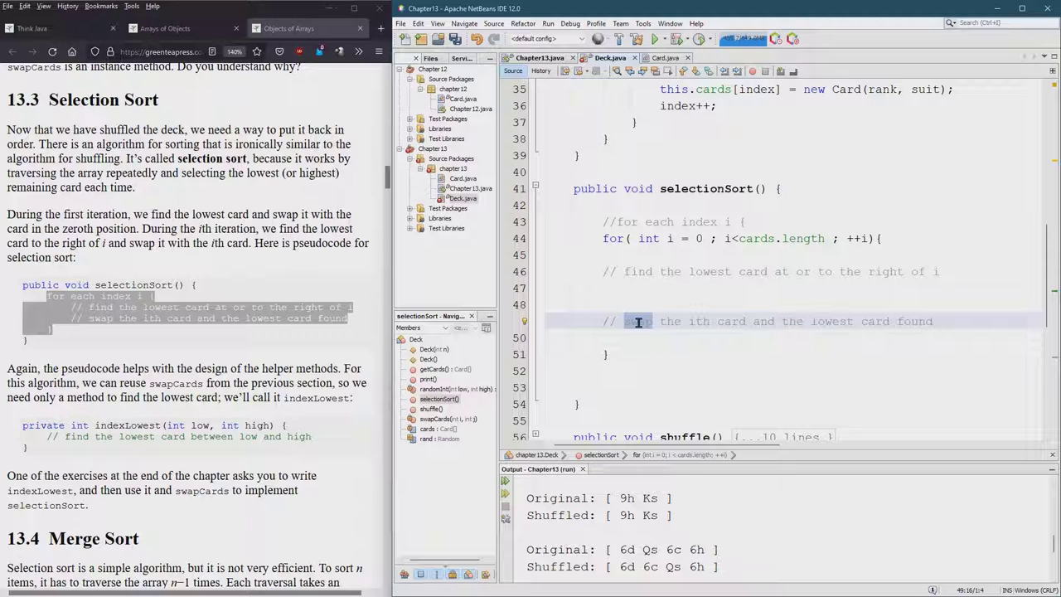
left_click(688, 222)
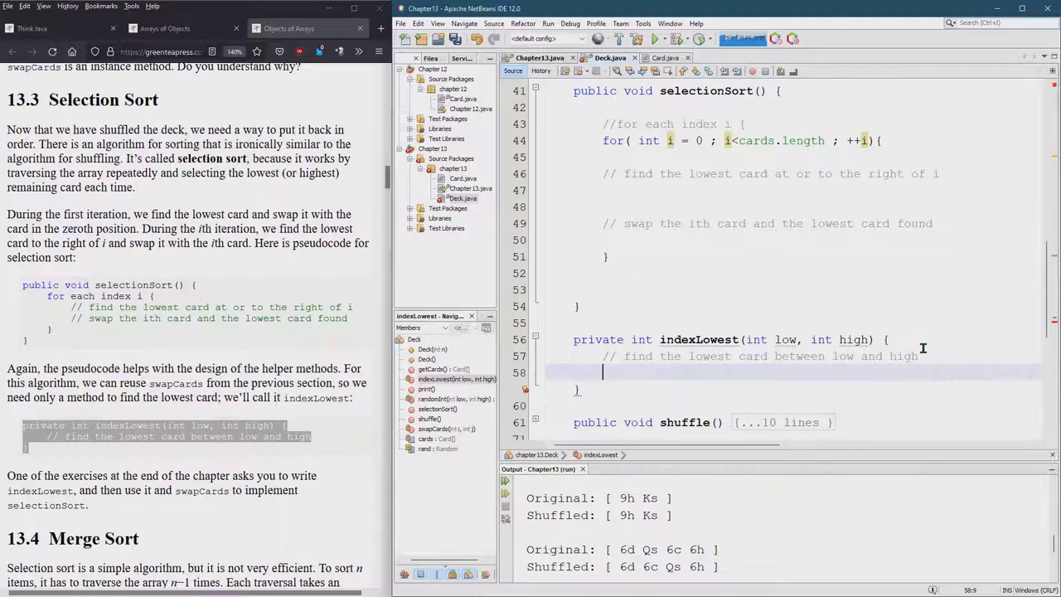
Copy selectionSort's loop header into indexLowest and make it run from low to high, noting high is exclusive.
key("enter")
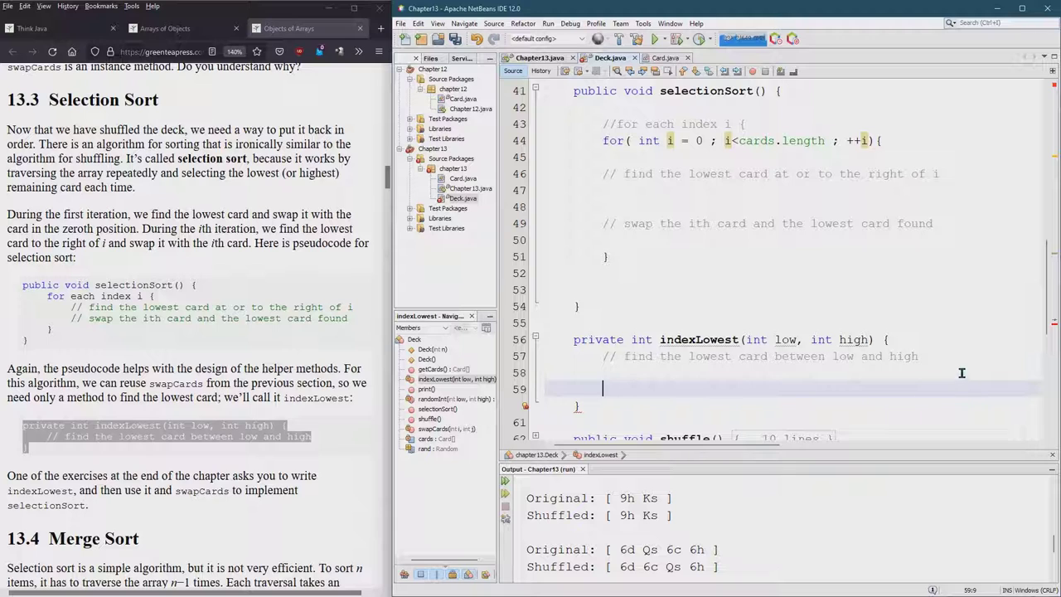
left_click(603, 372)
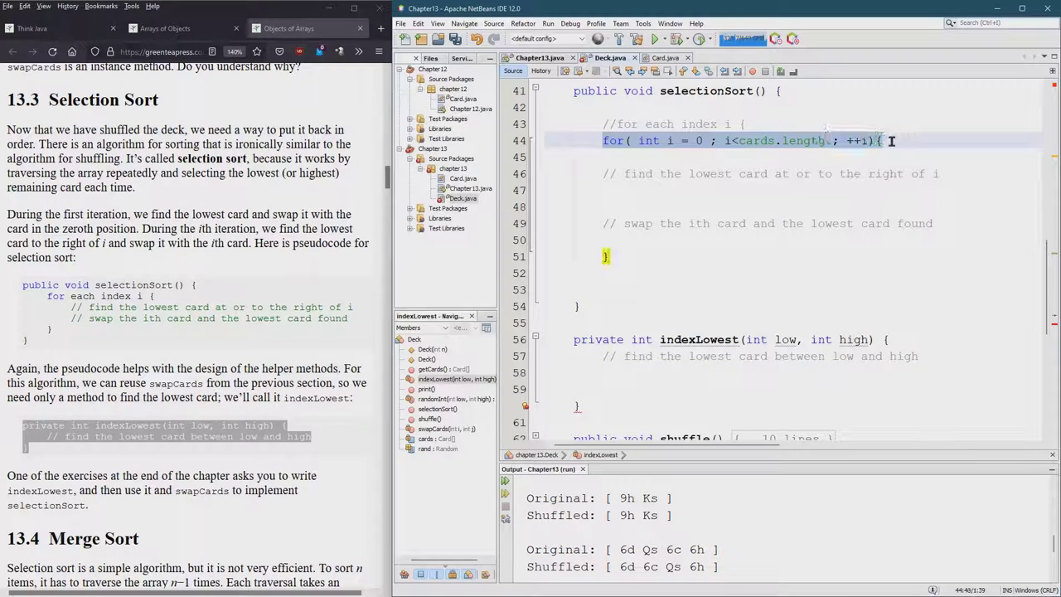
left_click(718, 372)
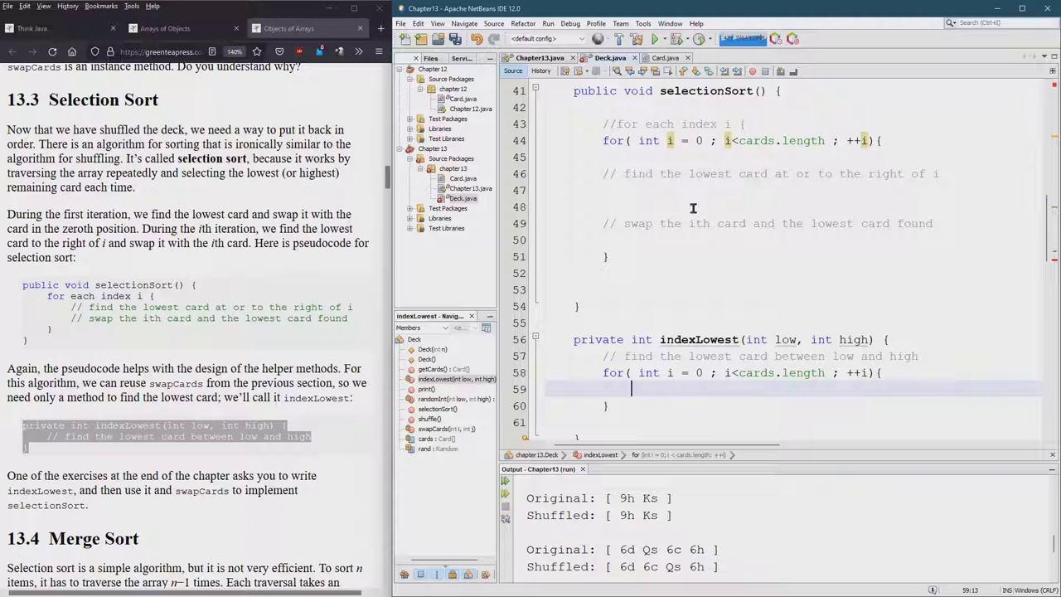
mouse_move(686, 338)
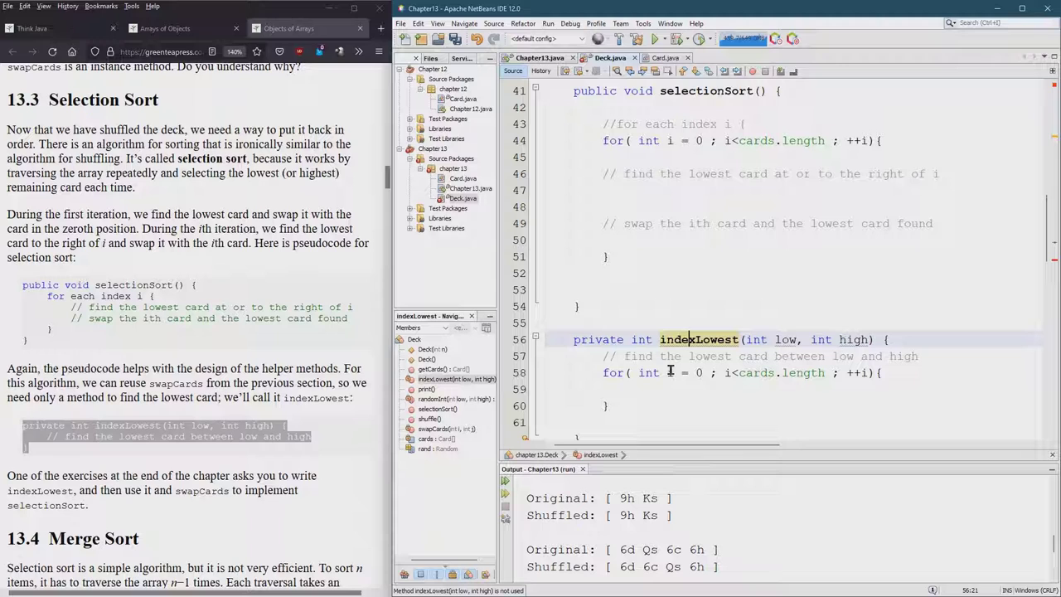
double_click(786, 338)
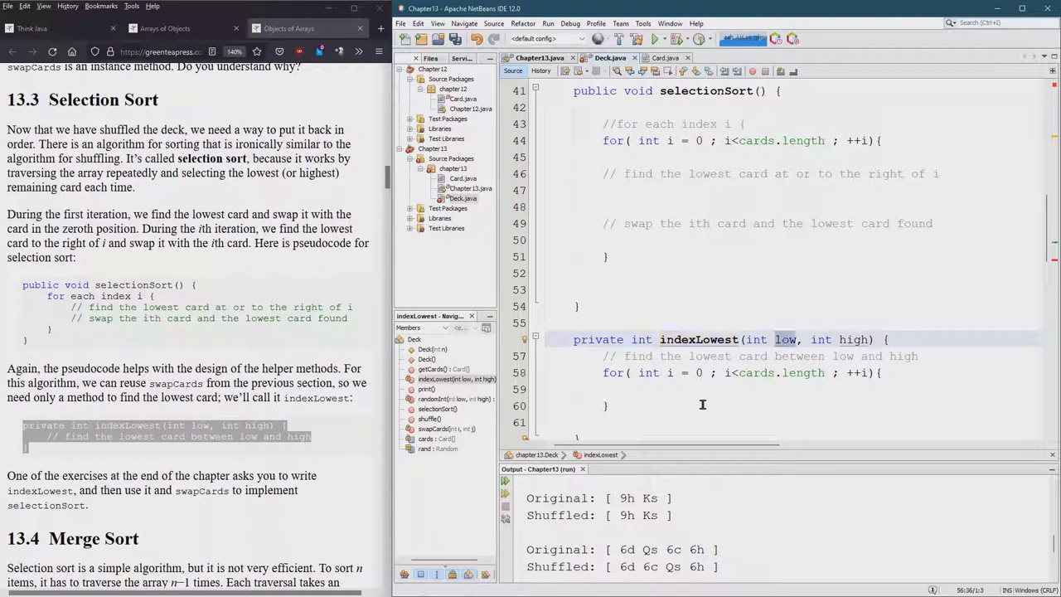
left_click(699, 372)
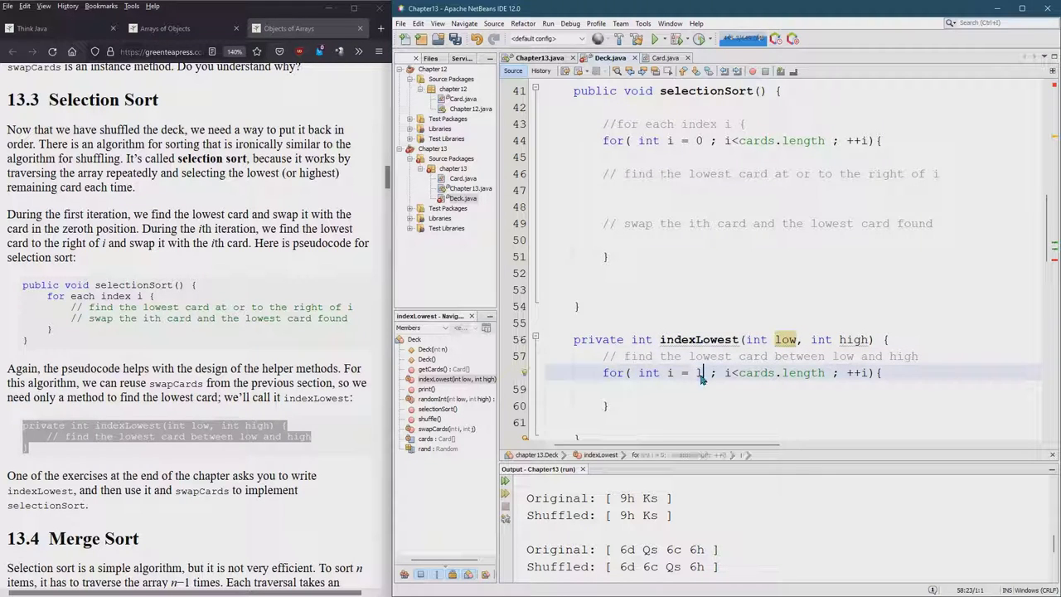
type("low")
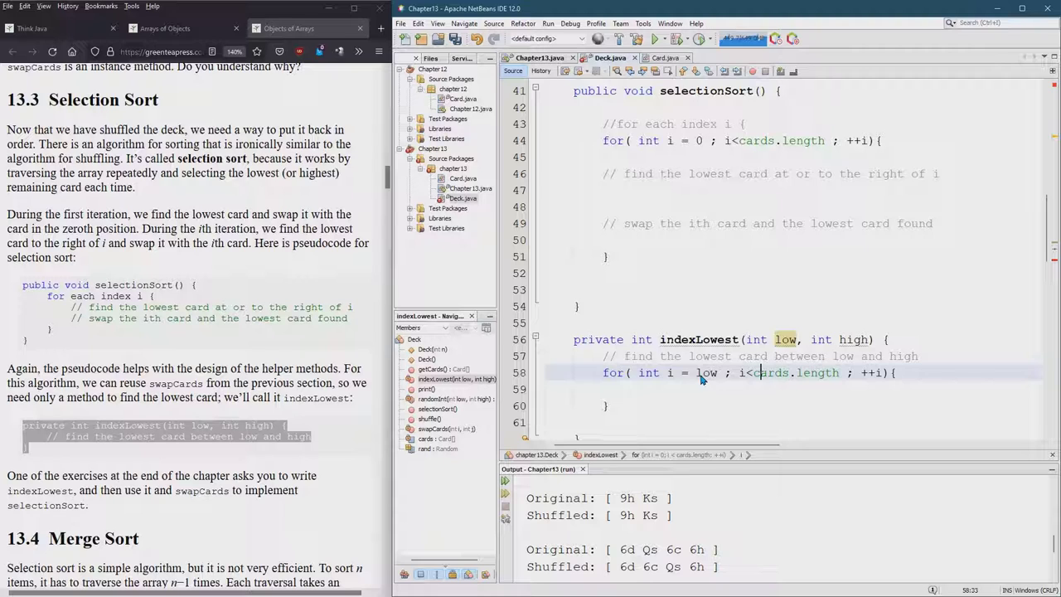
double_click(796, 371)
type(",")
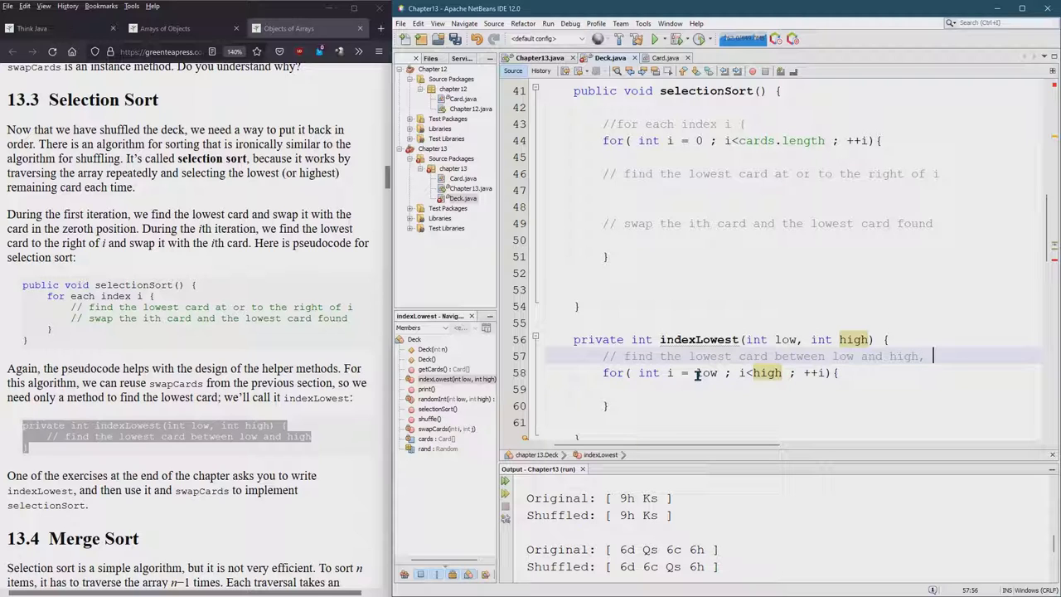
type("(exe")
type("(inclusive")
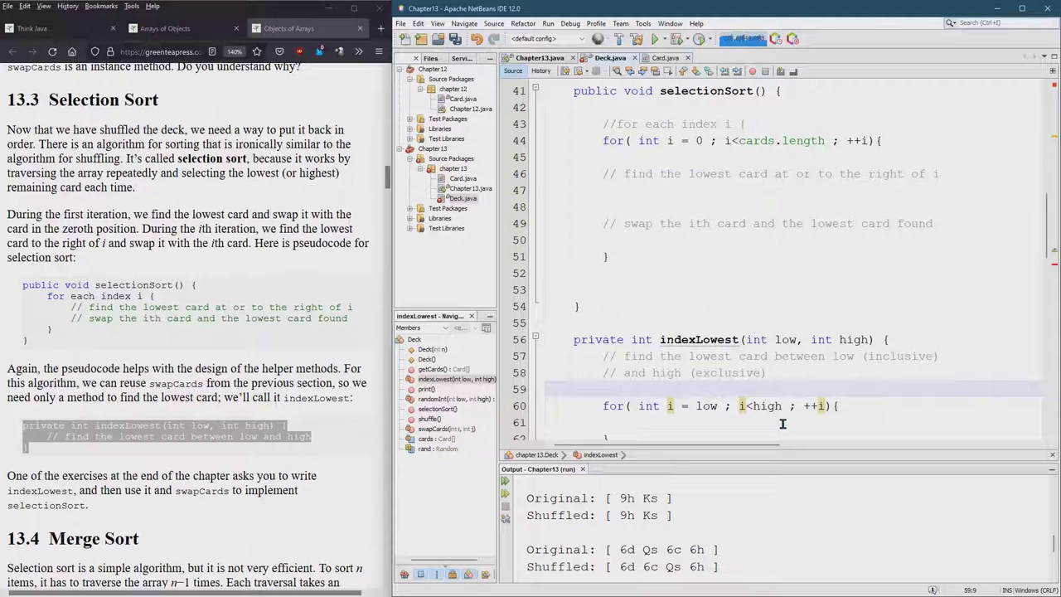
Declare int lowIndex = low; and start the if comparing cards[i] against cards[lowIndex] inside the loop.
type("int")
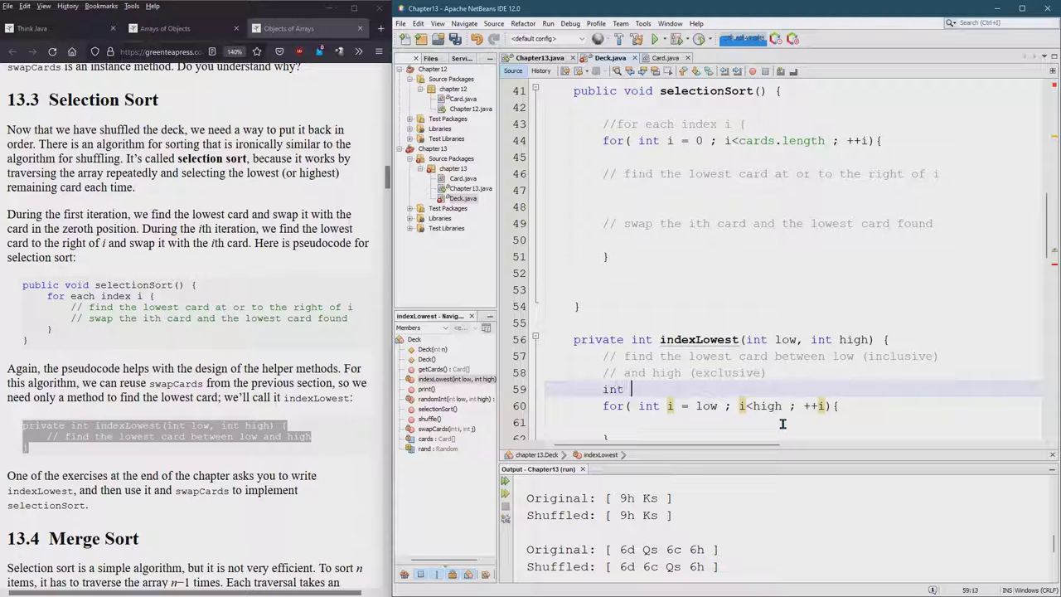
type("lowIndex = l")
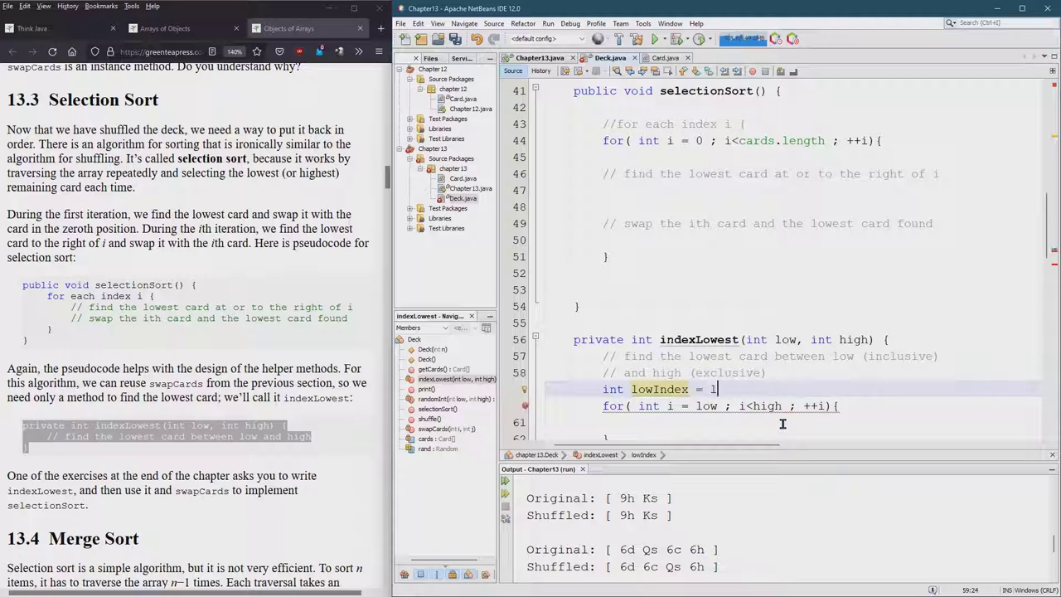
type("ow;")
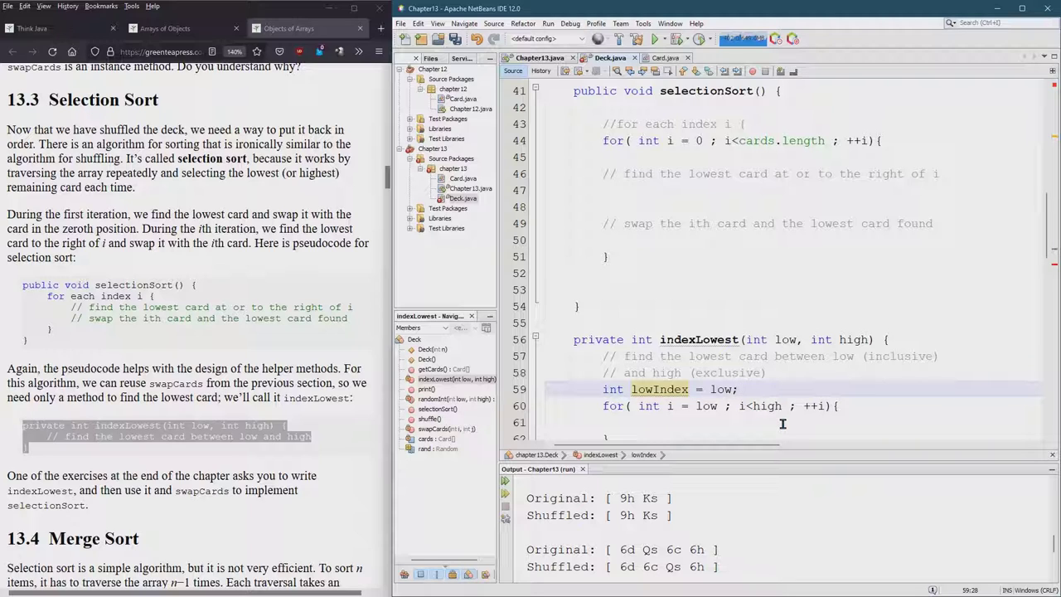
mouse_move(776, 358)
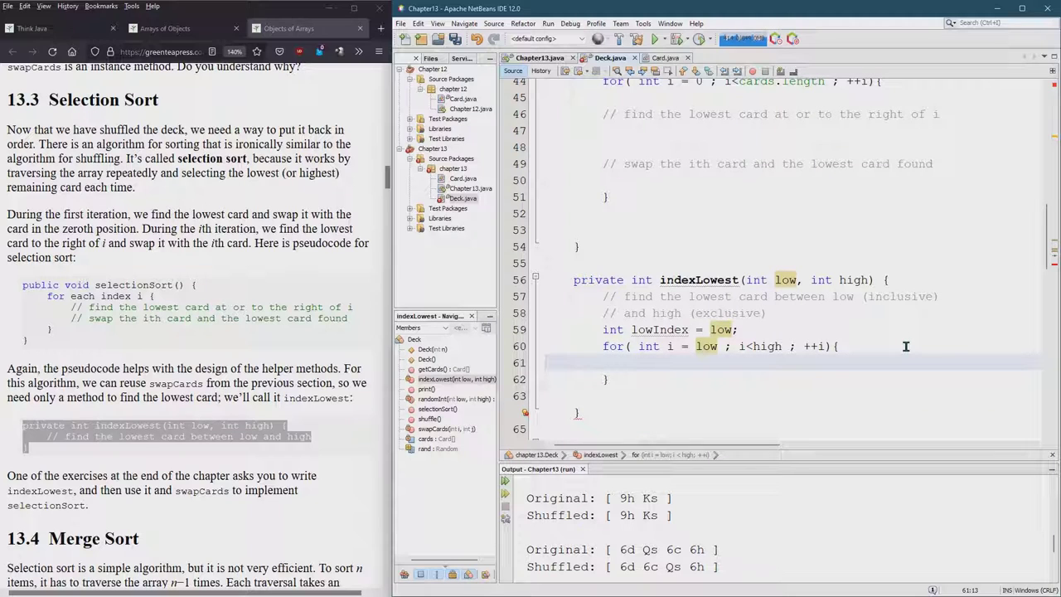
type("i")
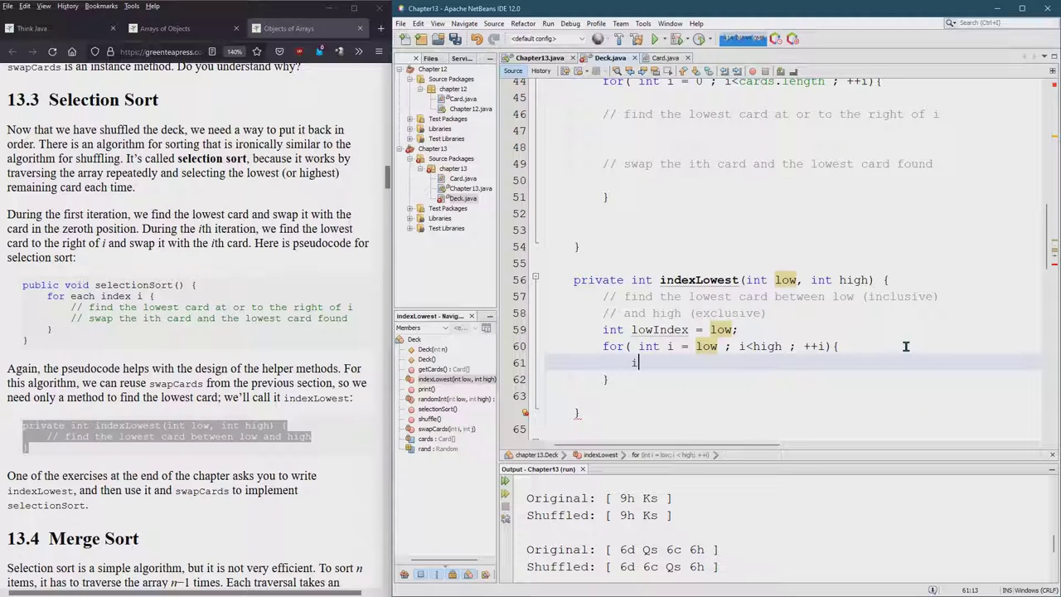
type("if ()")
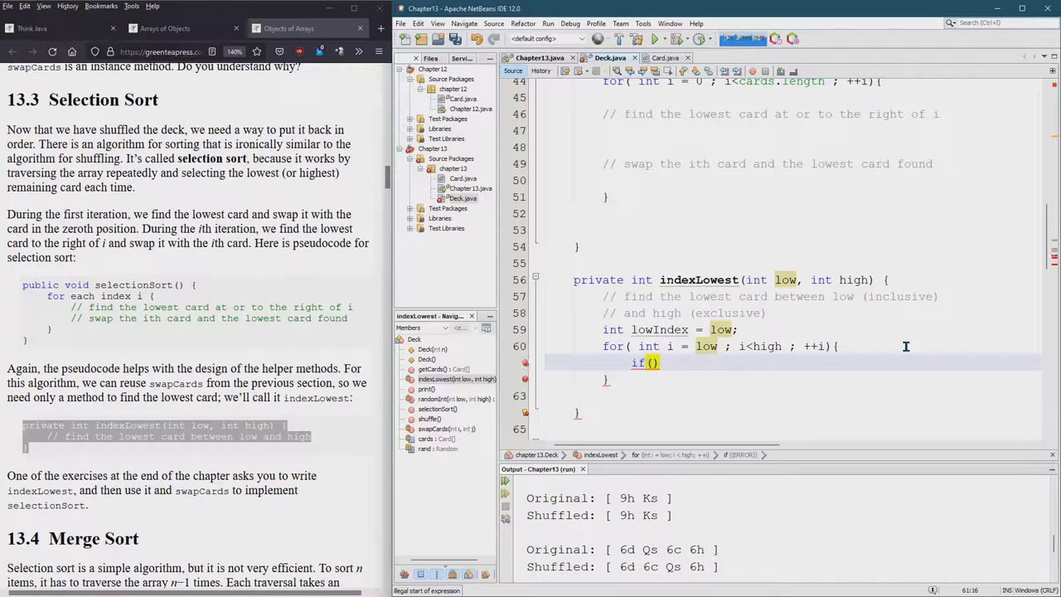
type("cards[")
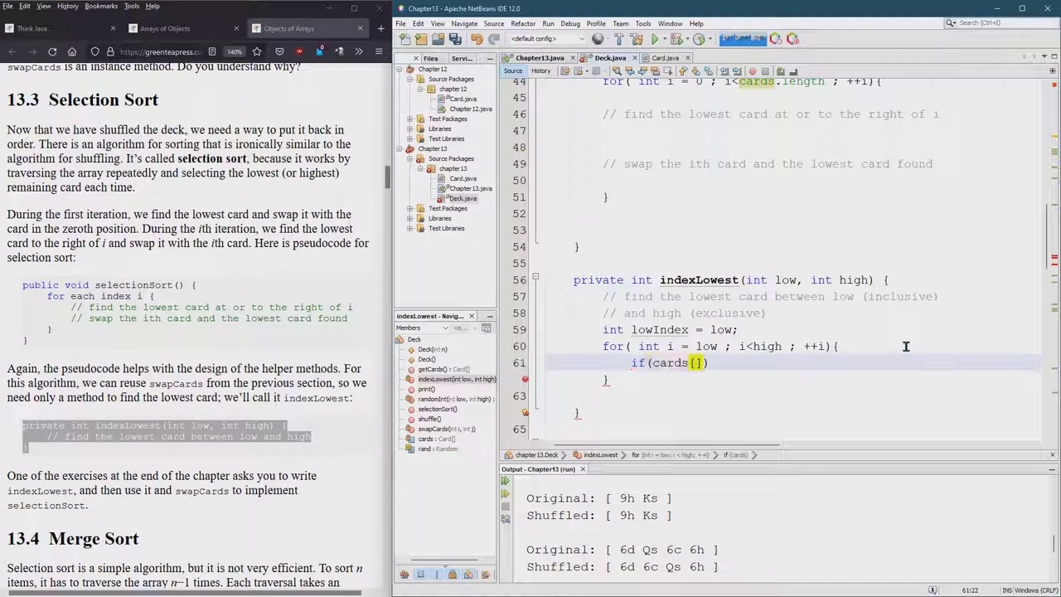
type("lowIndex")
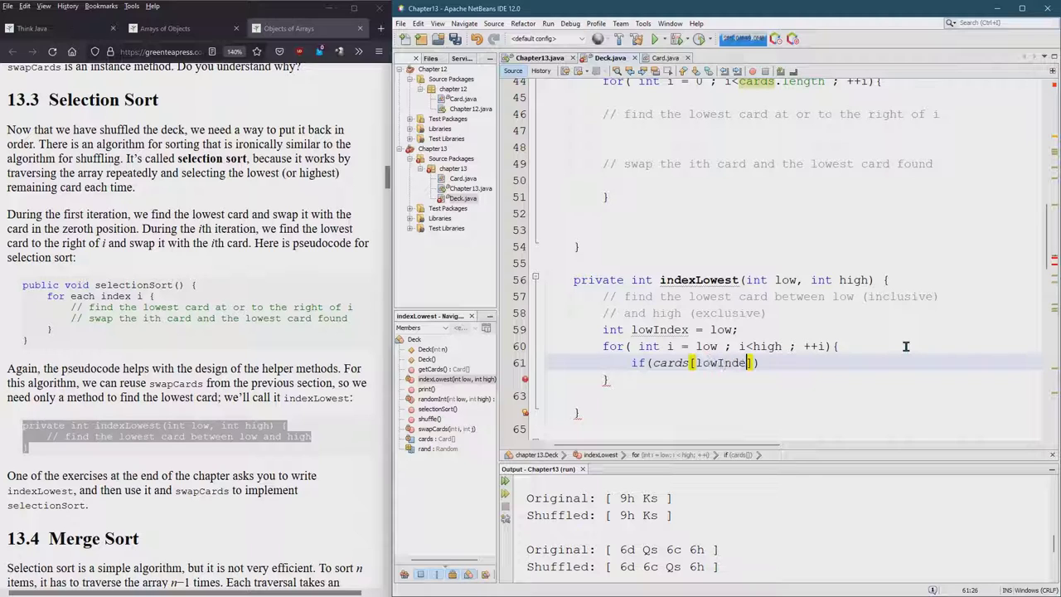
type("x]")
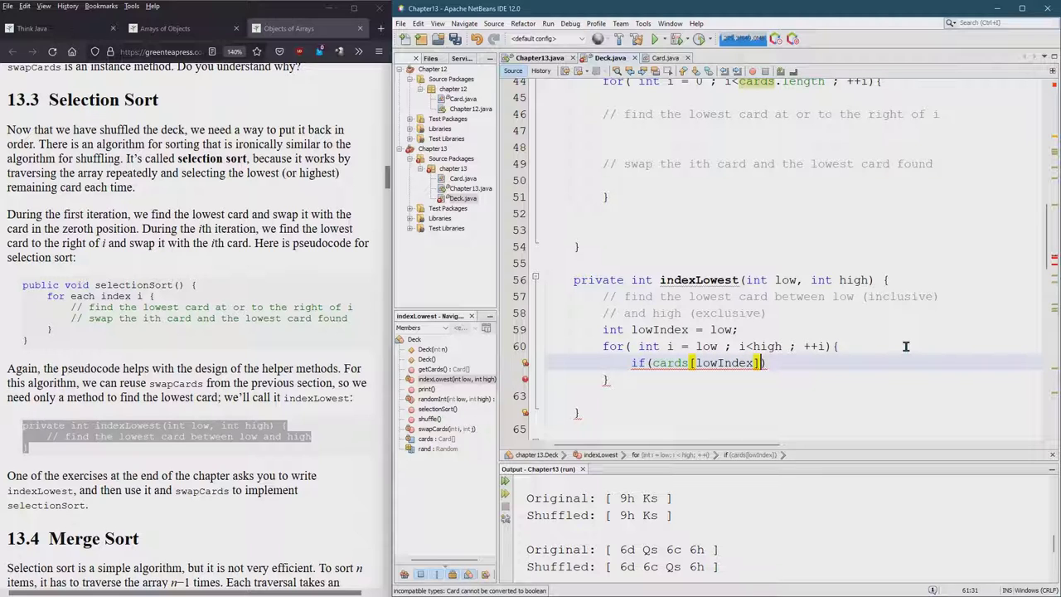
type("<")
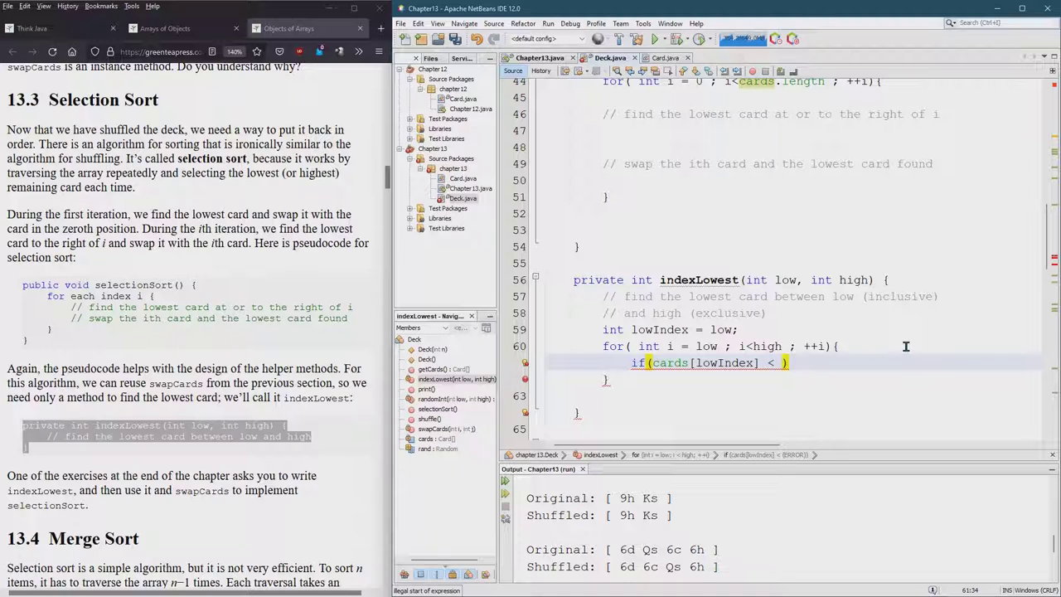
type("cards[]")
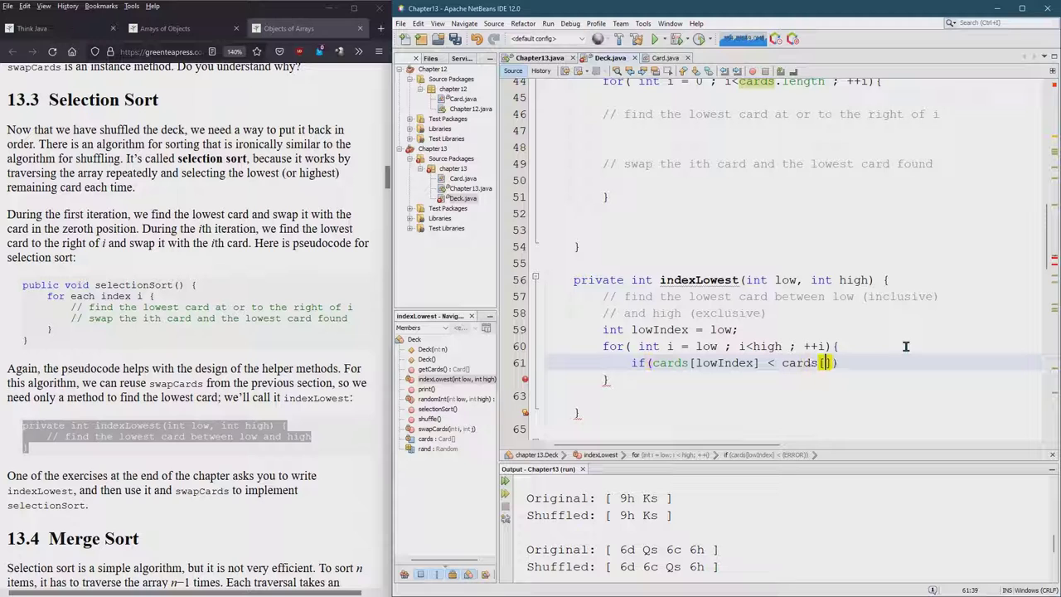
type("i]")
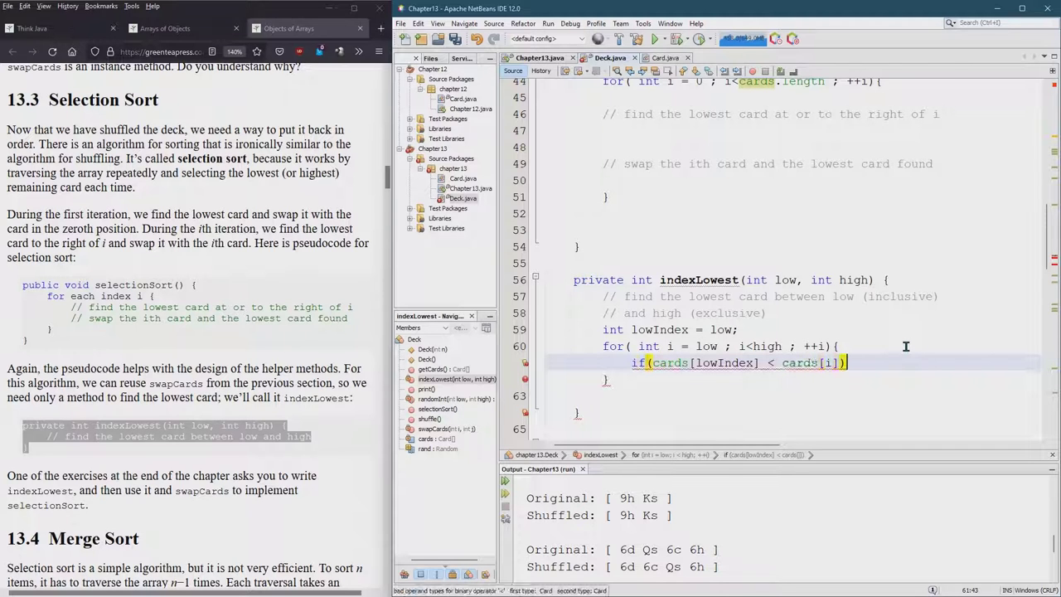
type("{")
key("Return")
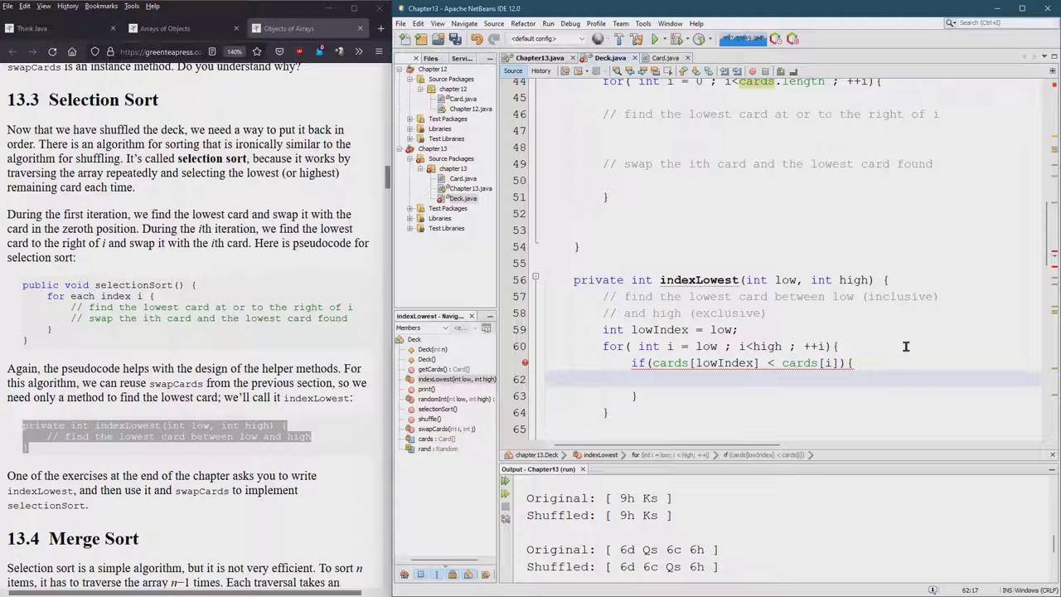
Set lowIndex = i; inside the if and return lowIndex after the loop.
left_click(660, 378)
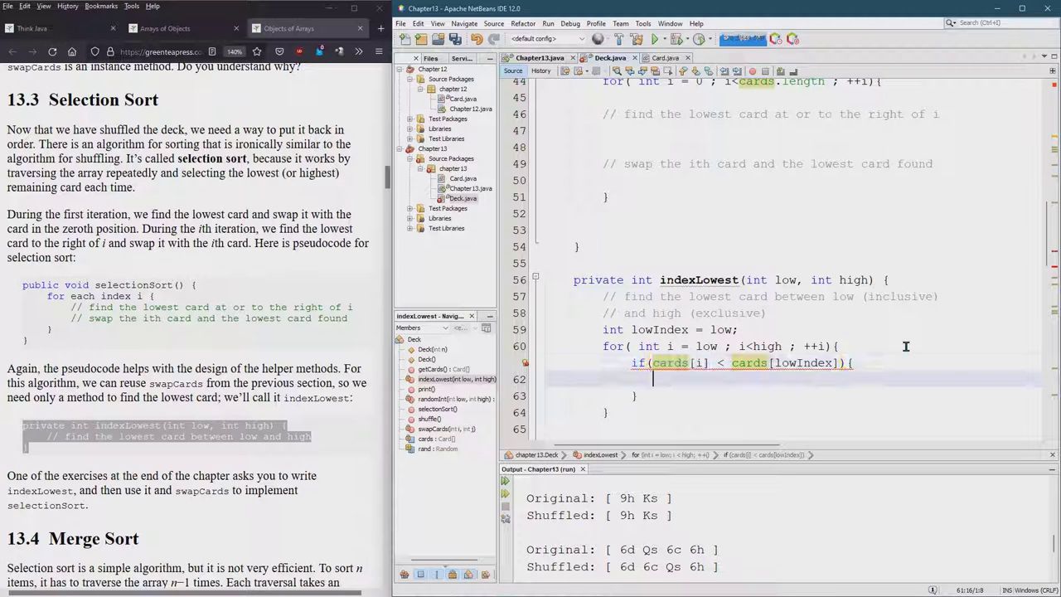
type("lowIndex =")
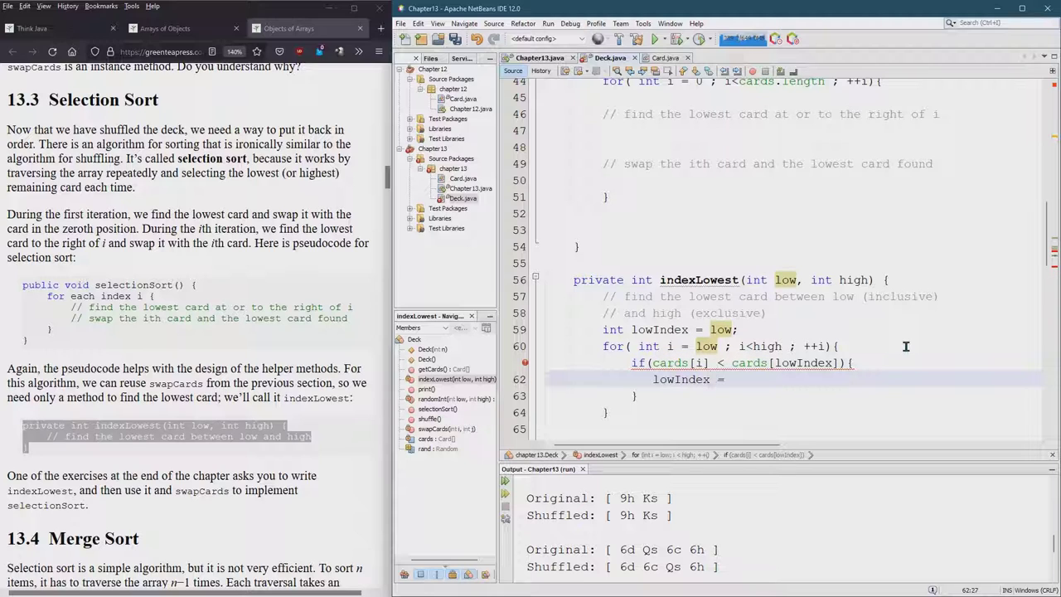
type("i")
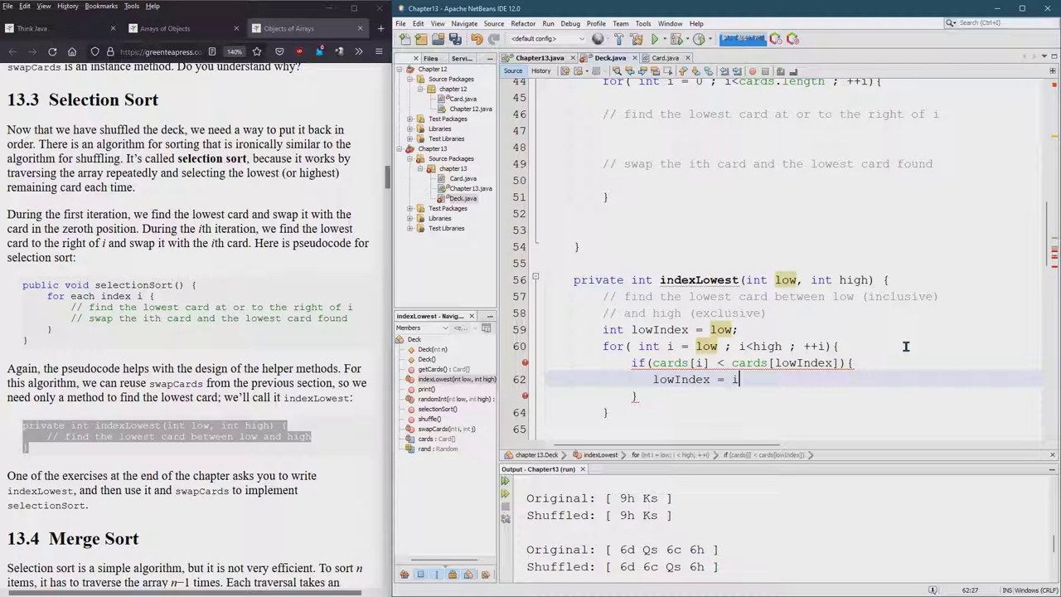
type(";")
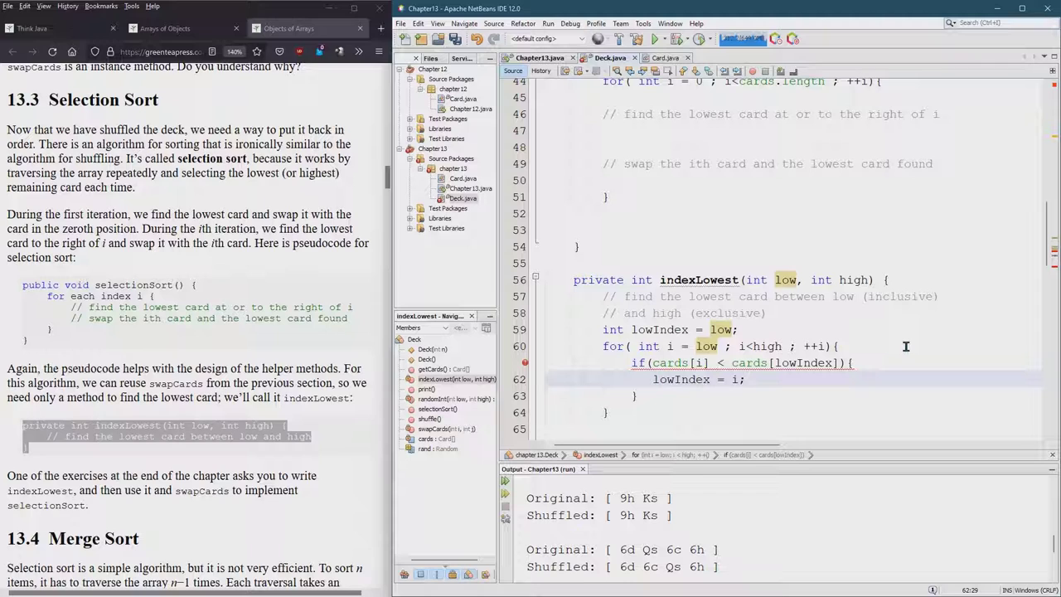
mouse_move(683, 391)
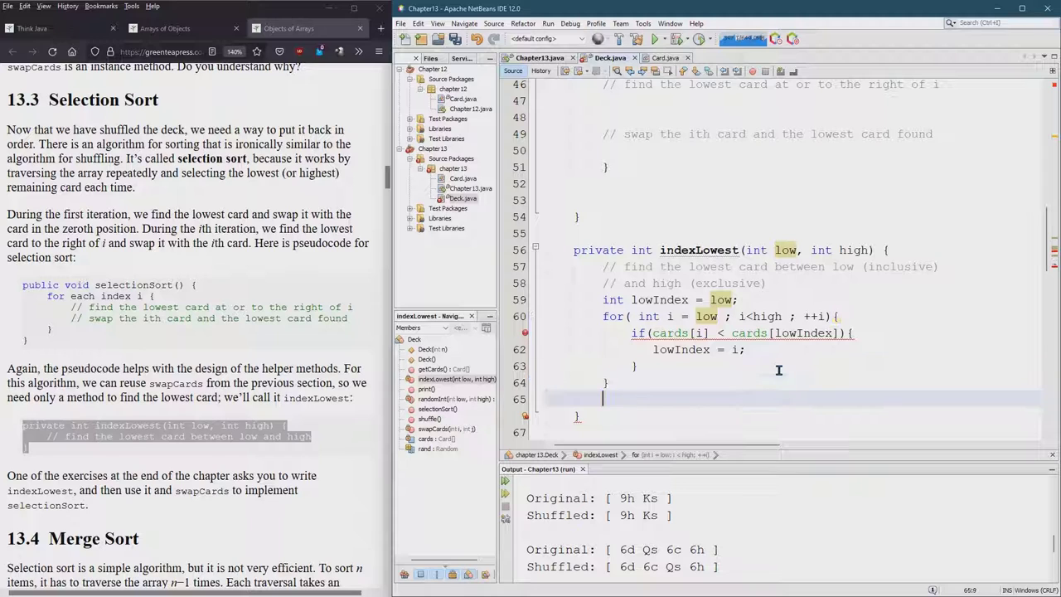
type("return l")
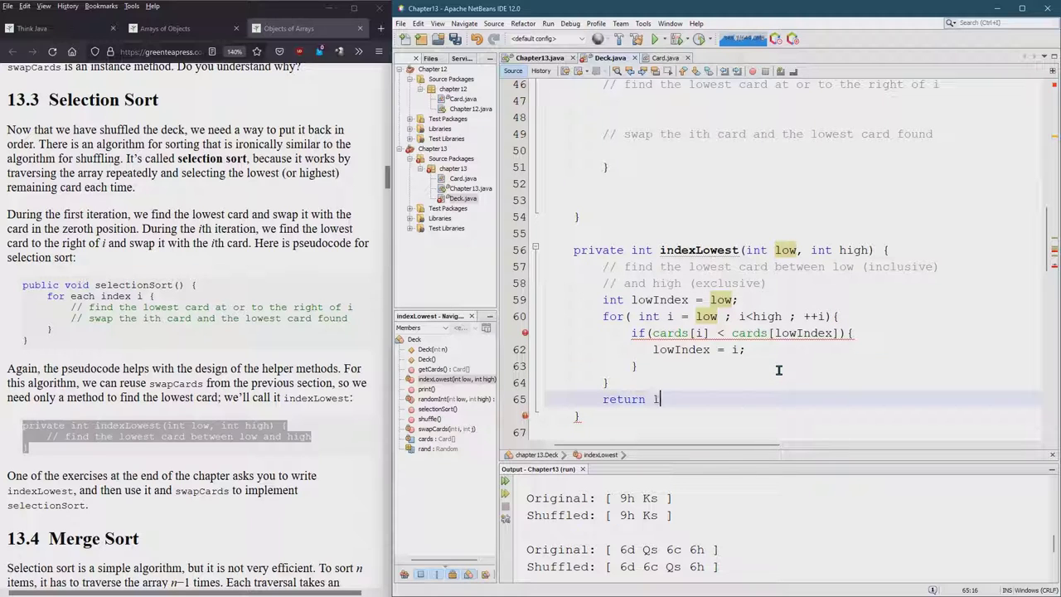
type("owIndex;")
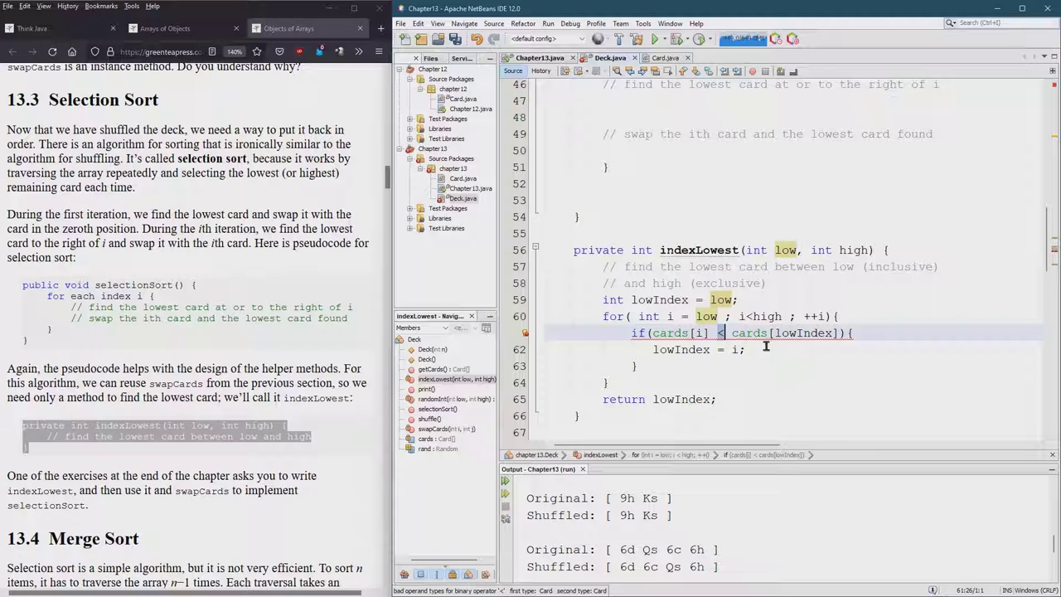
mouse_move(664, 57)
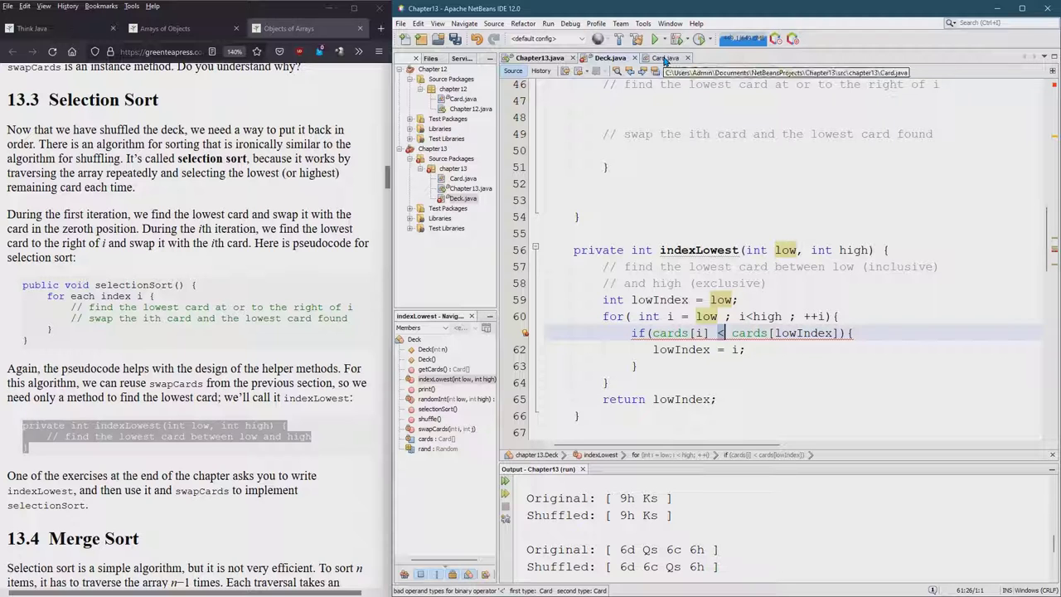
In Card.java make compareTo return compareToRankFirst(otherCard) with the suit-first line commented out, then go back to Deck.java.
left_click(663, 58)
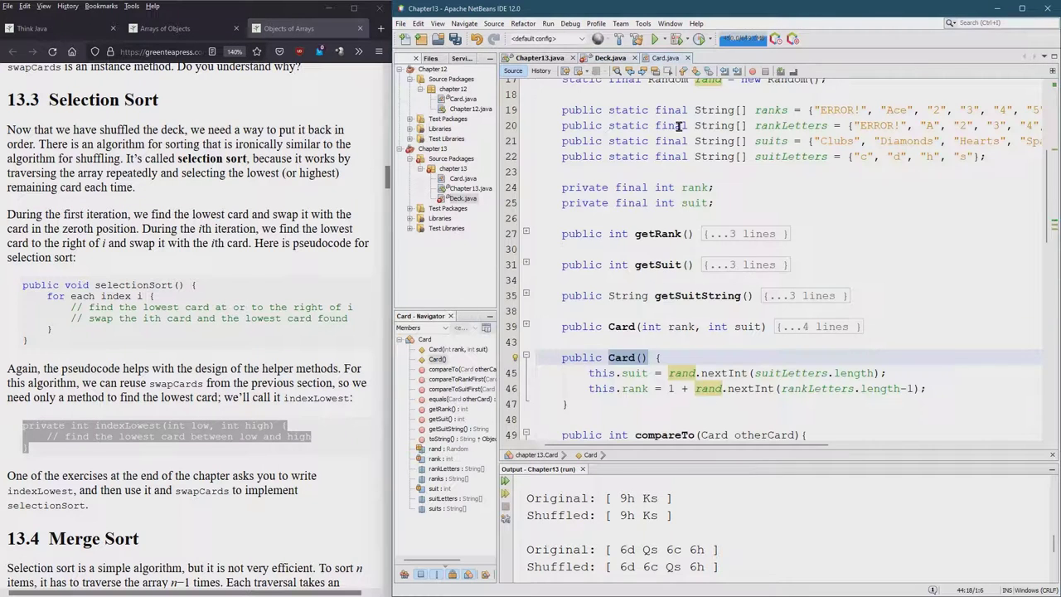
scroll("down", 3)
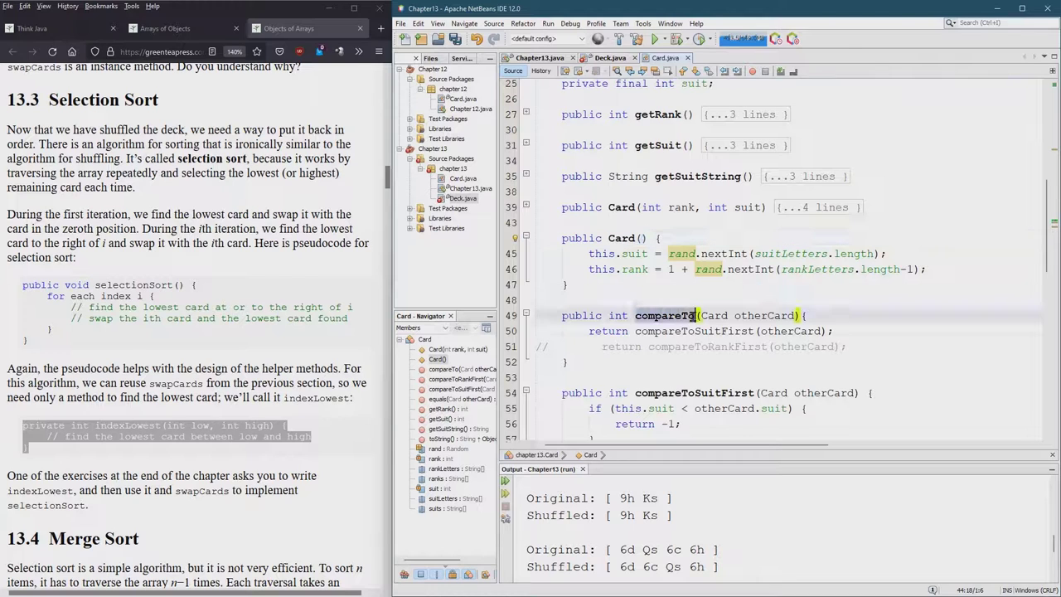
left_click(691, 338)
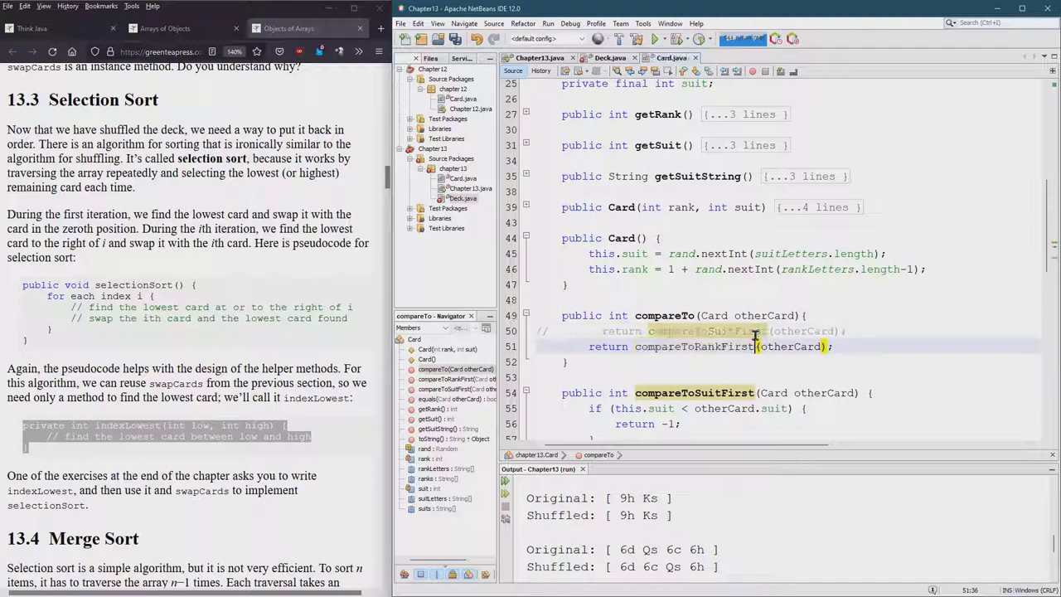
scroll("down", 3)
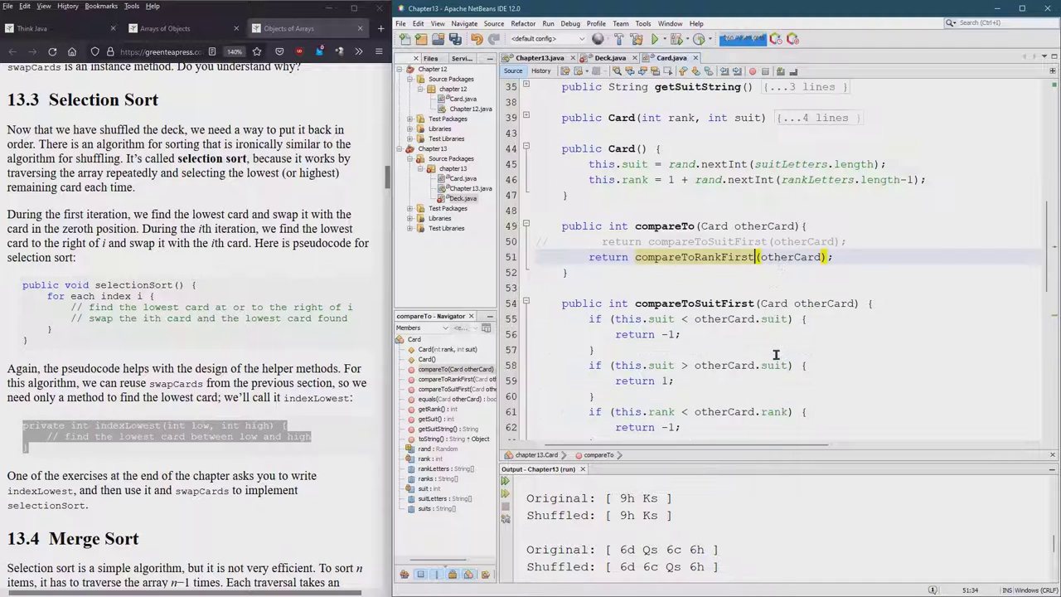
scroll("down", 3)
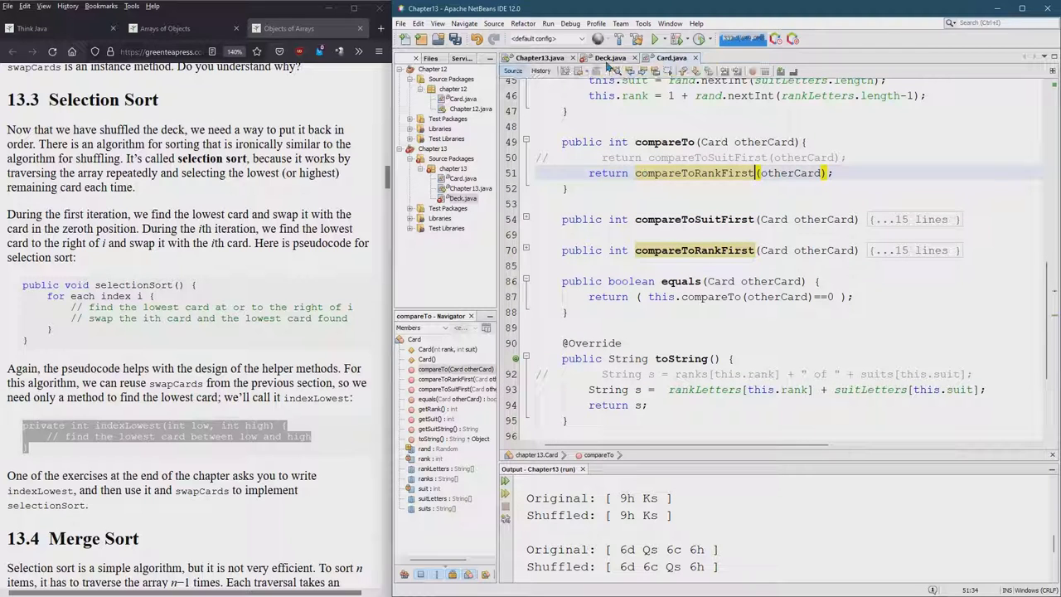
left_click(663, 143)
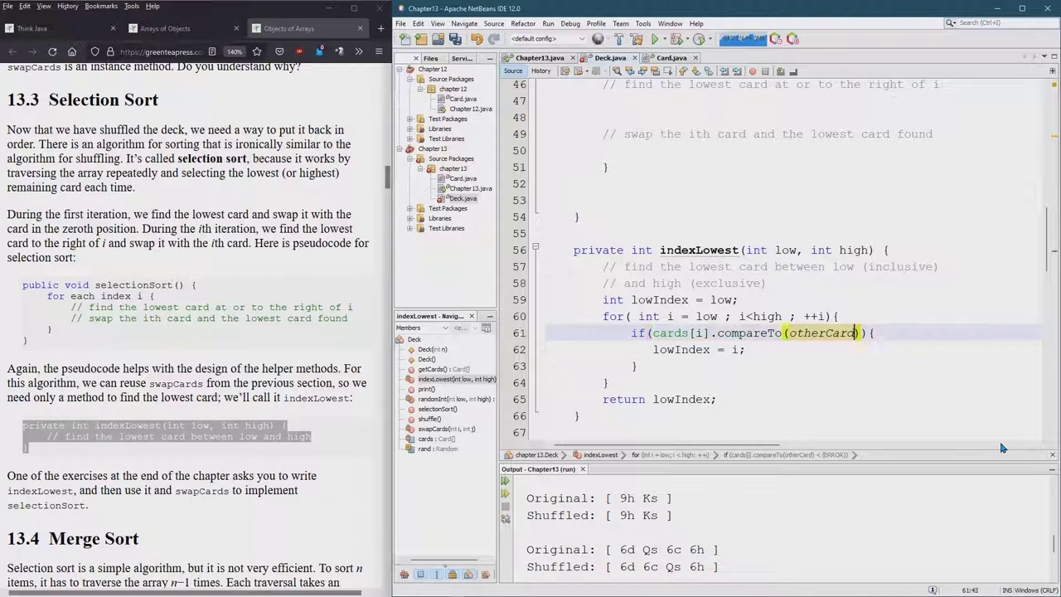
Complete the condition as cards[i].compareTo(cards[lowIndex]) < 0 and select indexLowest's access modifier.
type("cards[lowIndex]")
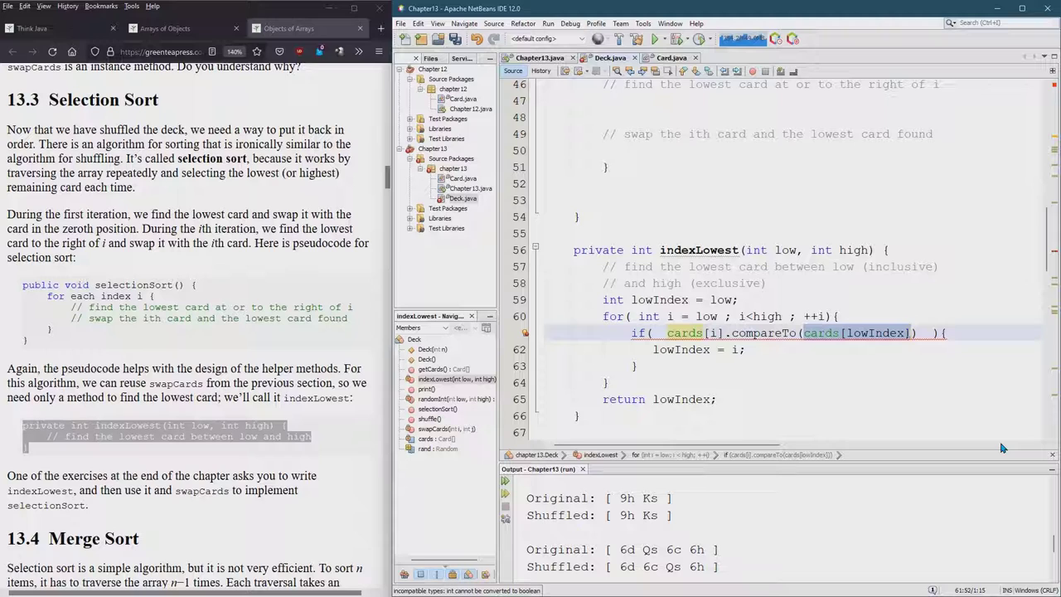
mouse_move(836, 348)
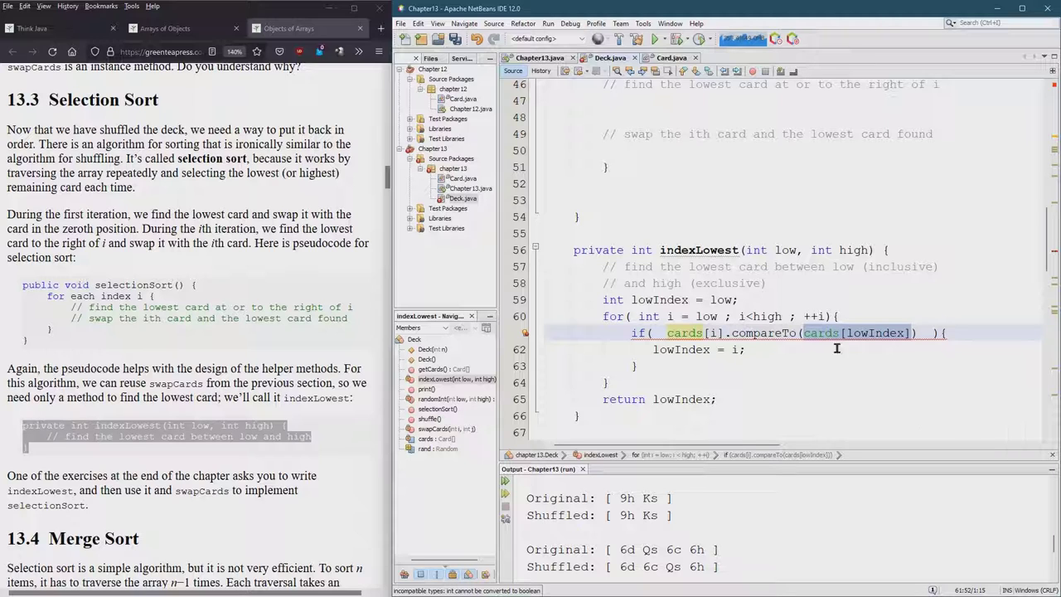
mouse_move(754, 332)
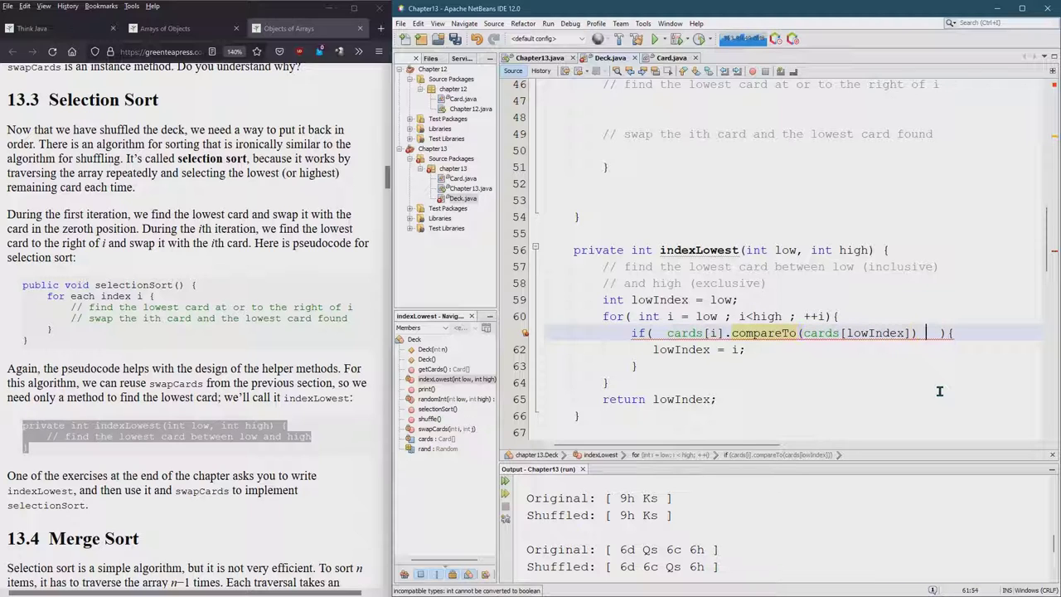
type("<")
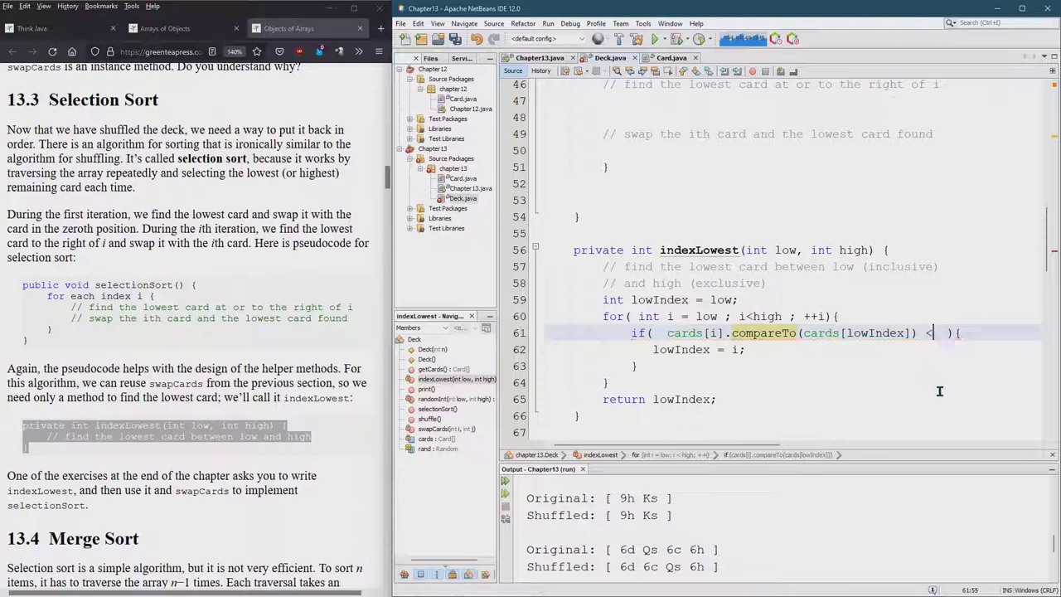
type("0")
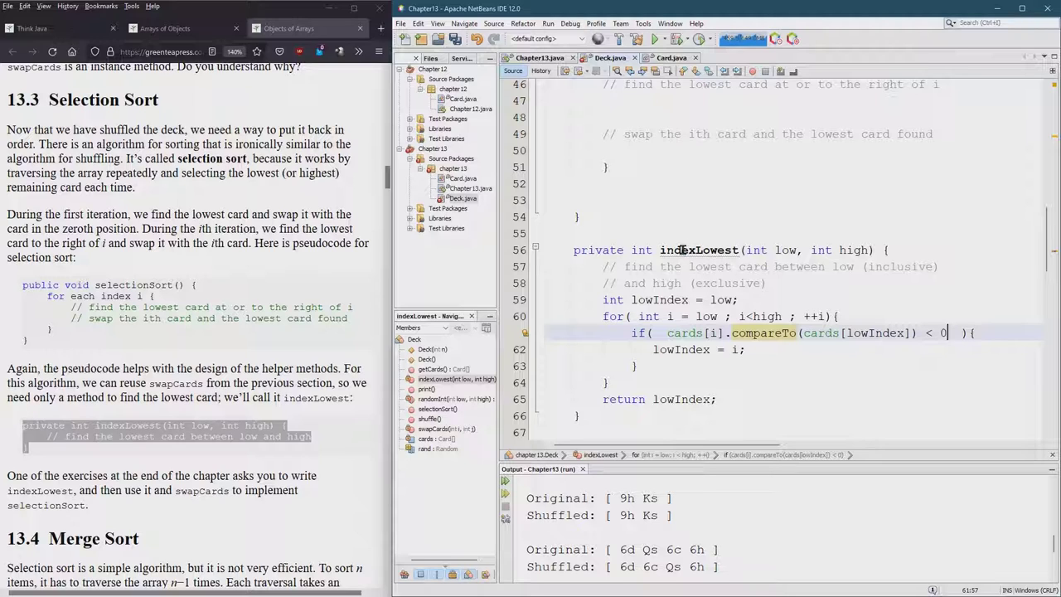
mouse_move(851, 397)
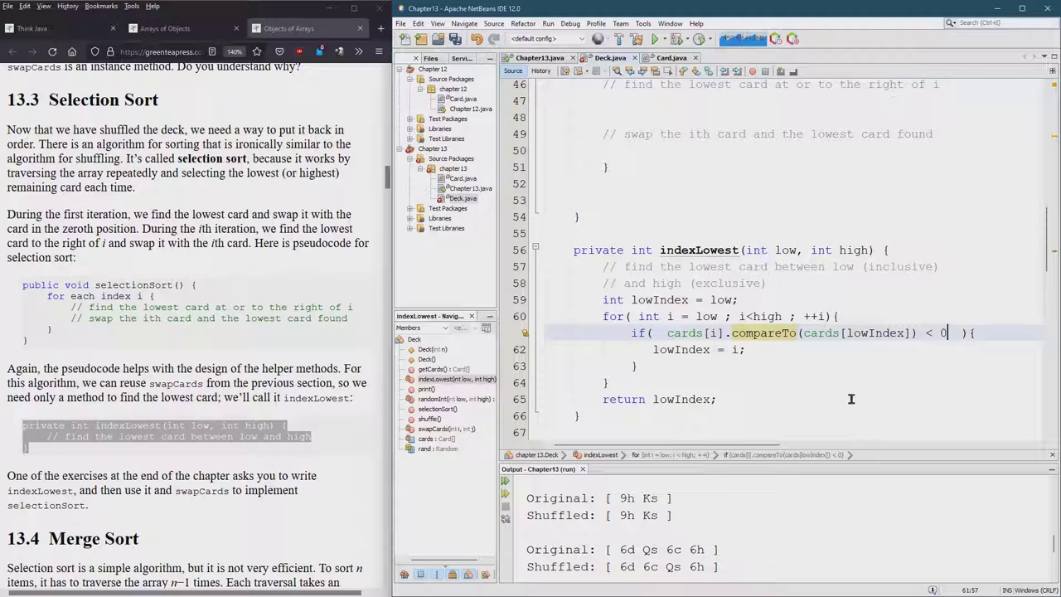
left_click(715, 398)
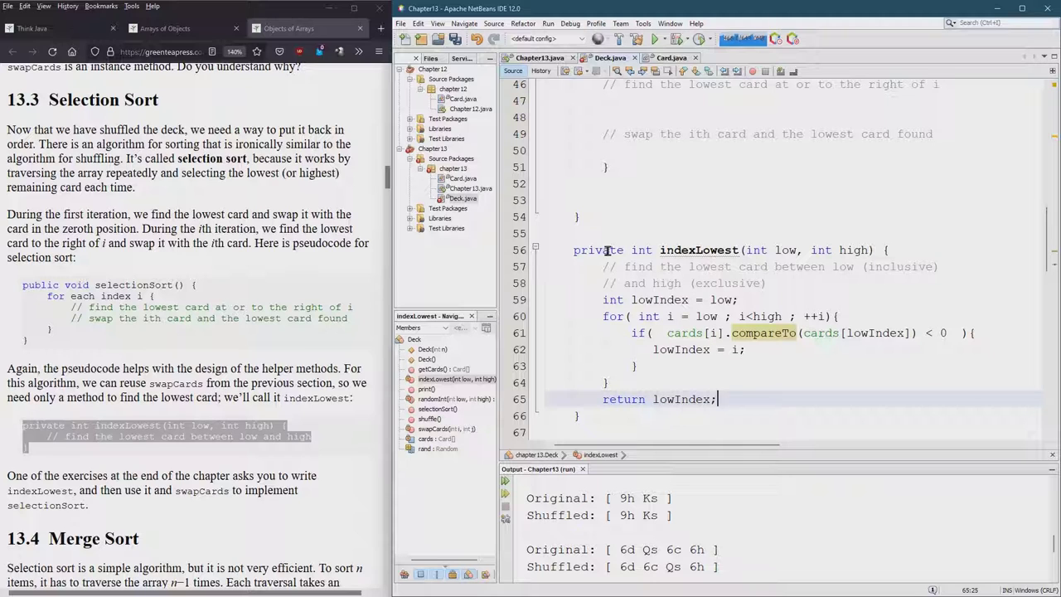
double_click(597, 248)
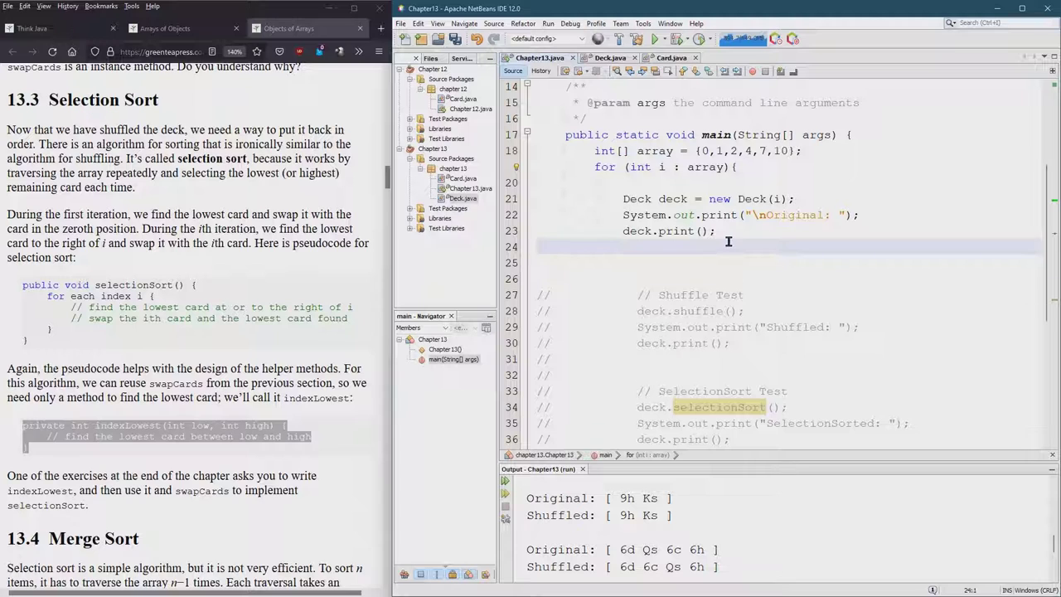
Declare int minIndex = deck.indexLowest(0, deck.getCards().length); in main's loop.
type("de")
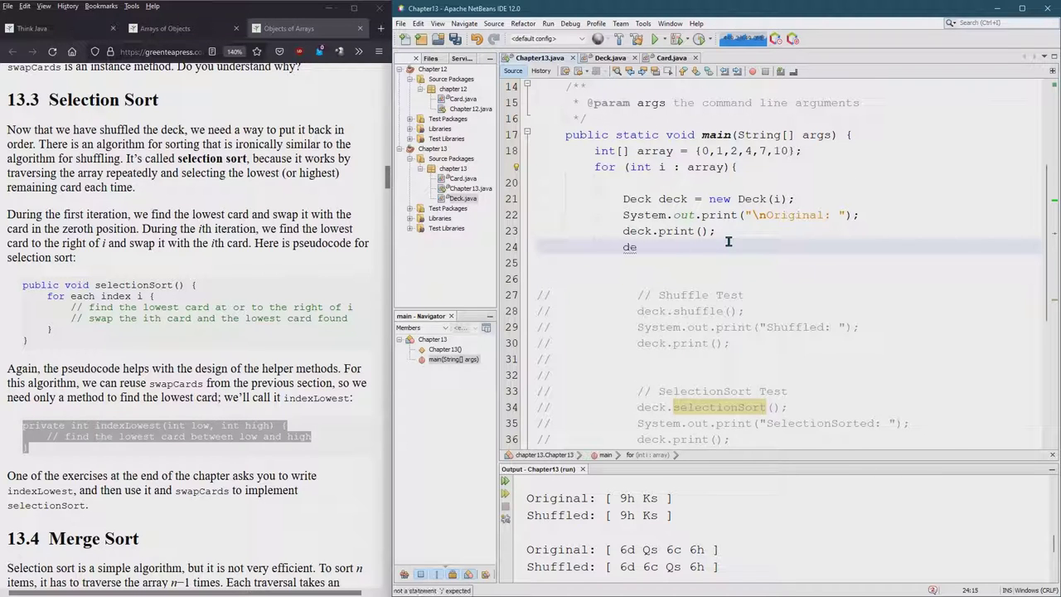
type("ck.lo")
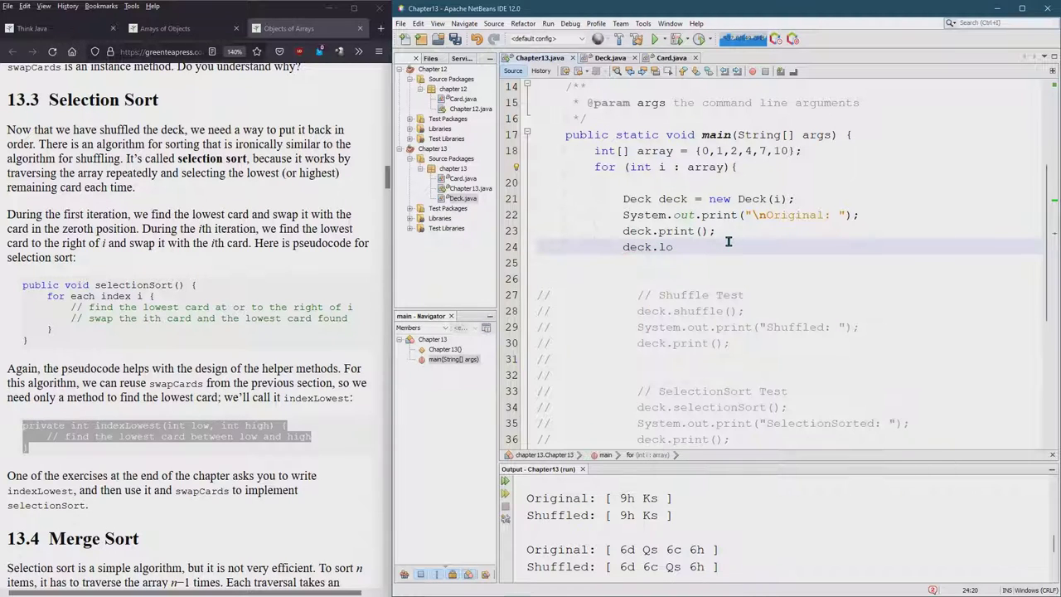
key("BackSpace")
type("indexLowest")
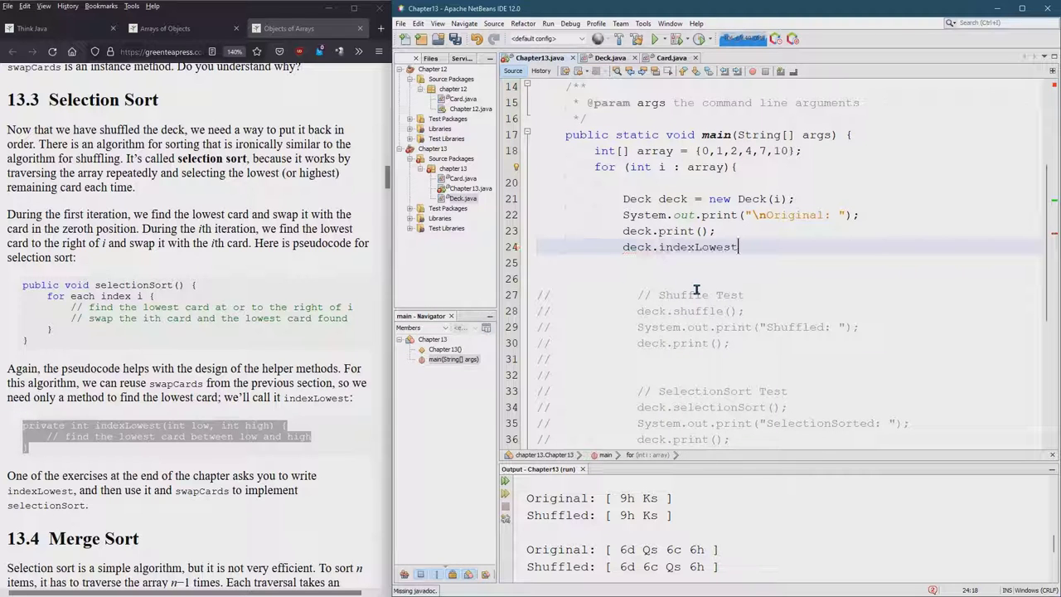
type("(0)")
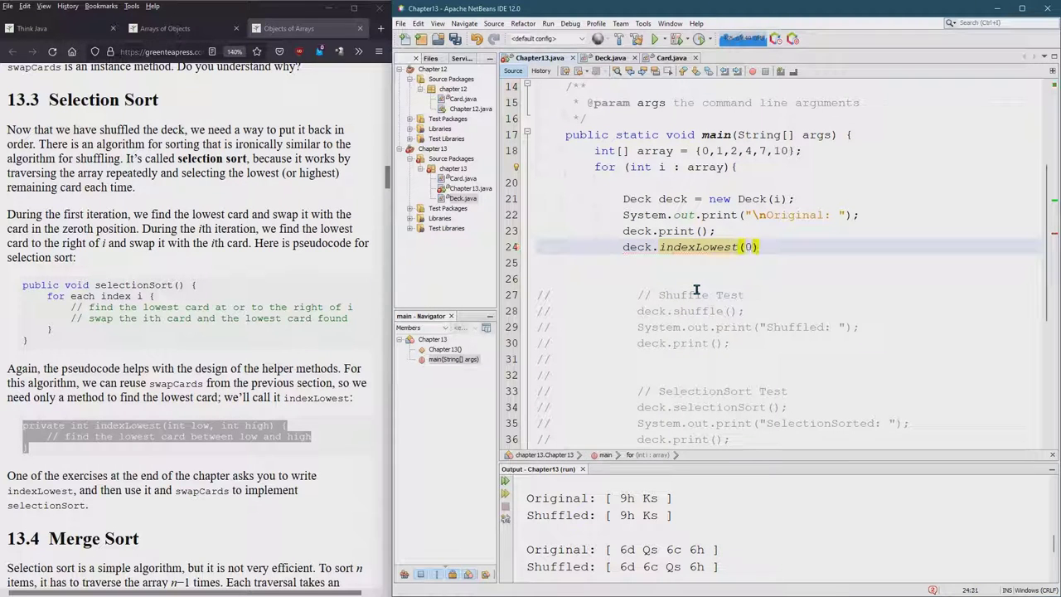
type(",")
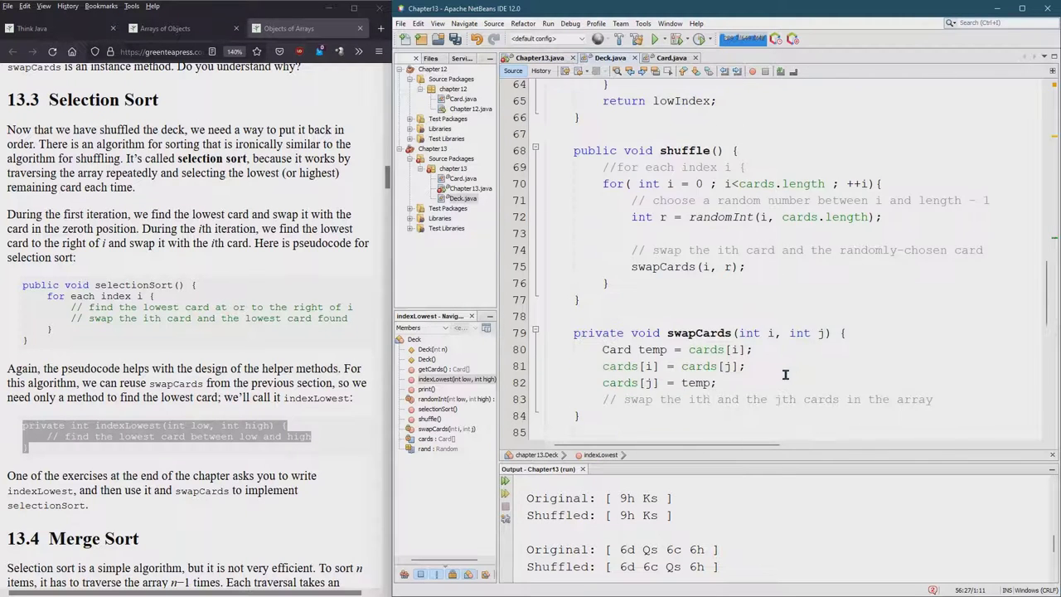
scroll("down", 3)
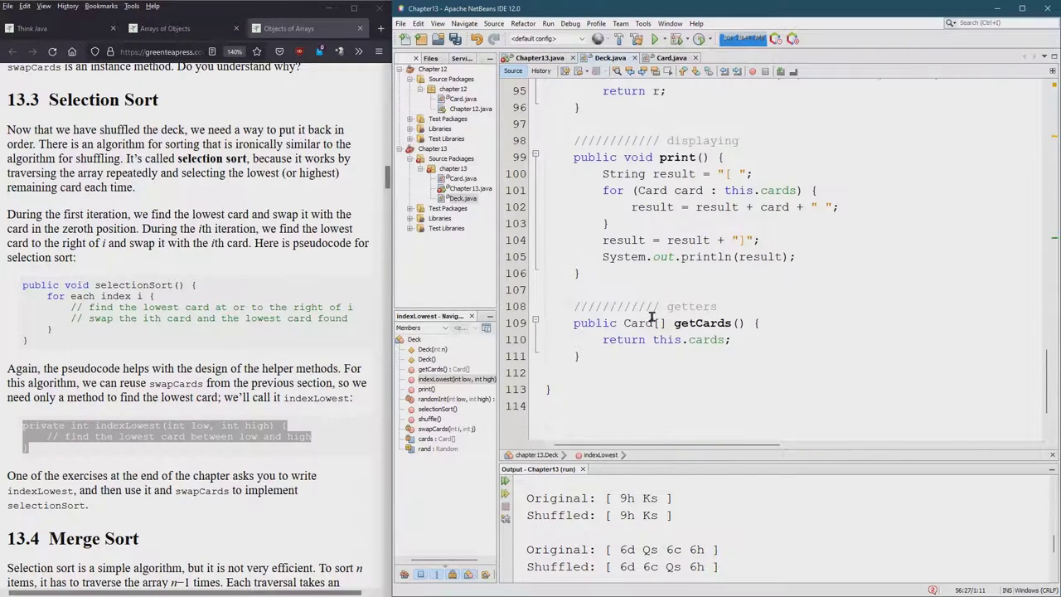
scroll("up", 3)
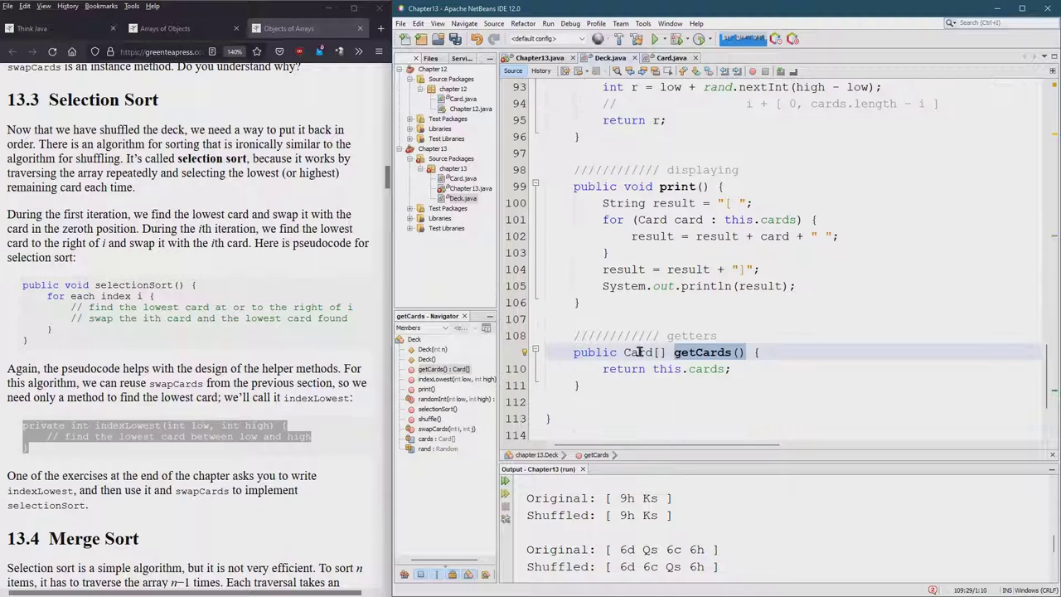
left_click(541, 56)
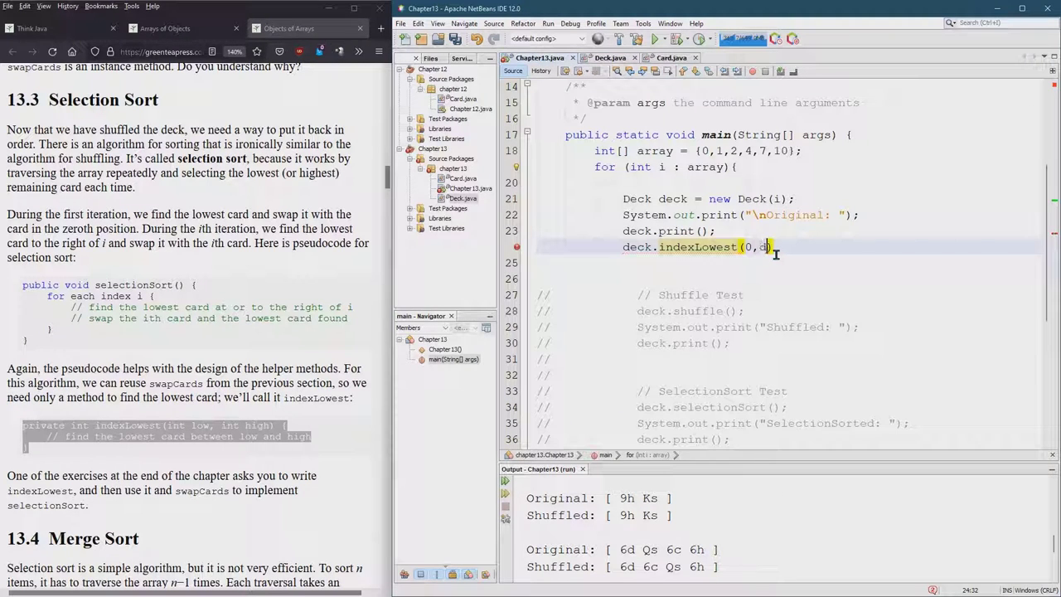
type("deck.")
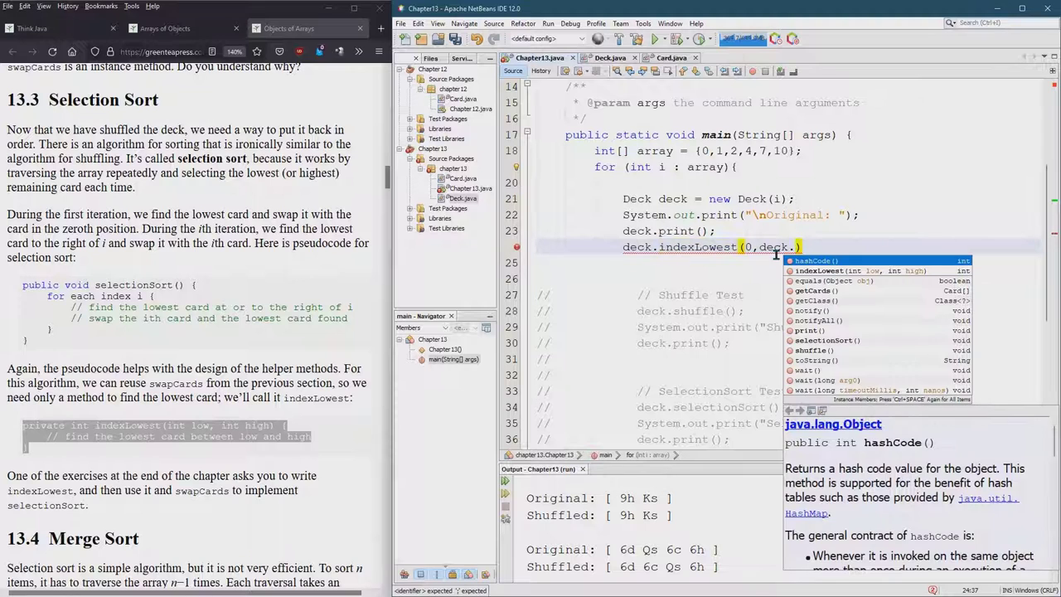
type("getCards(")
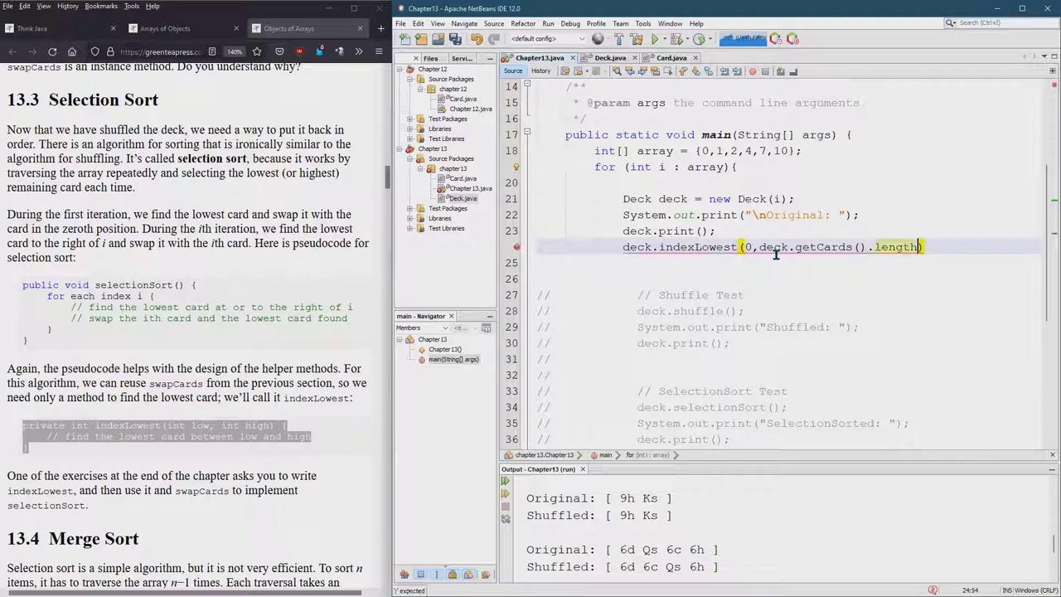
type(";")
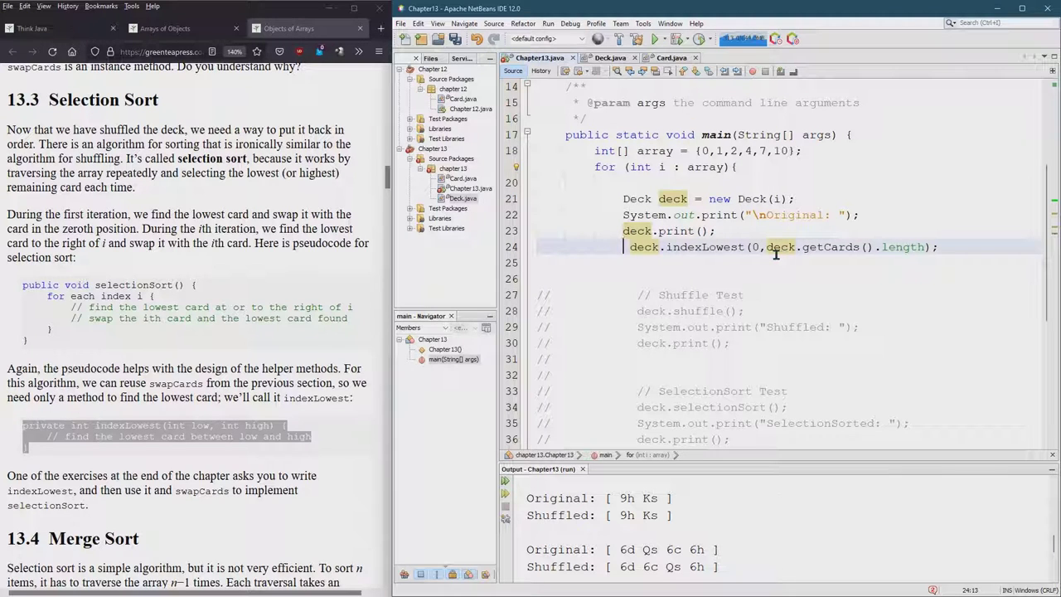
type("int minIndex =")
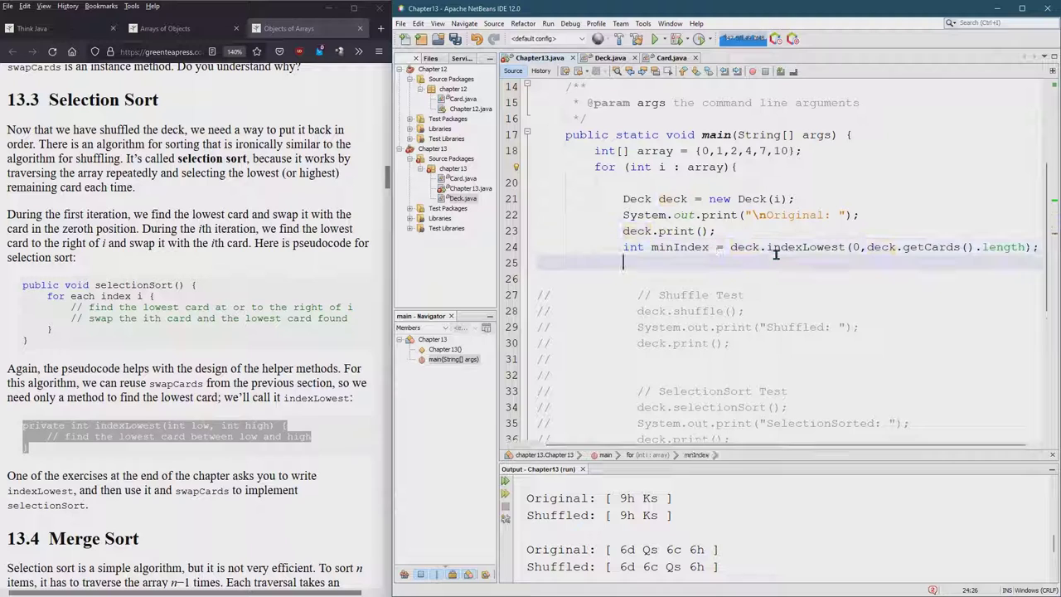
Print the result with System.out.println("MinIndex: " + minIndex);.
type("so")
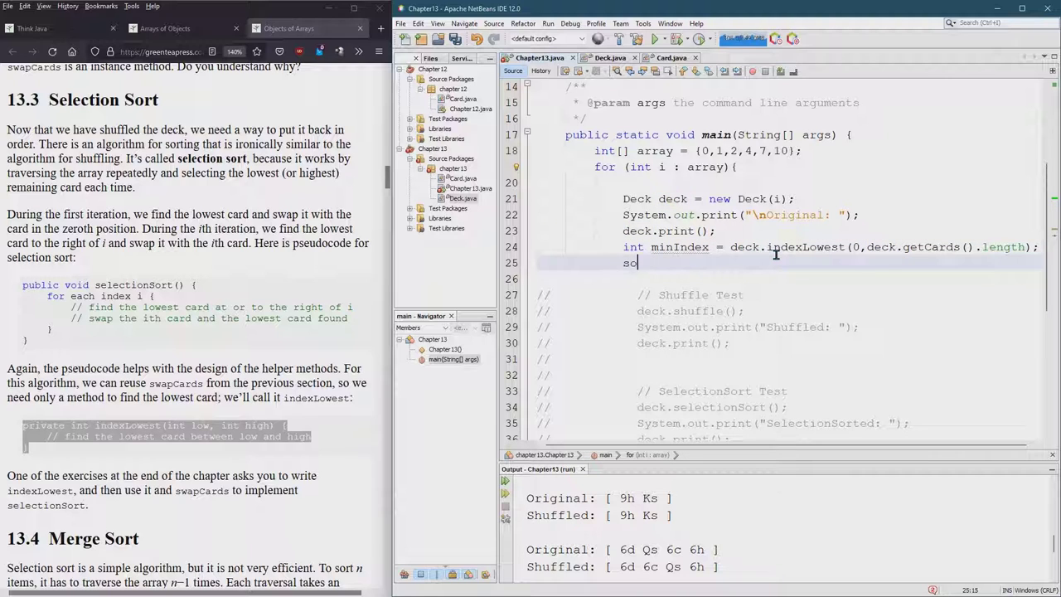
type("System.out.println(\"M\");")
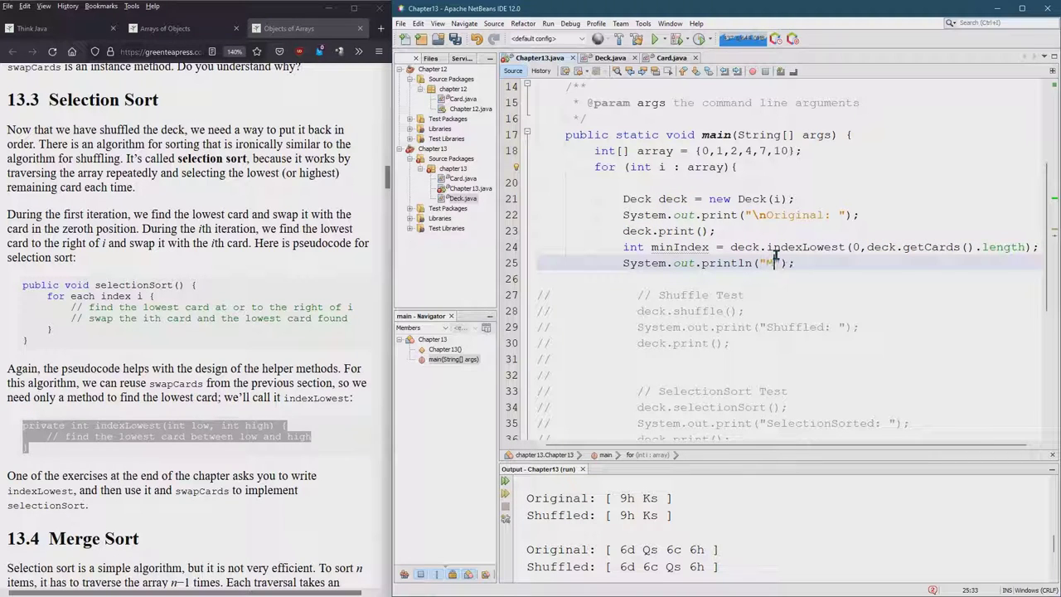
type("MinIndex:")
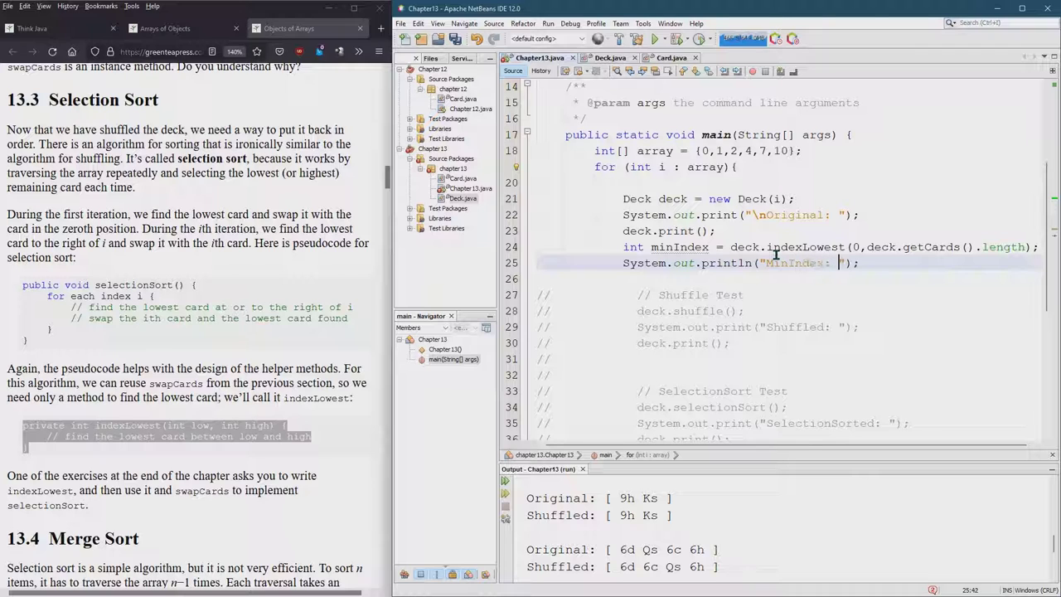
type("+ m")
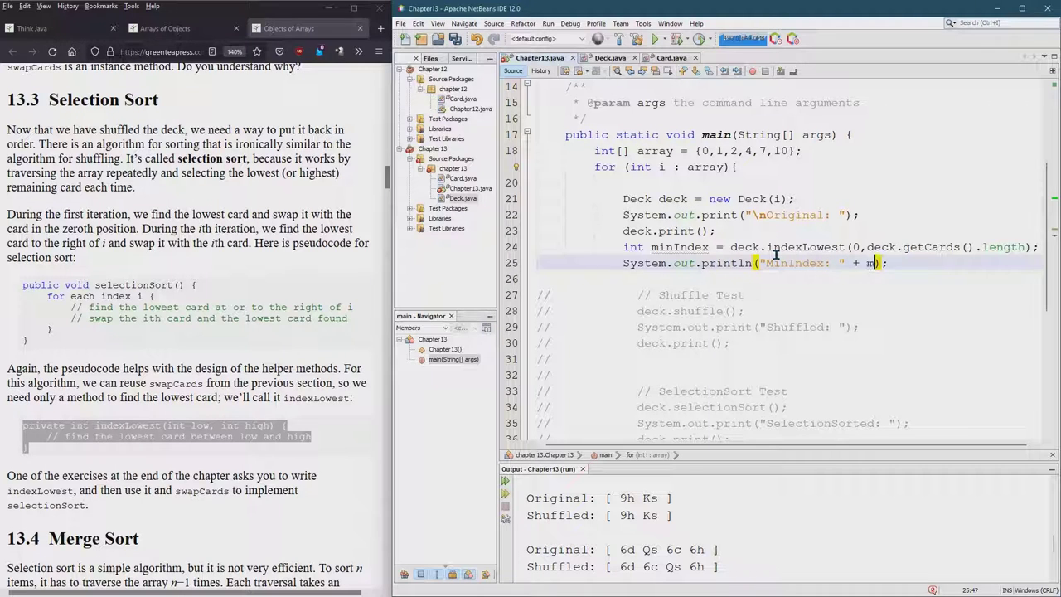
type("inIndex")
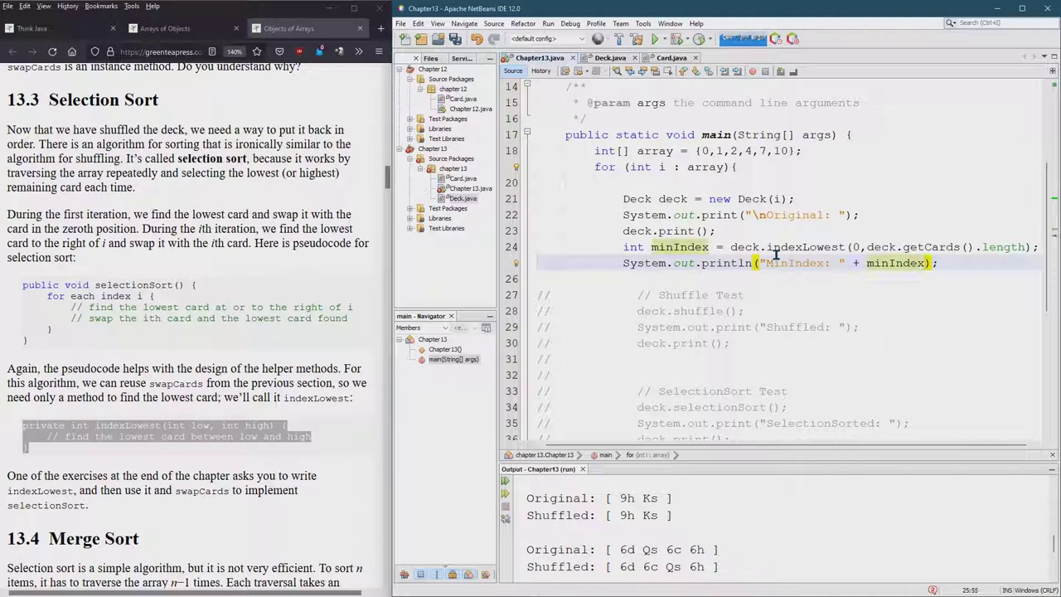
Run the project and check each original deck's MinIndex (0, 2, 5, 6) in the Output window.
left_click(653, 38)
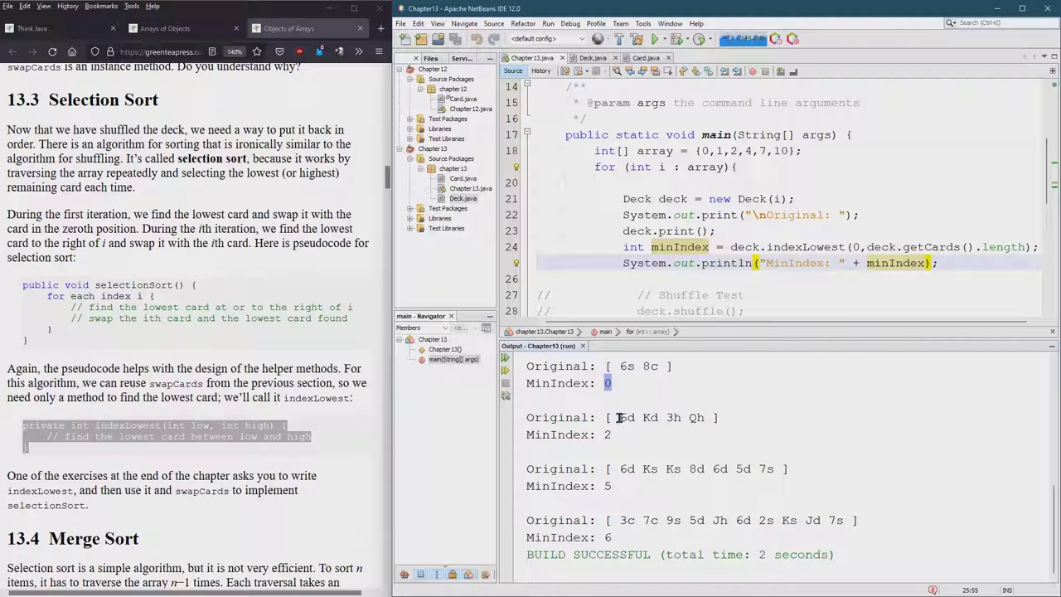
double_click(674, 418)
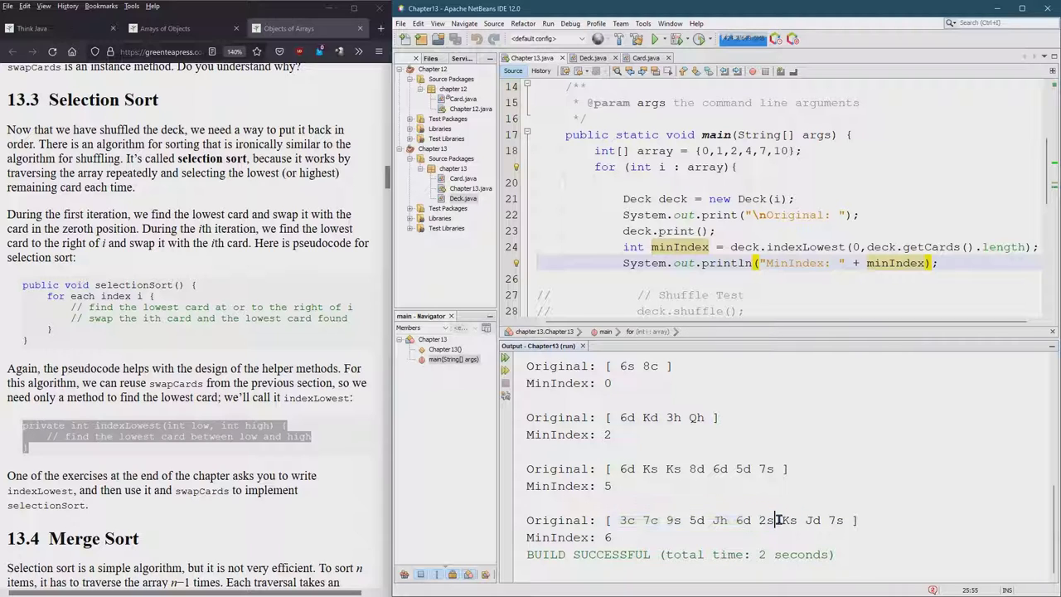
double_click(763, 520)
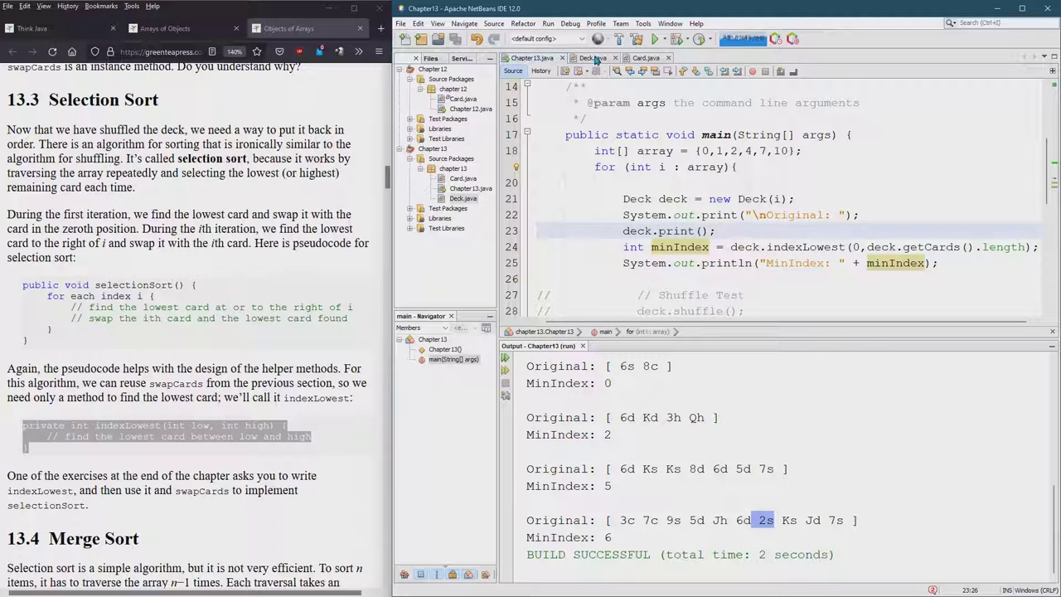
Assign deck.indexHighest(0, deck.getCards().length) to minIndex and print that index in main.
left_click(590, 56)
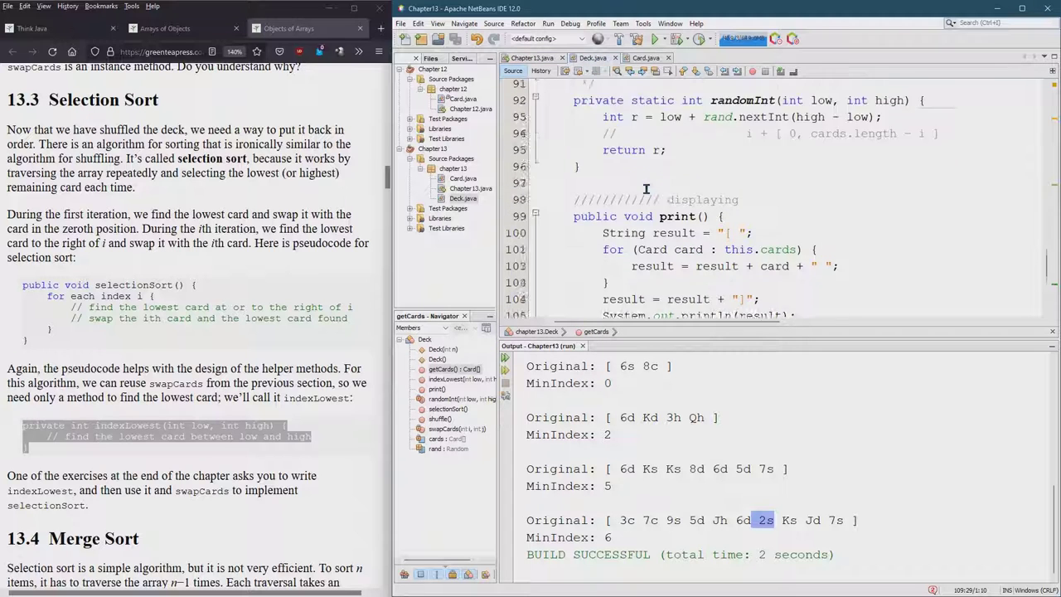
scroll("down", 3)
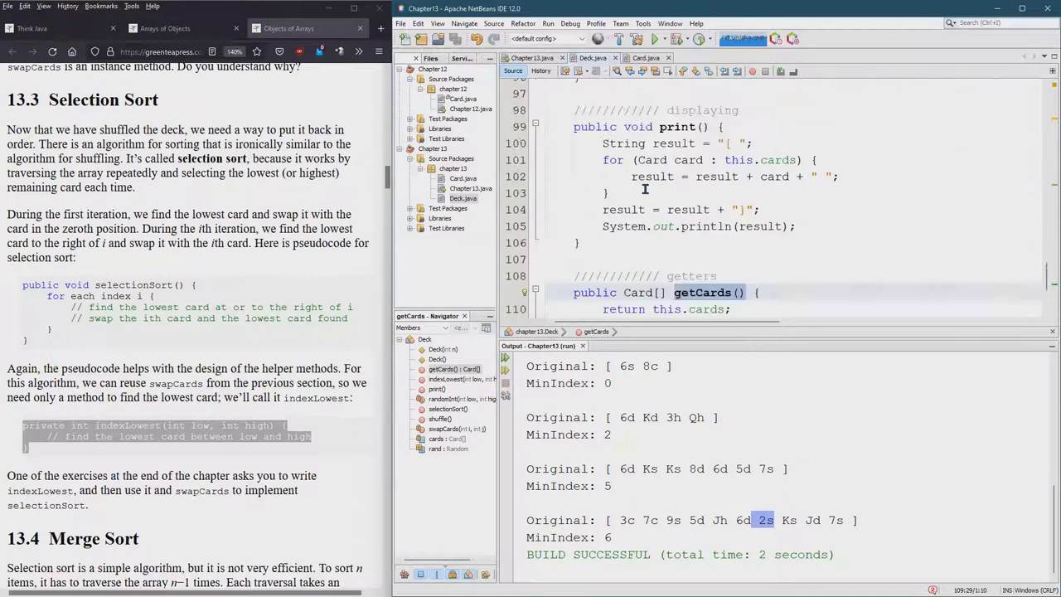
scroll("up", 3)
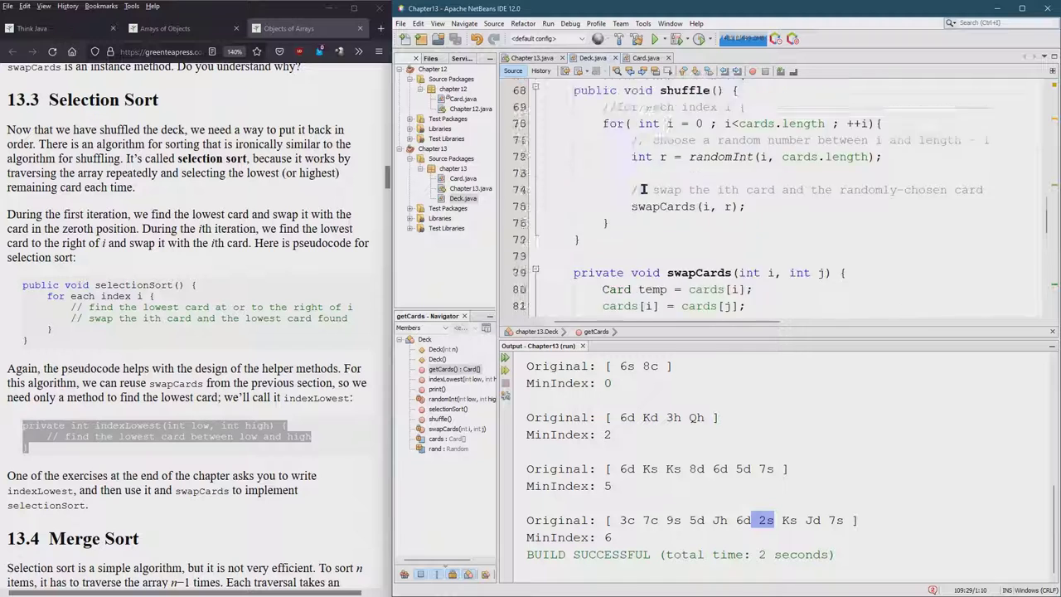
scroll("up", 3)
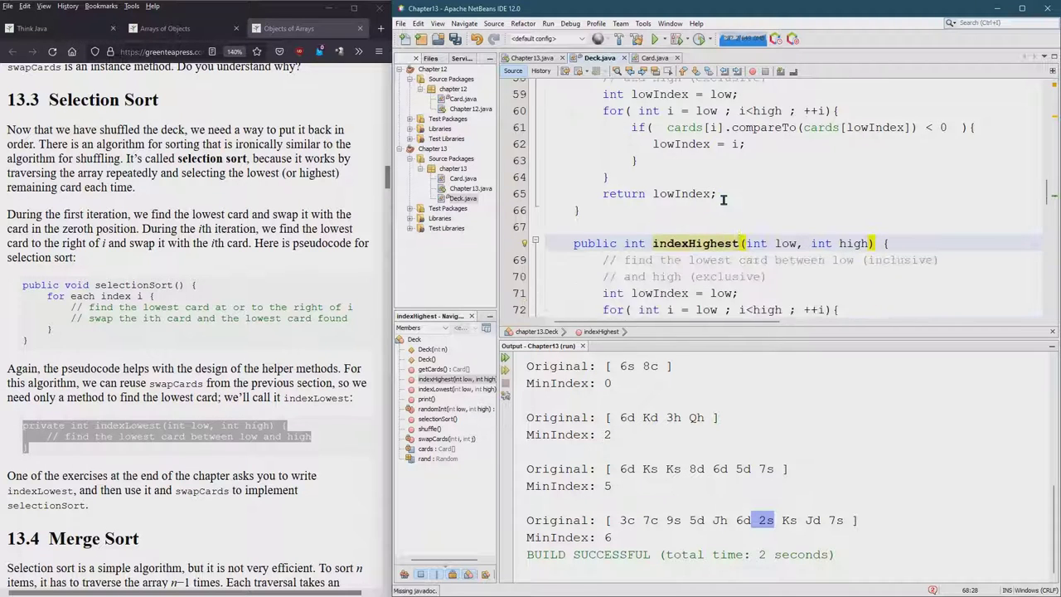
scroll("down", 3)
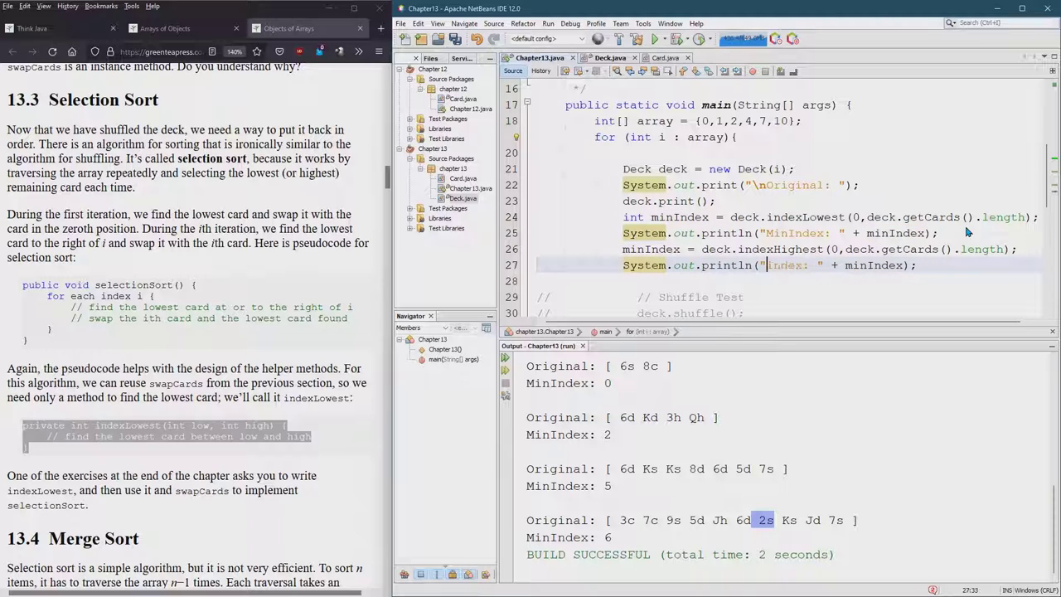
Label the second print "HighestIndex: " and run the project.
type("HighestIndex")
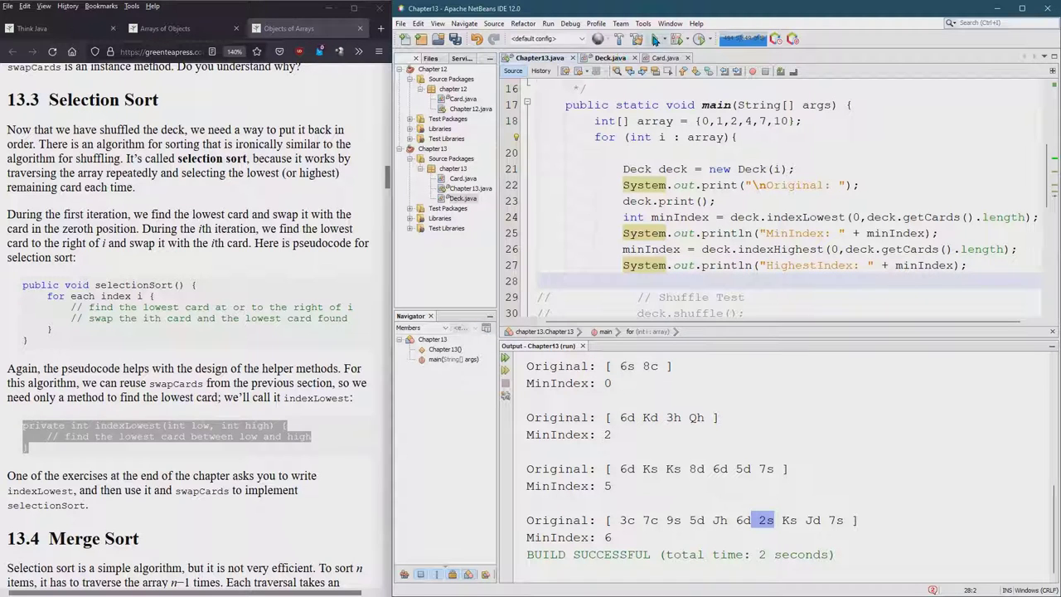
left_click(547, 38)
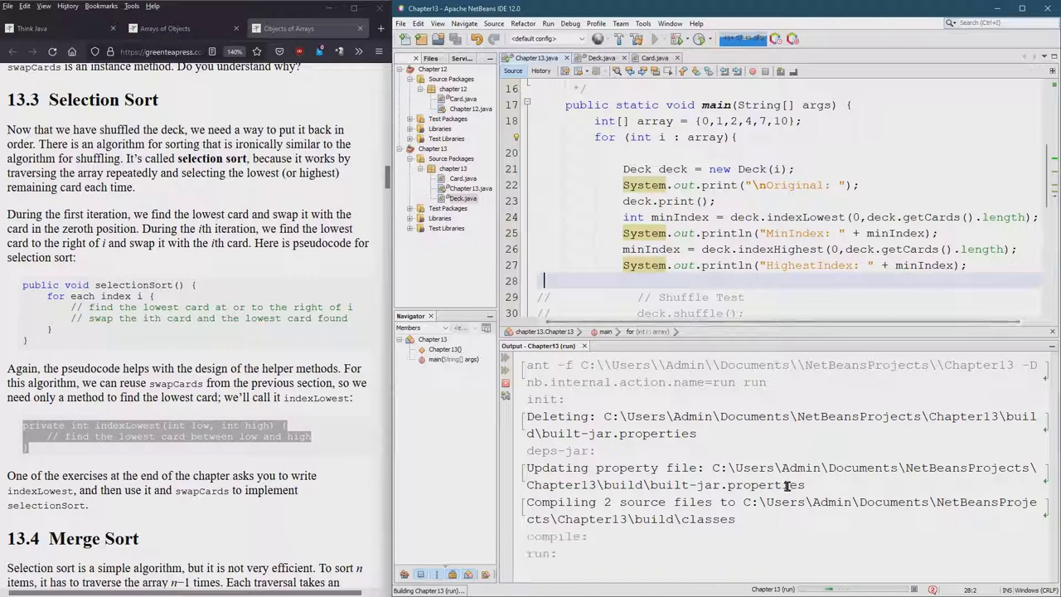
Verify MinIndex and HighestIndex against the hands (Ac, Kh, Qh), then keep a commented-out copy of the array line.
left_click(653, 38)
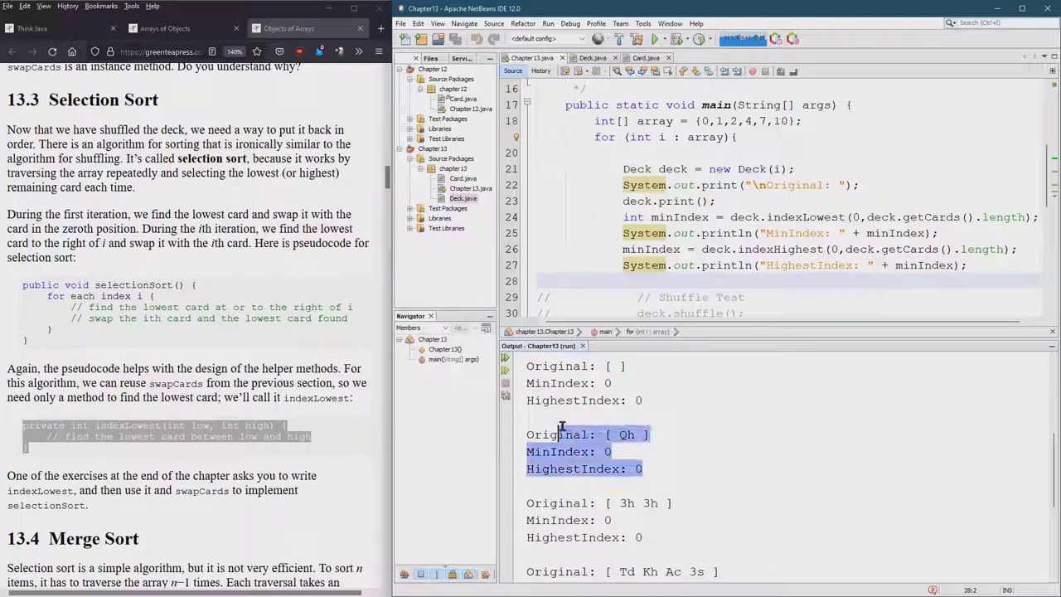
scroll("down", 3)
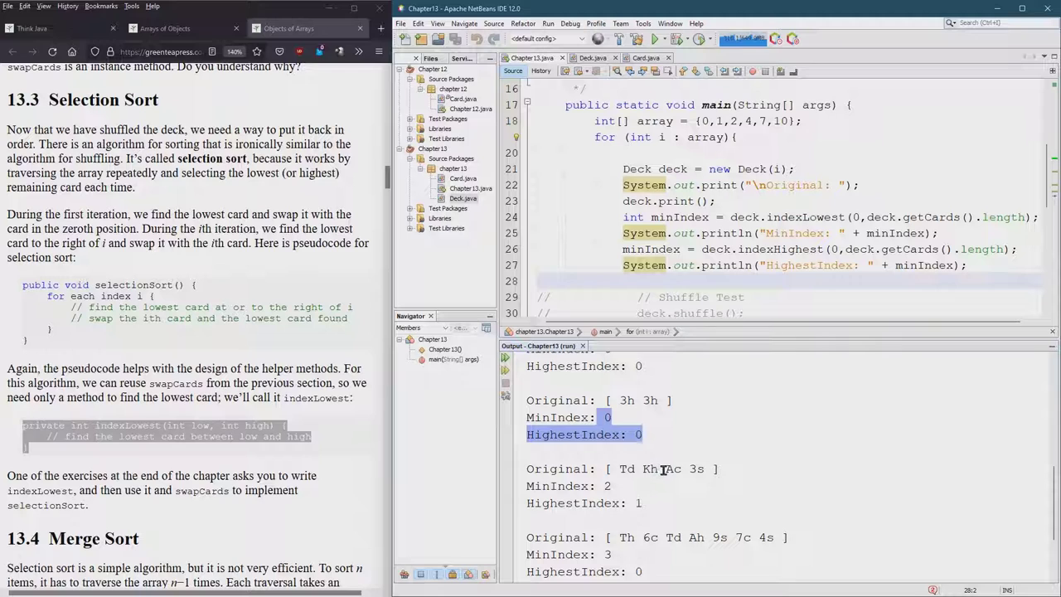
double_click(673, 467)
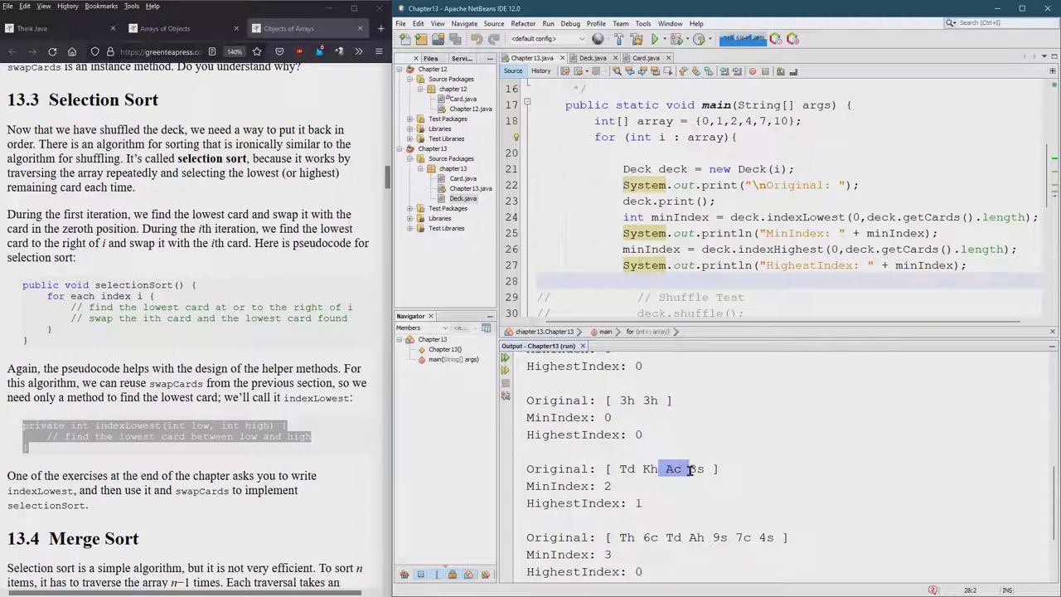
scroll("down", 3)
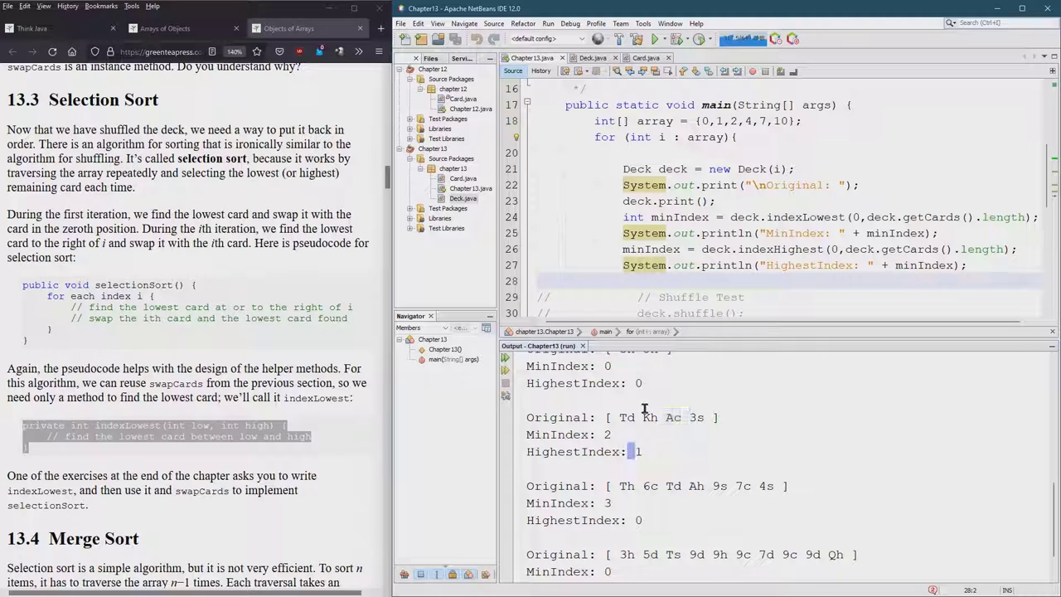
double_click(649, 418)
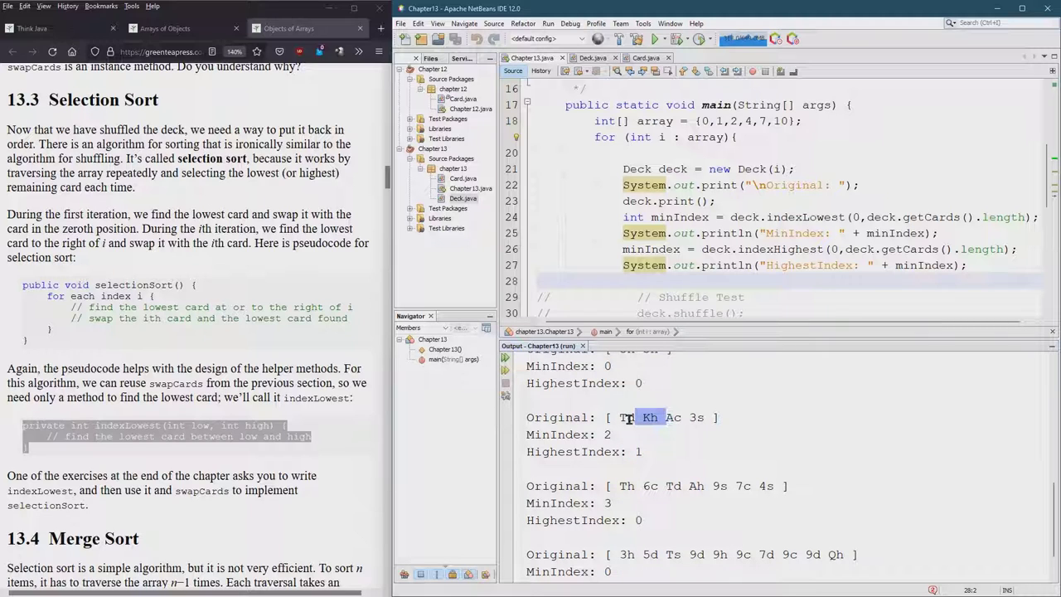
scroll("down", 3)
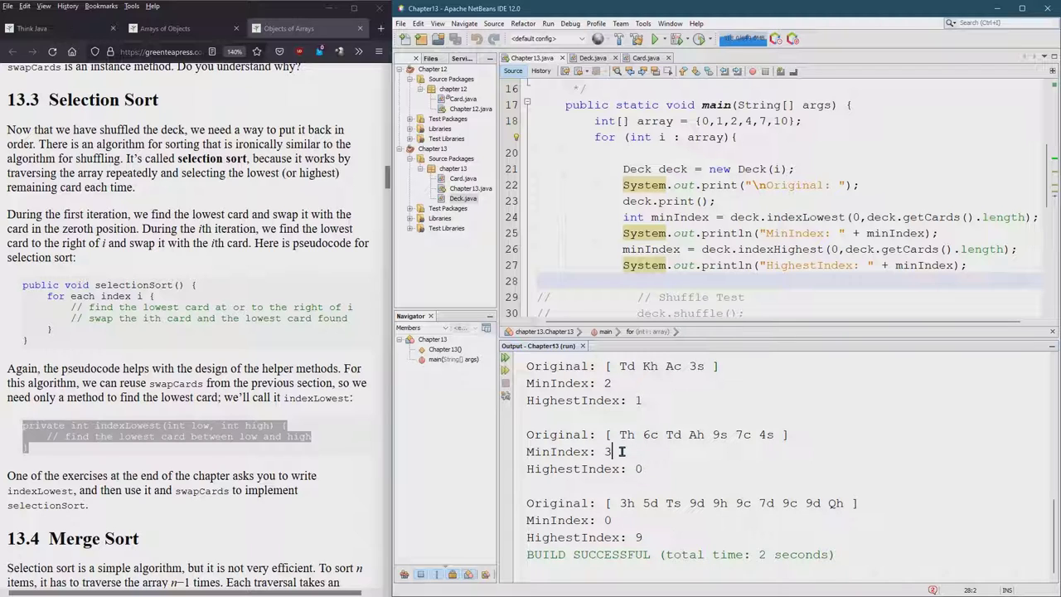
double_click(621, 435)
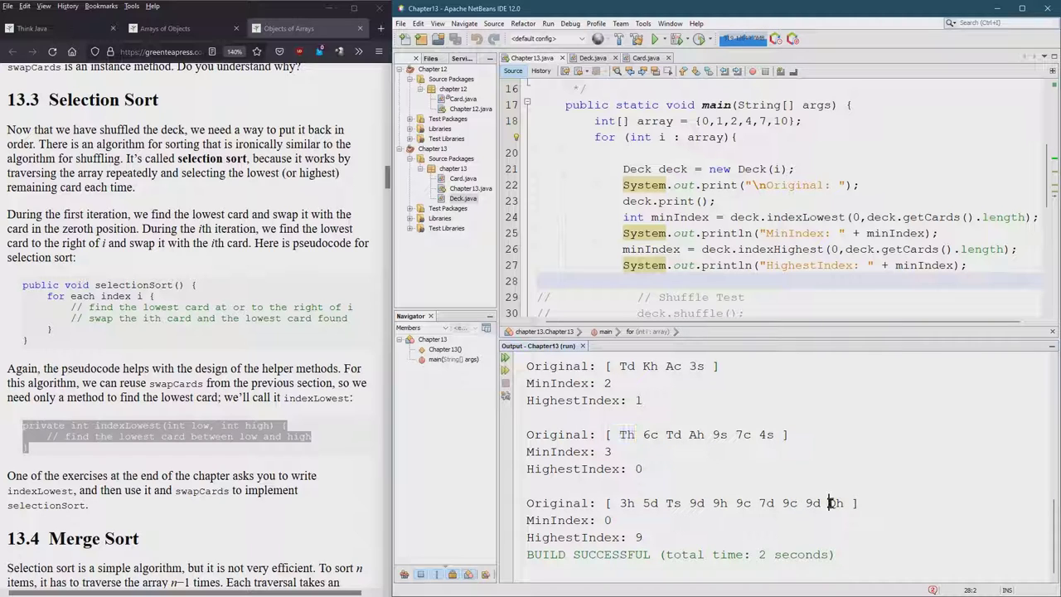
double_click(835, 503)
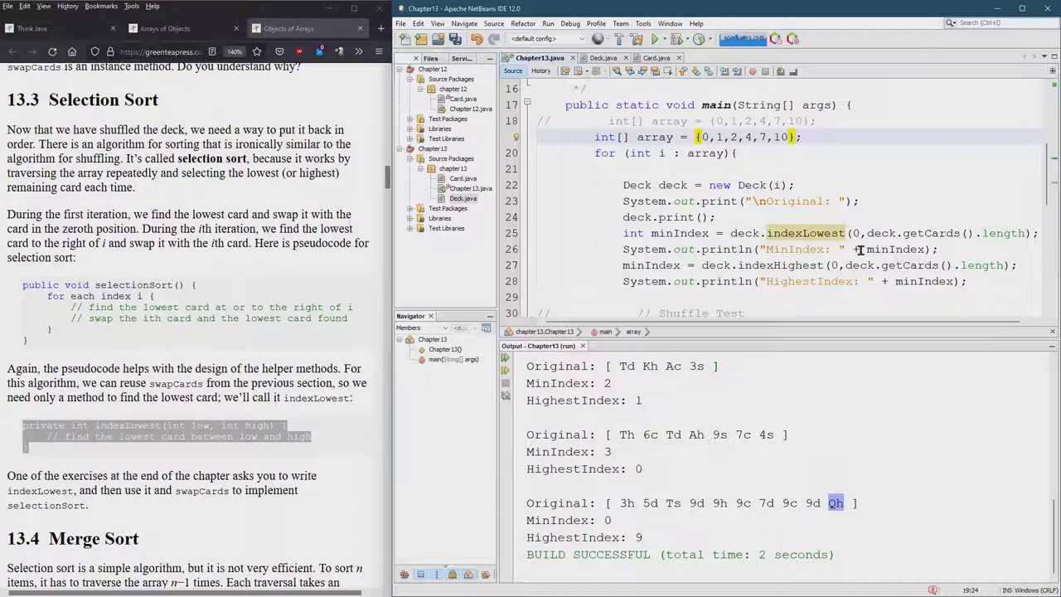
Start both index searches at 2, run, then change the test array to {4,7,10} and rerun.
left_click(861, 232)
type("2")
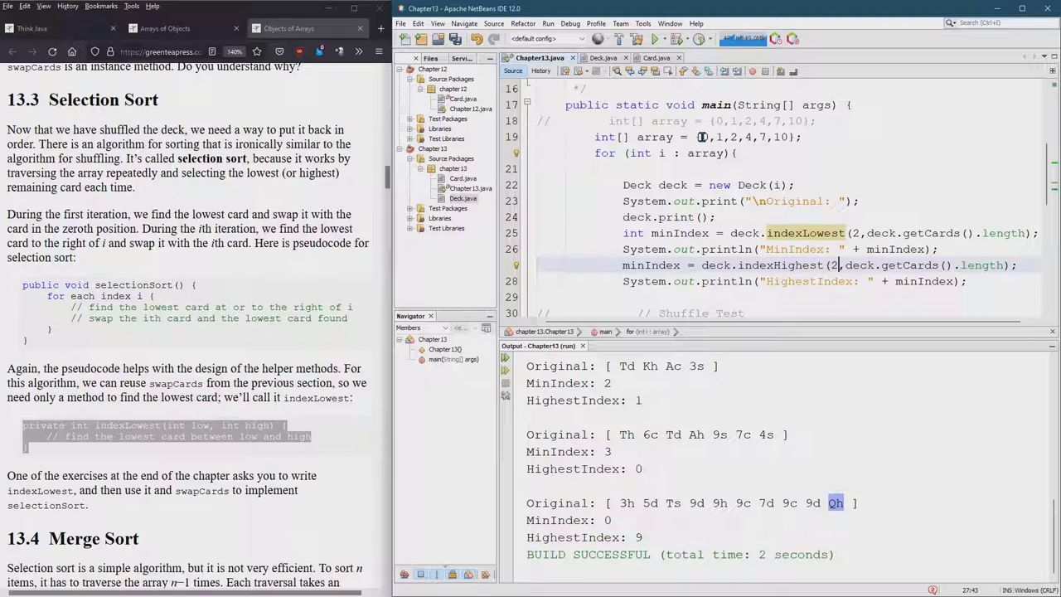
left_click(743, 136)
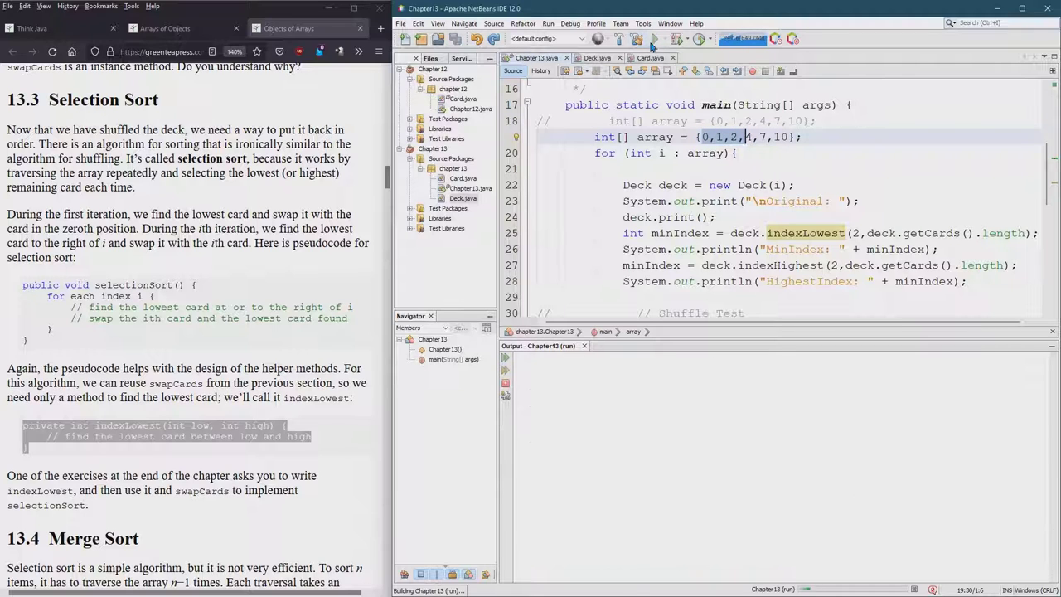
left_click(653, 39)
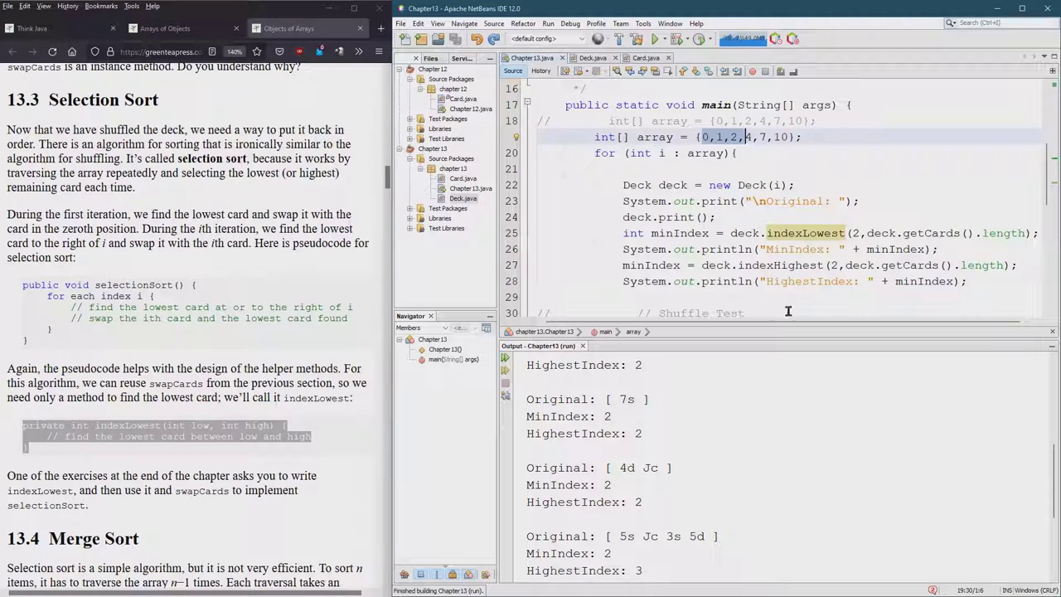
left_click(816, 232)
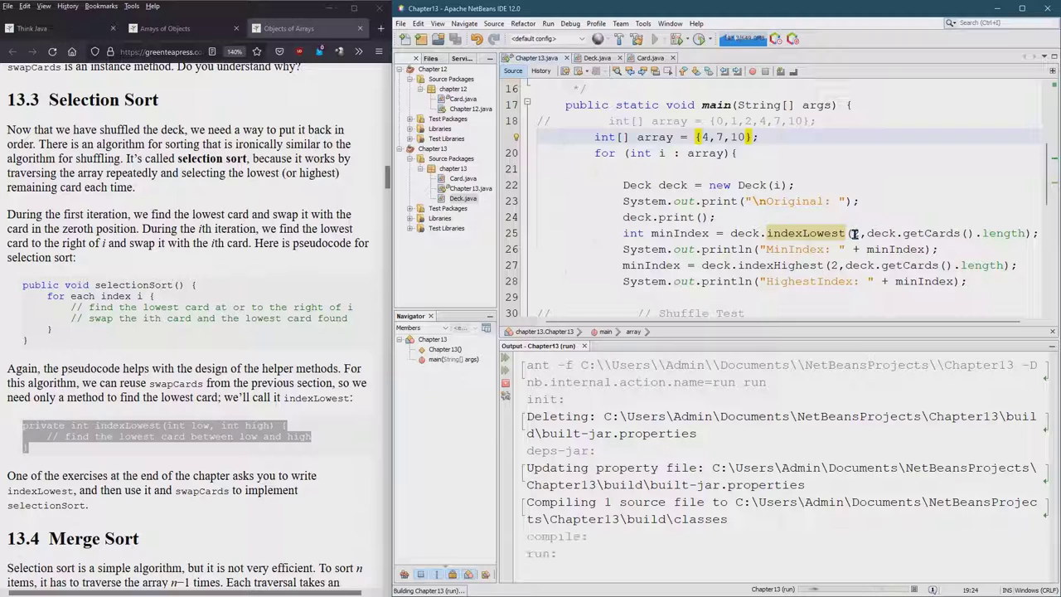
Check the run's indexes for the 4-, 7- and 10-card decks, then extend the array to {4,7,10,15}.
left_click(655, 40)
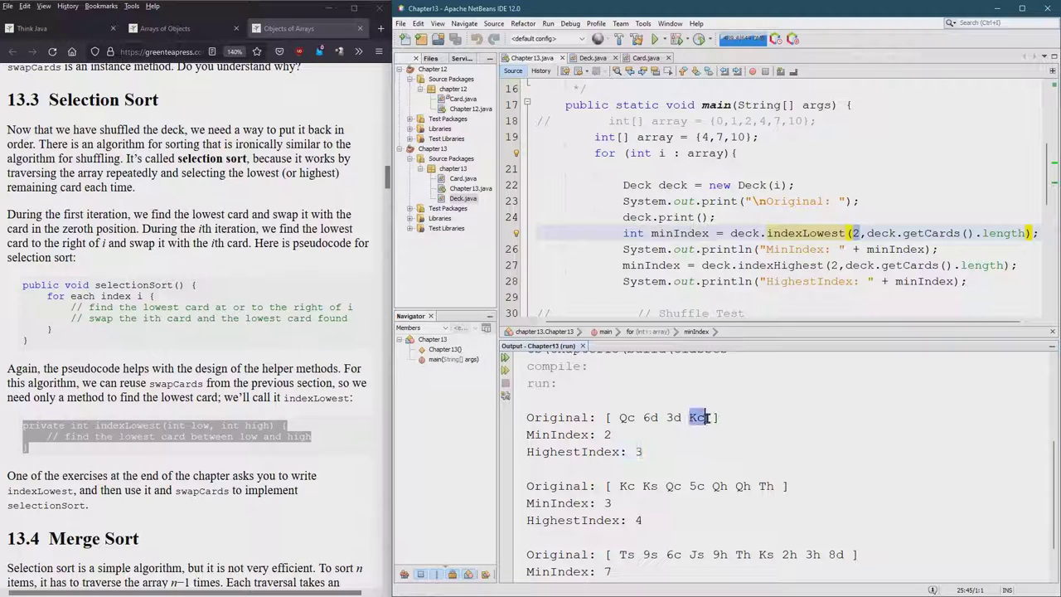
scroll("down", 3)
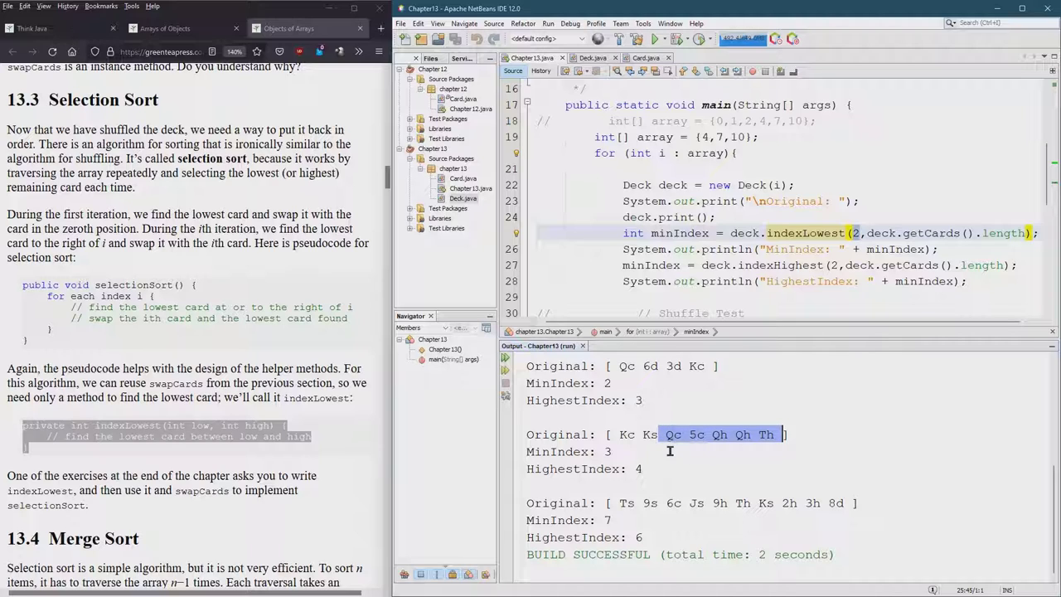
mouse_move(650, 448)
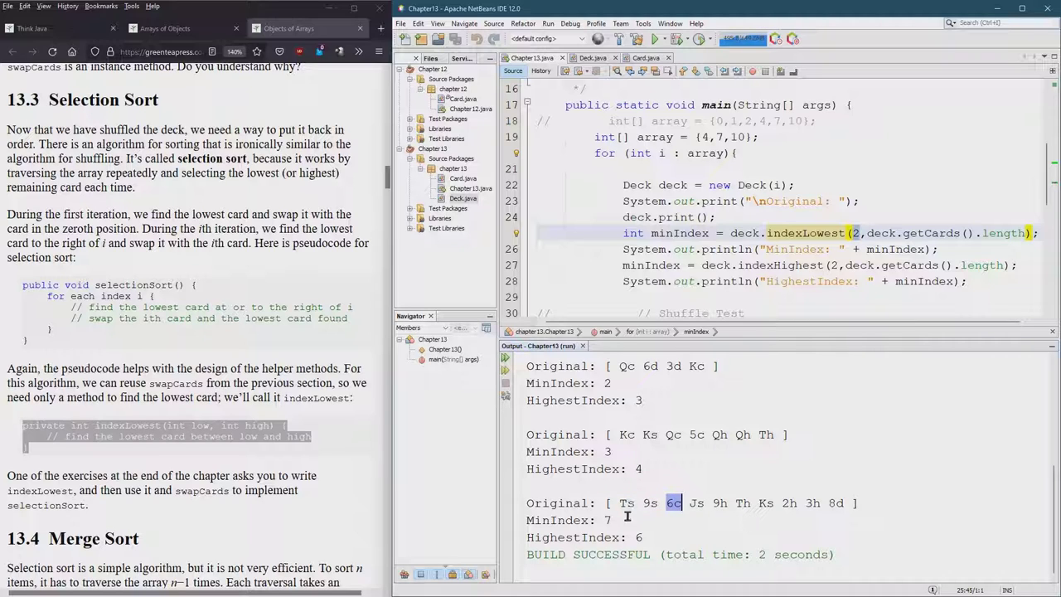
mouse_move(782, 502)
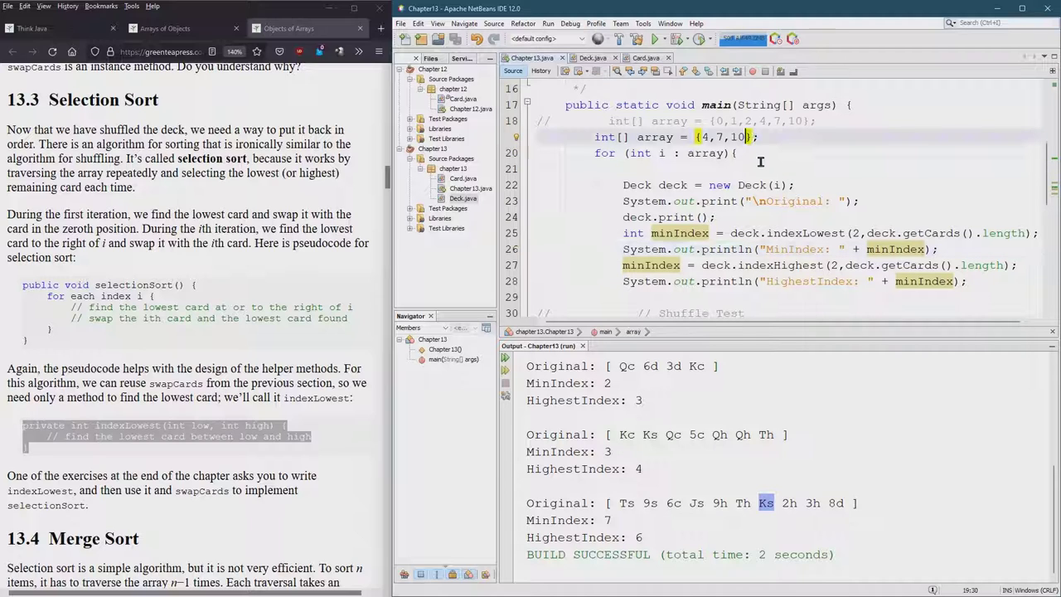
type(",15")
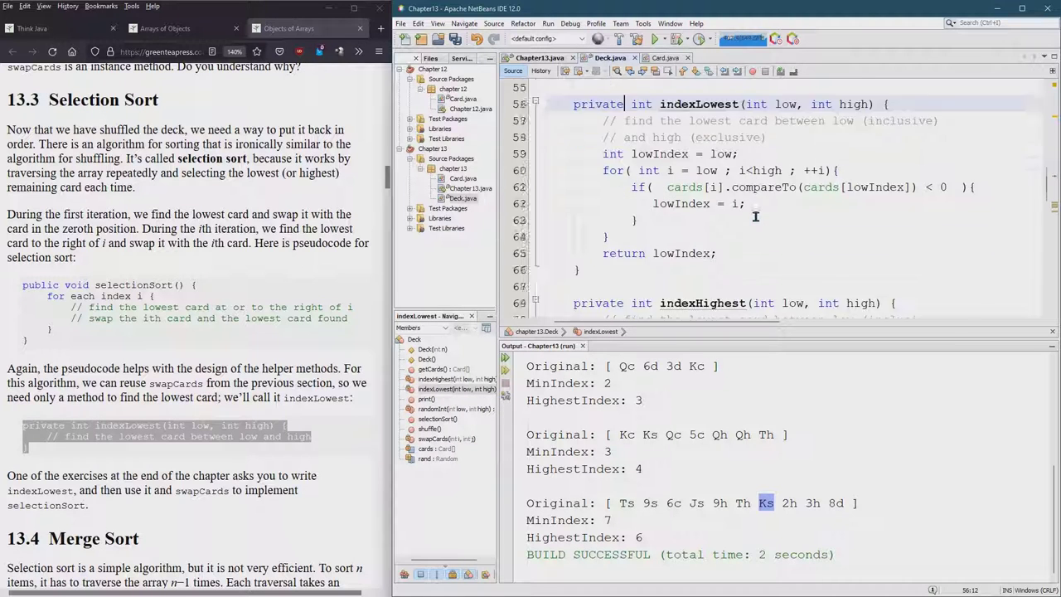
With indexLowest and indexHighest private, select the index-method test lines in main.
scroll("up", 3)
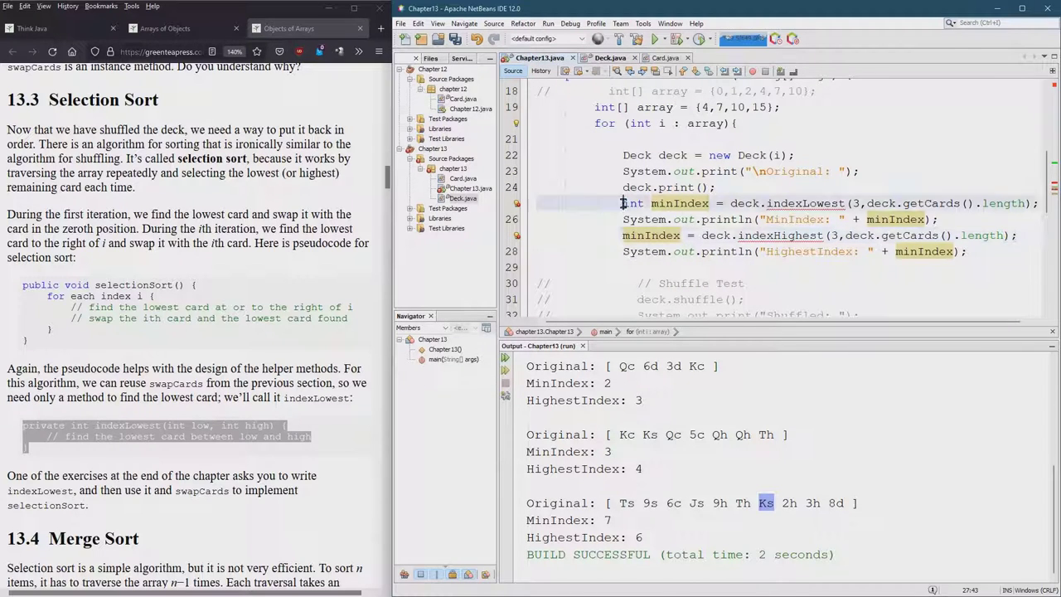
left_click_drag(623, 202, 968, 252)
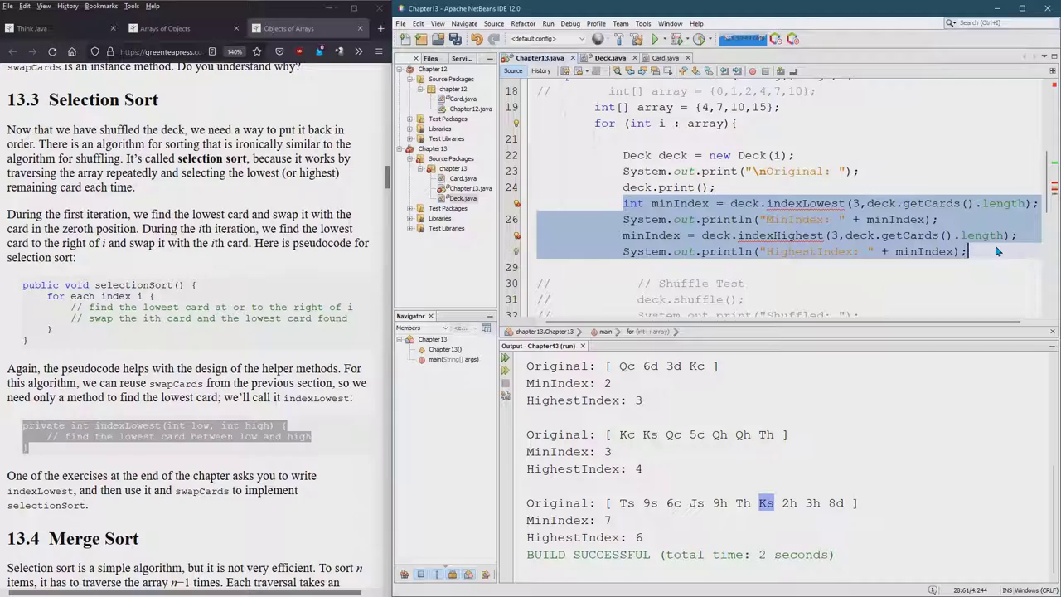